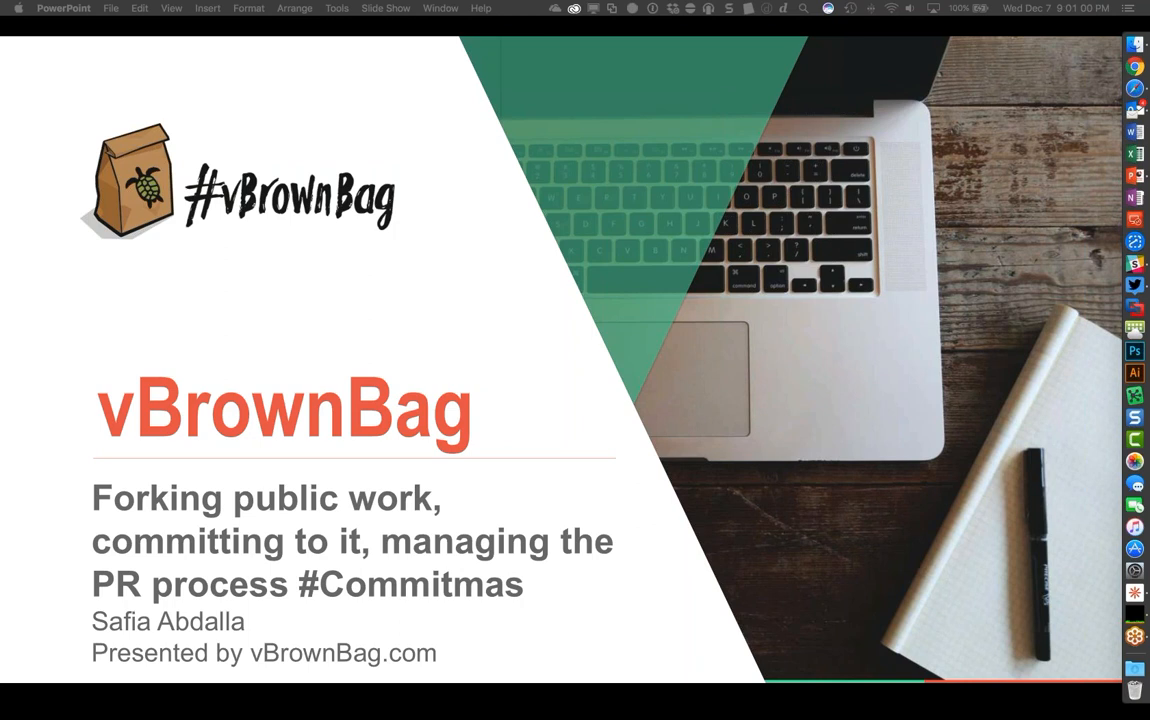
pyautogui.moveTo(460, 78)
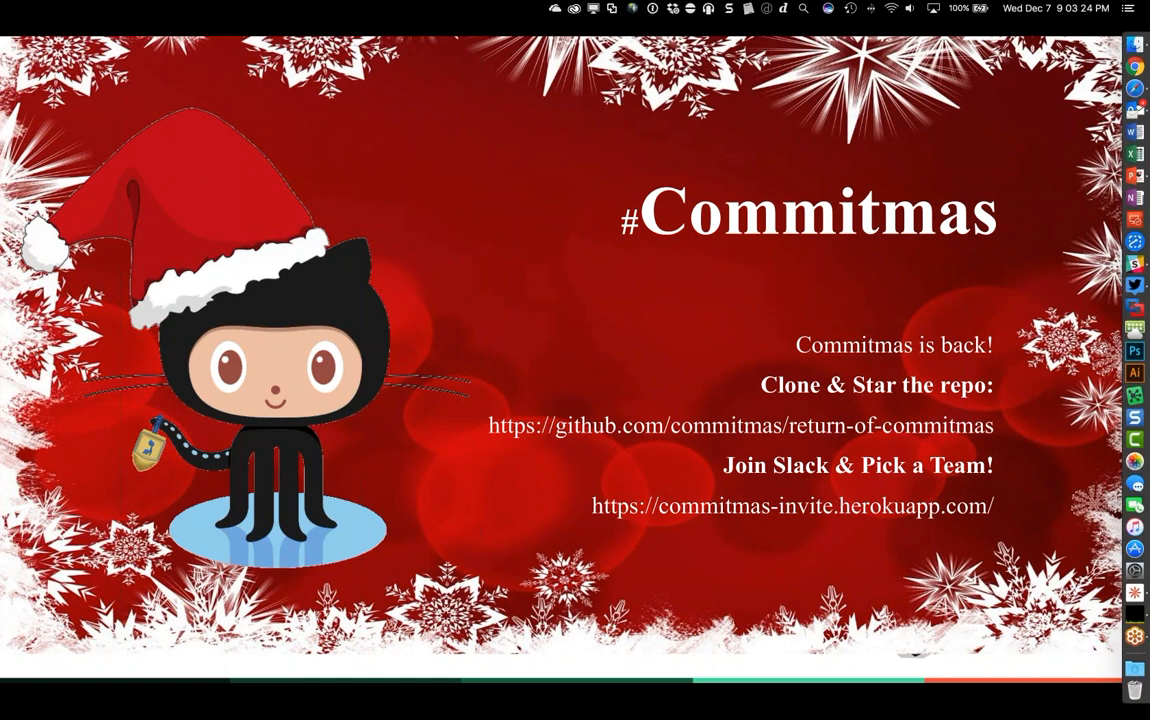
pyautogui.moveTo(638, 258)
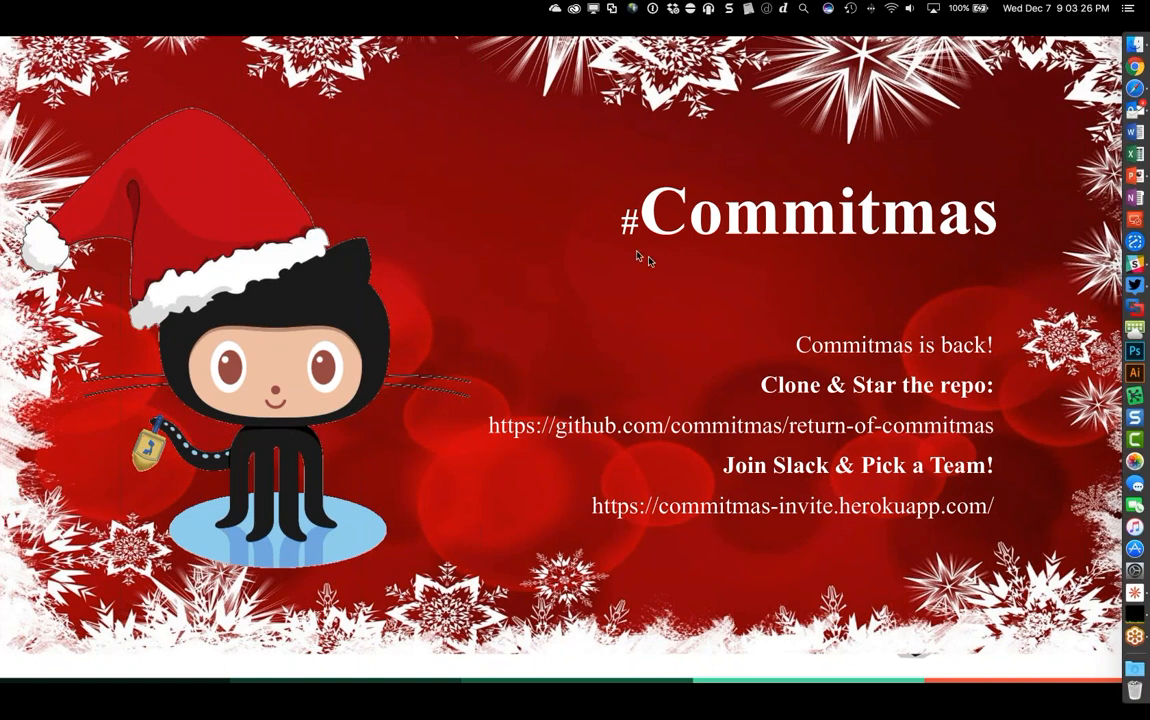
pyautogui.moveTo(662, 264)
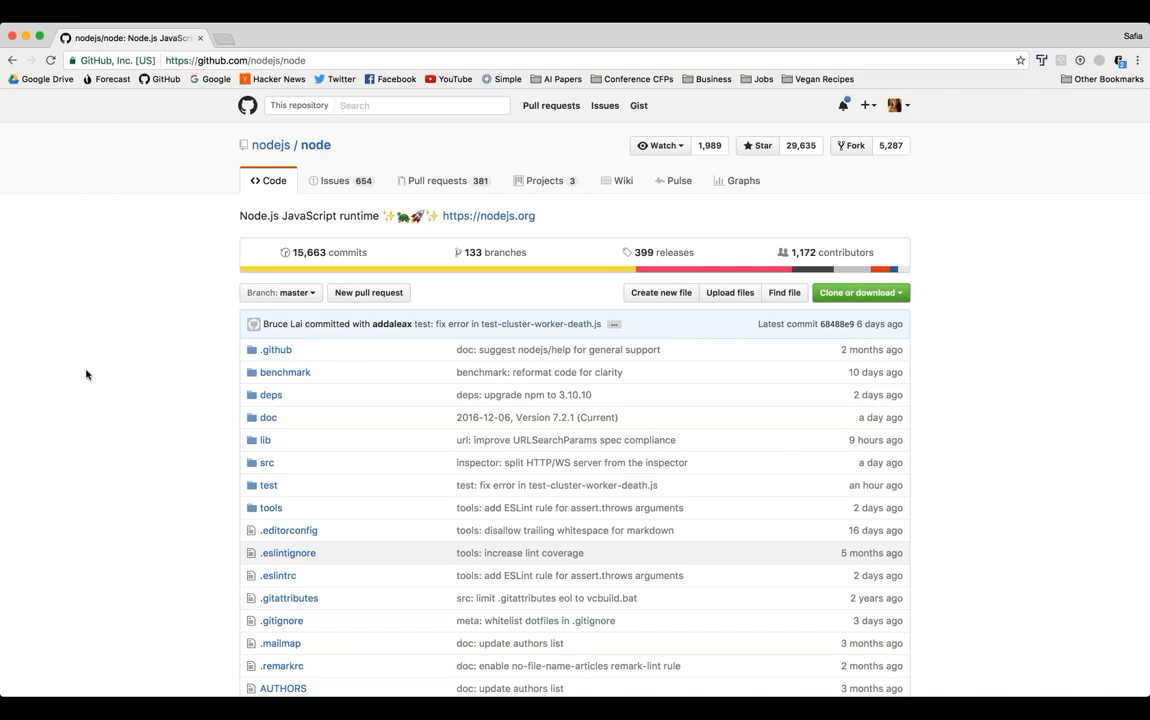
# Step: Scroll the nodejs/node file list down to CONTRIBUTING.md and README.md
pyautogui.scroll(-3)
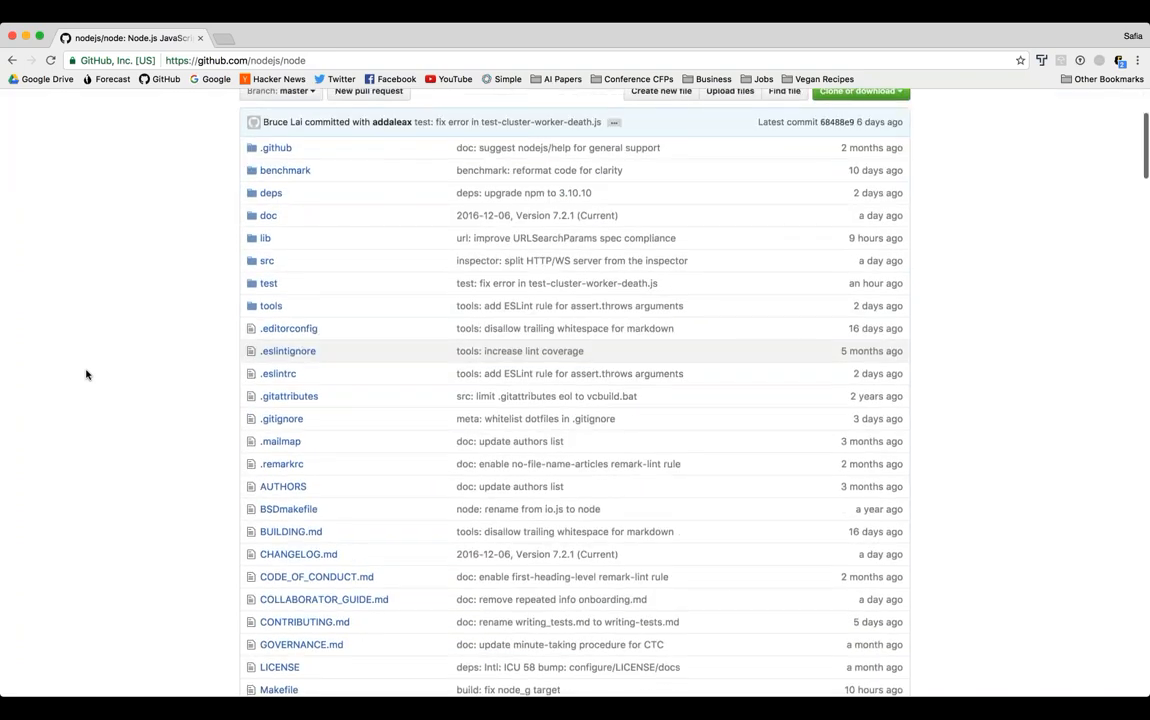
pyautogui.scroll(-3)
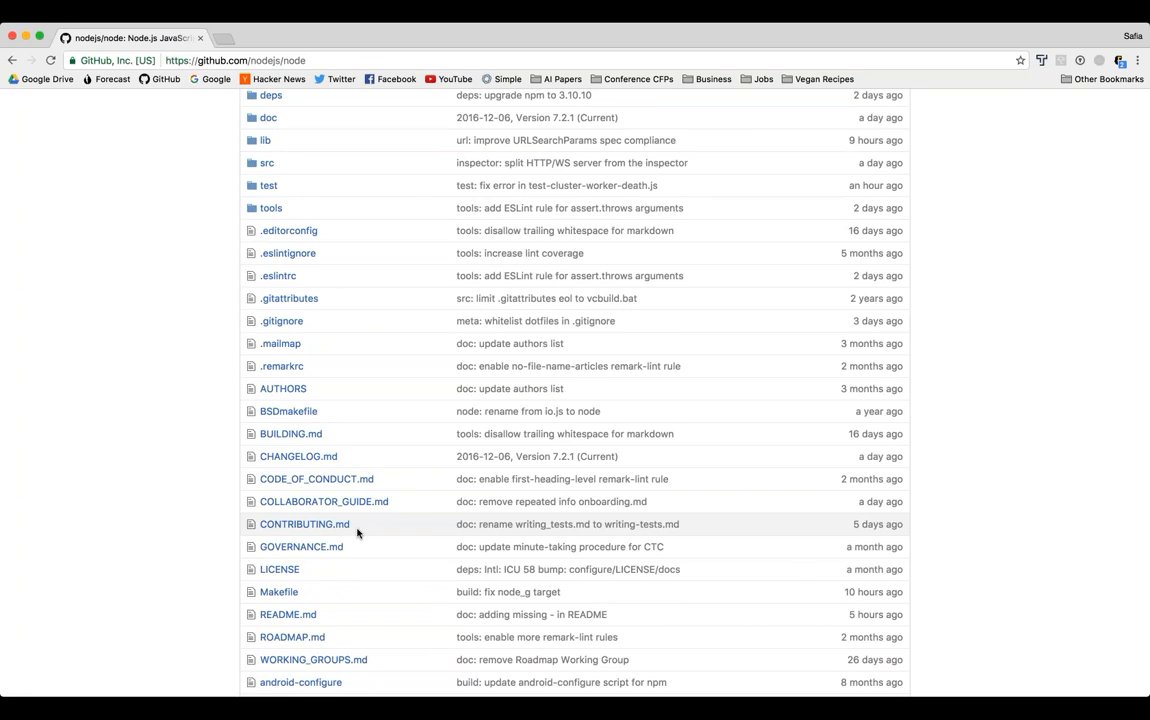
pyautogui.moveTo(336, 532)
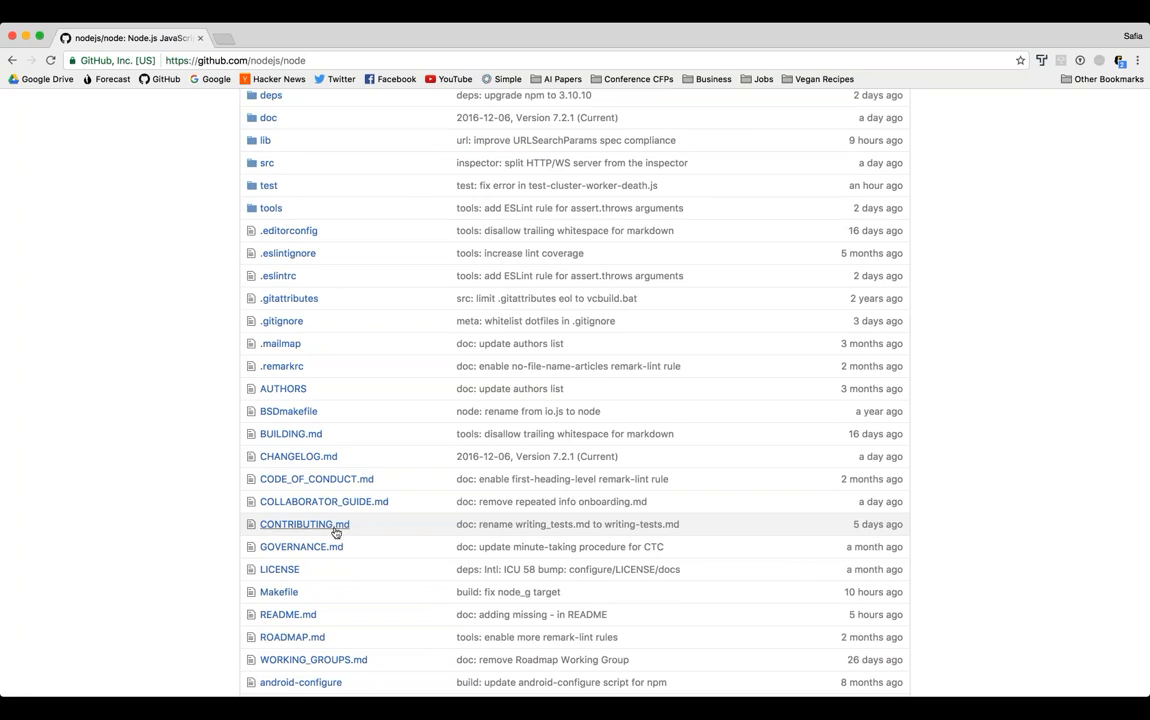
# Step: Open CONTRIBUTING.md and read through Step 1 Fork, Step 2 Branch and Step 3 Commit
pyautogui.click(304, 524)
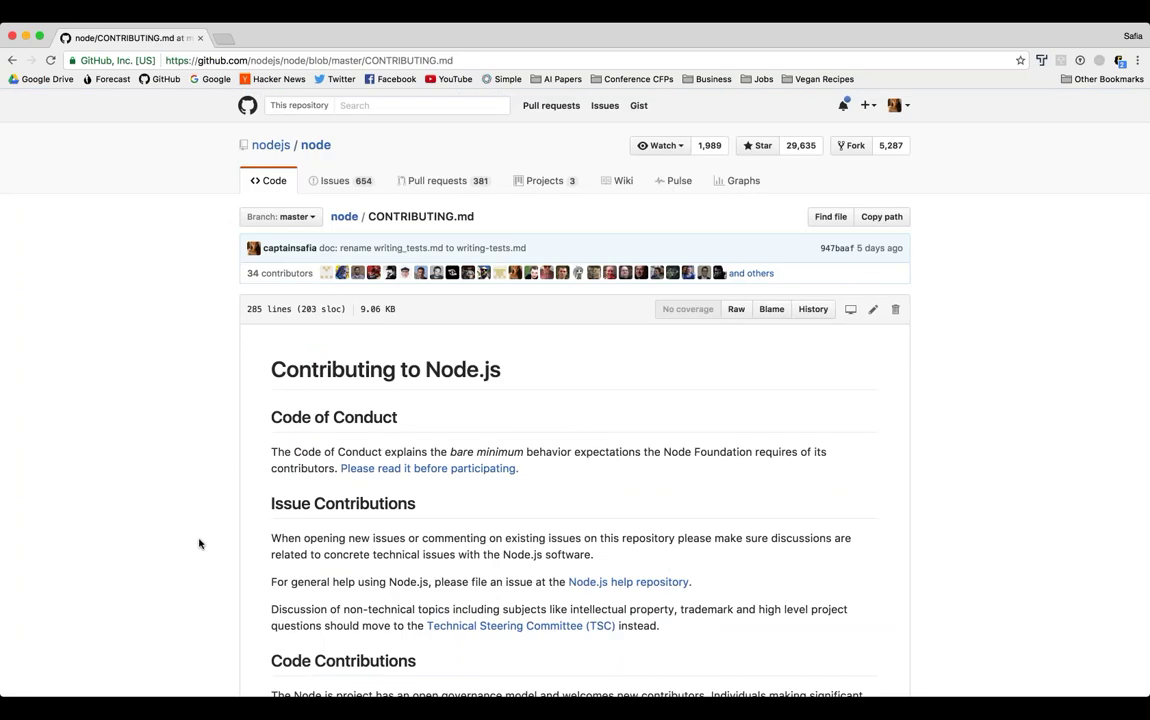
pyautogui.scroll(-3)
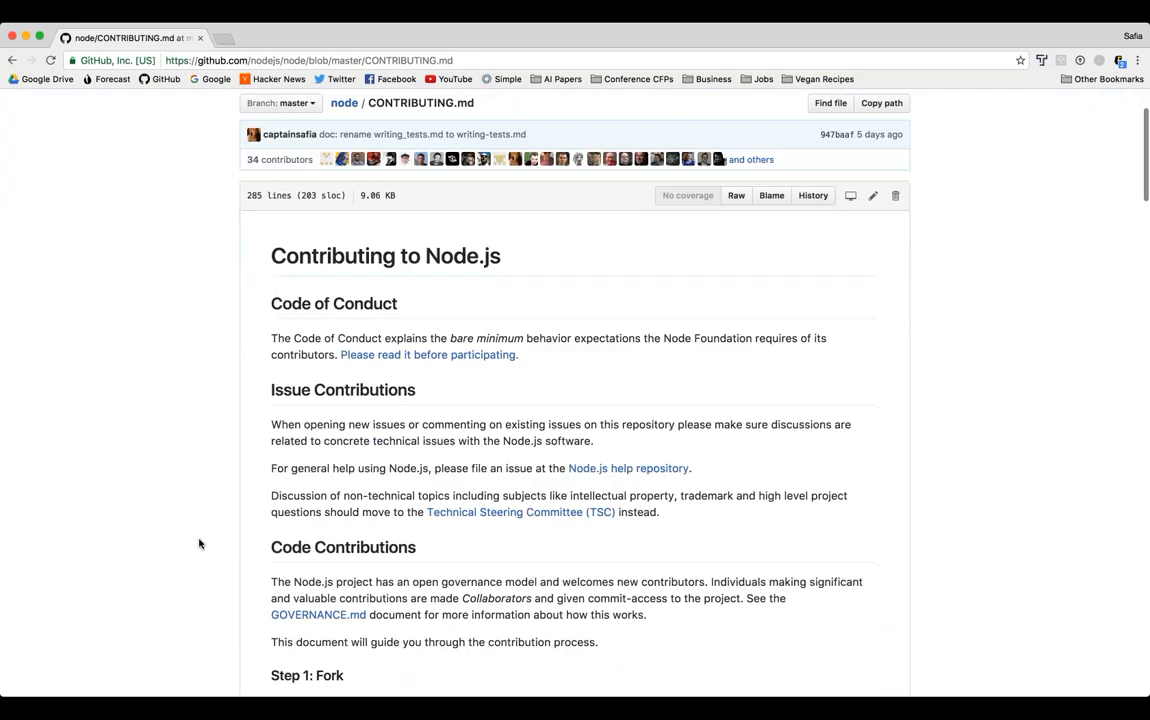
pyautogui.scroll(-3)
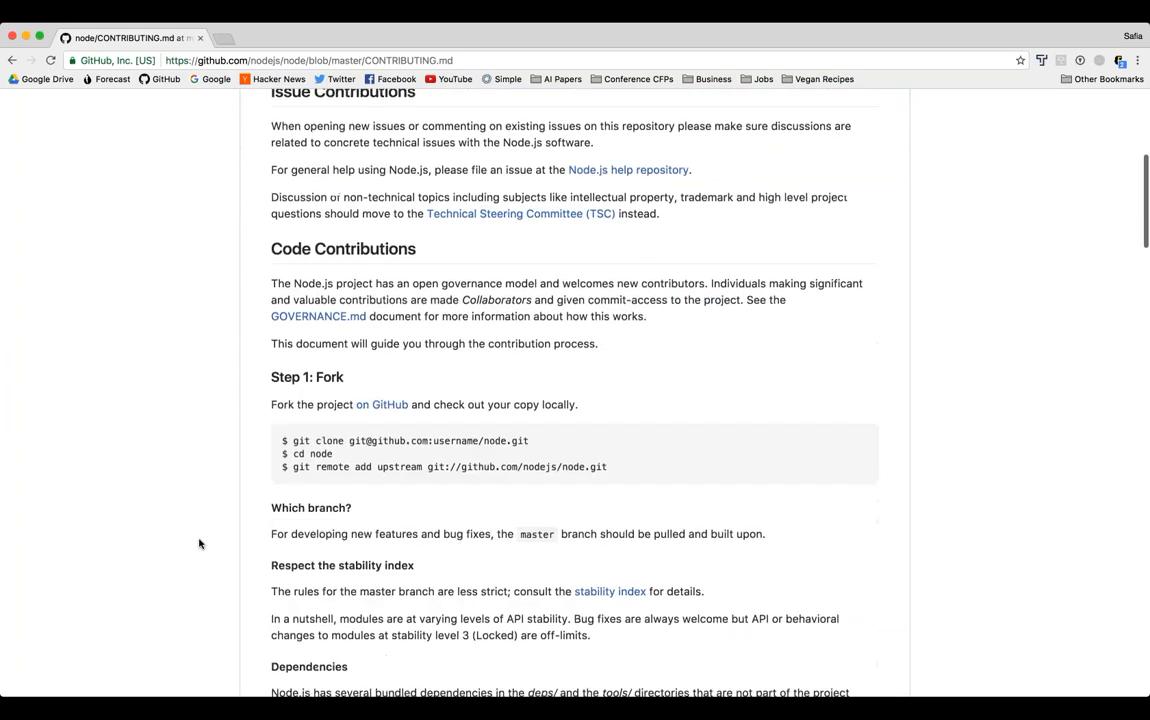
pyautogui.scroll(-3)
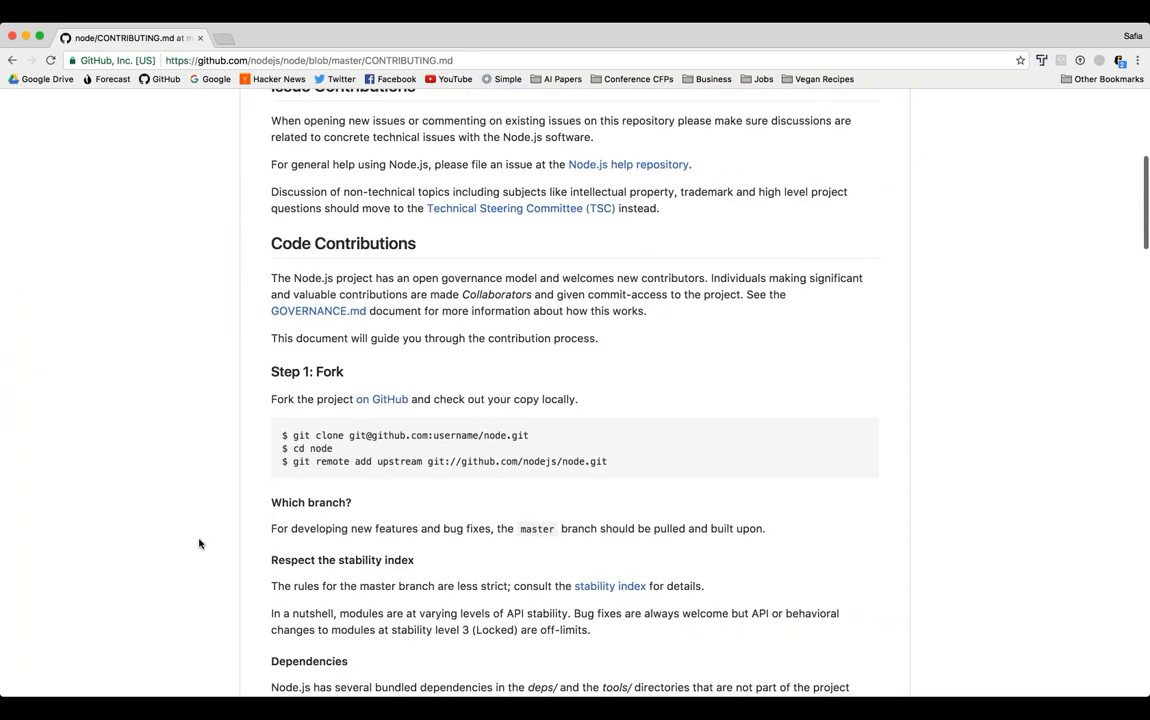
pyautogui.scroll(-3)
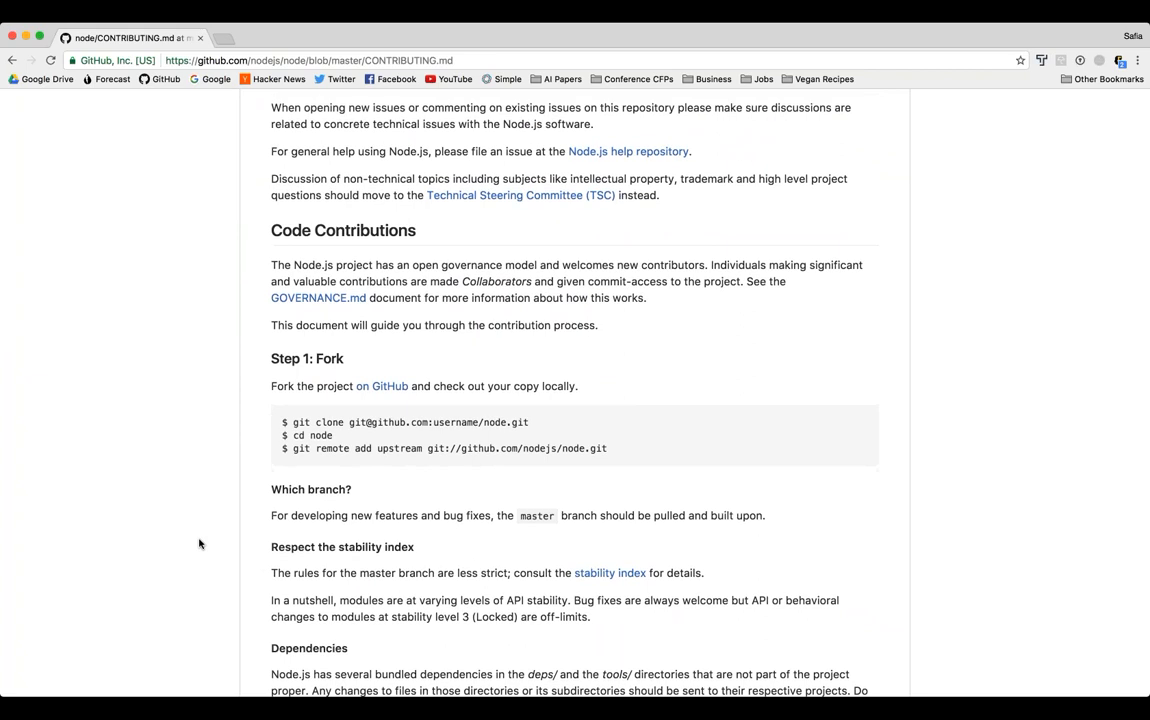
pyautogui.scroll(-3)
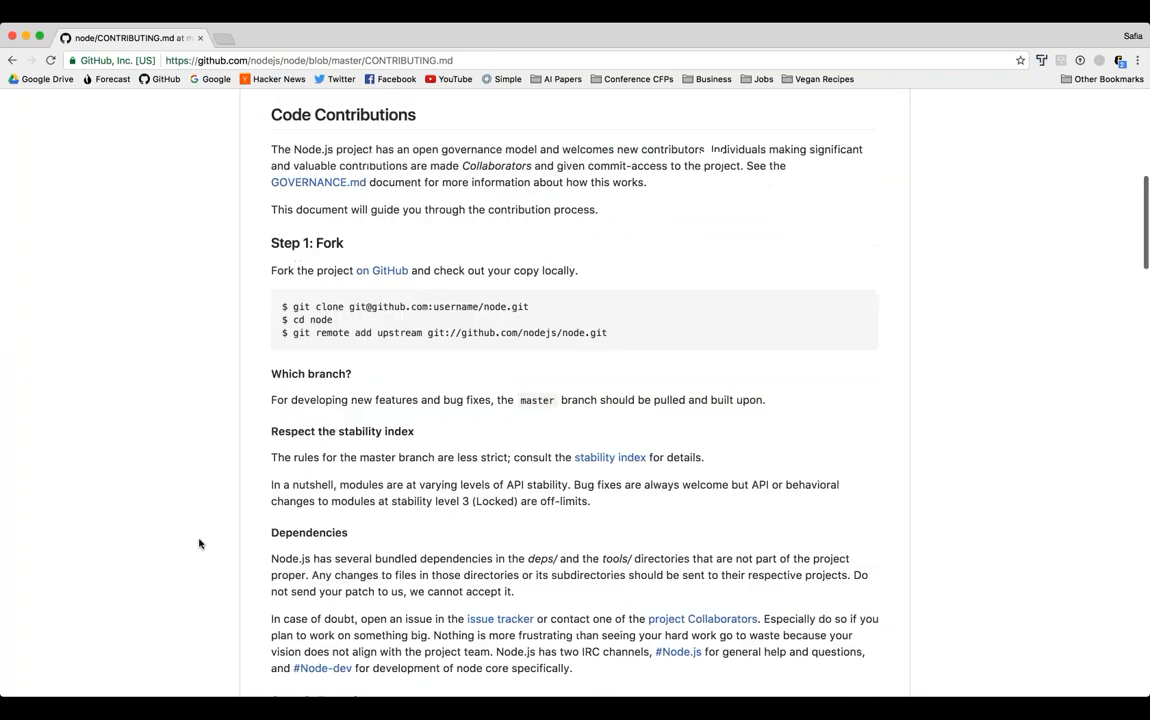
pyautogui.scroll(-3)
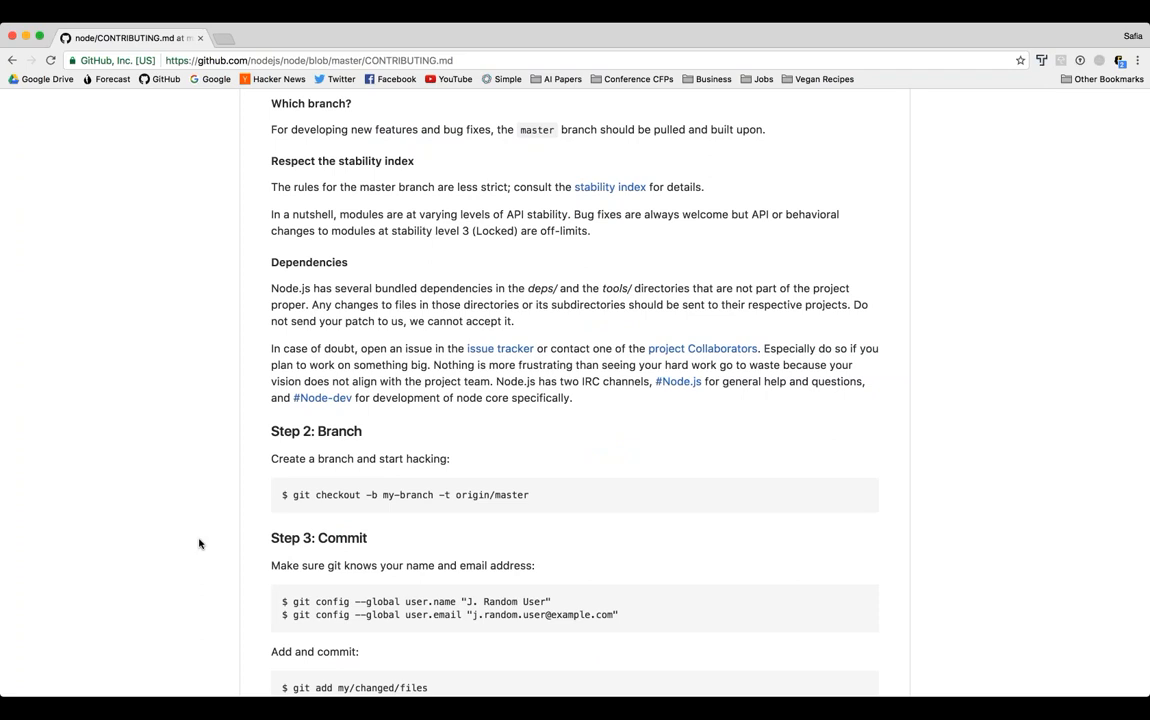
pyautogui.scroll(-3)
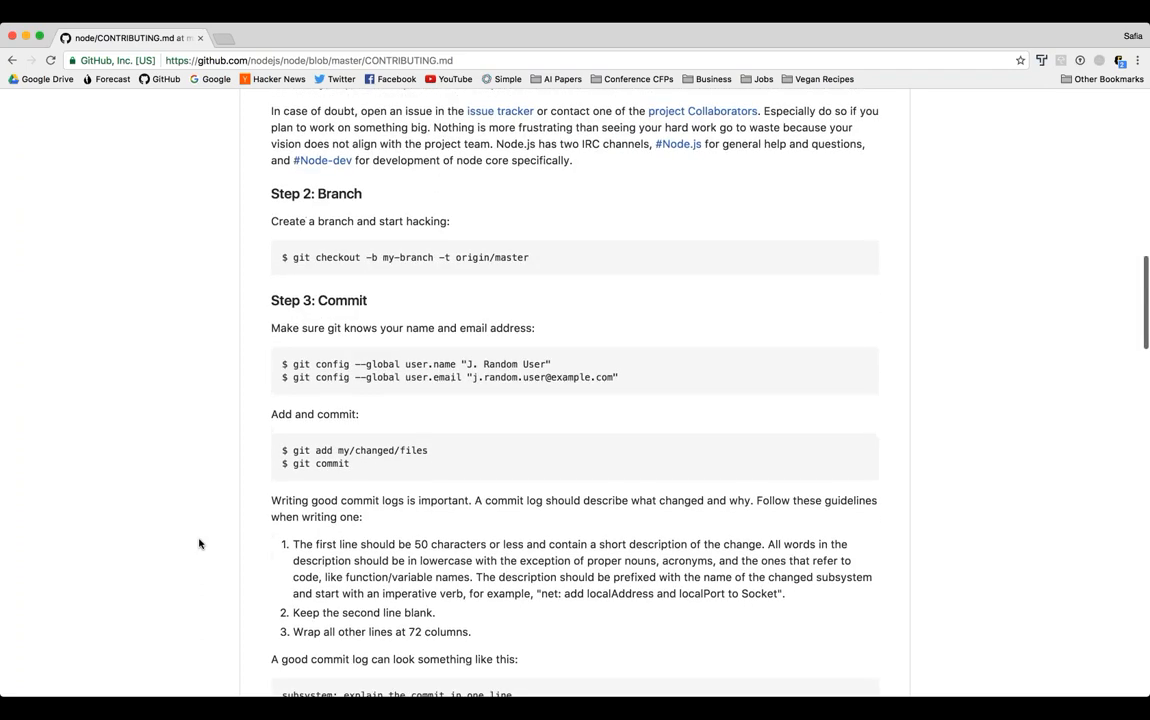
pyautogui.scroll(3)
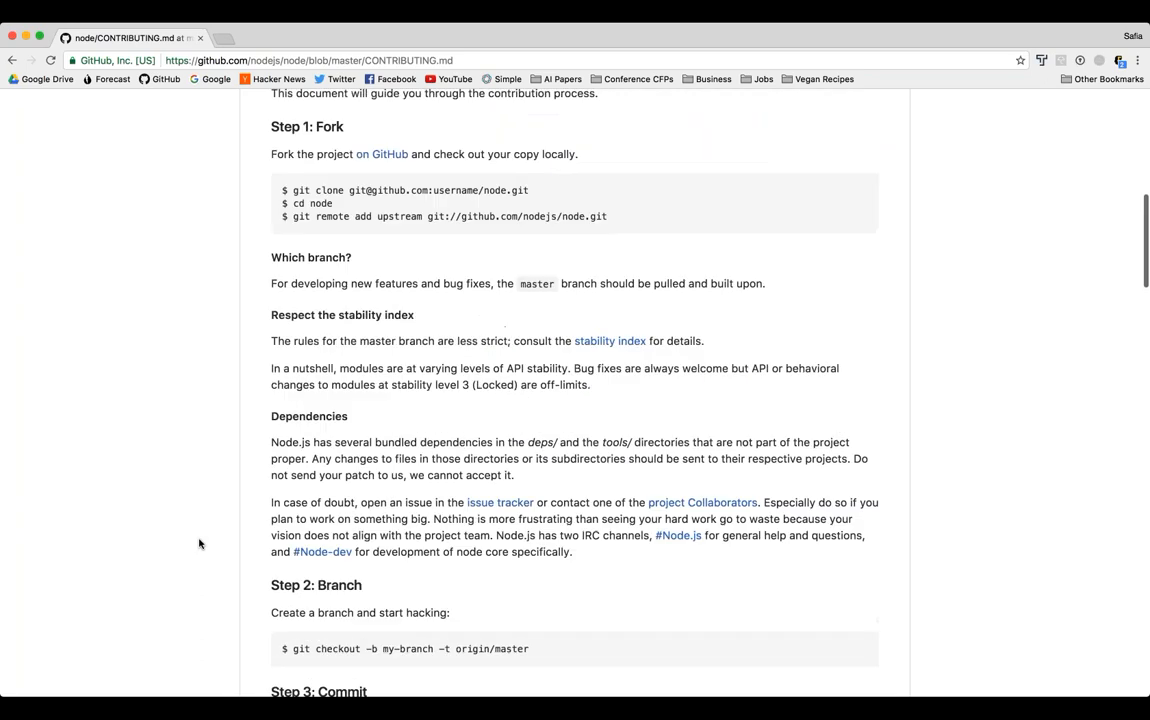
# Step: Read the commit message guidance and its sample commit log in CONTRIBUTING.md
pyautogui.scroll(-3)
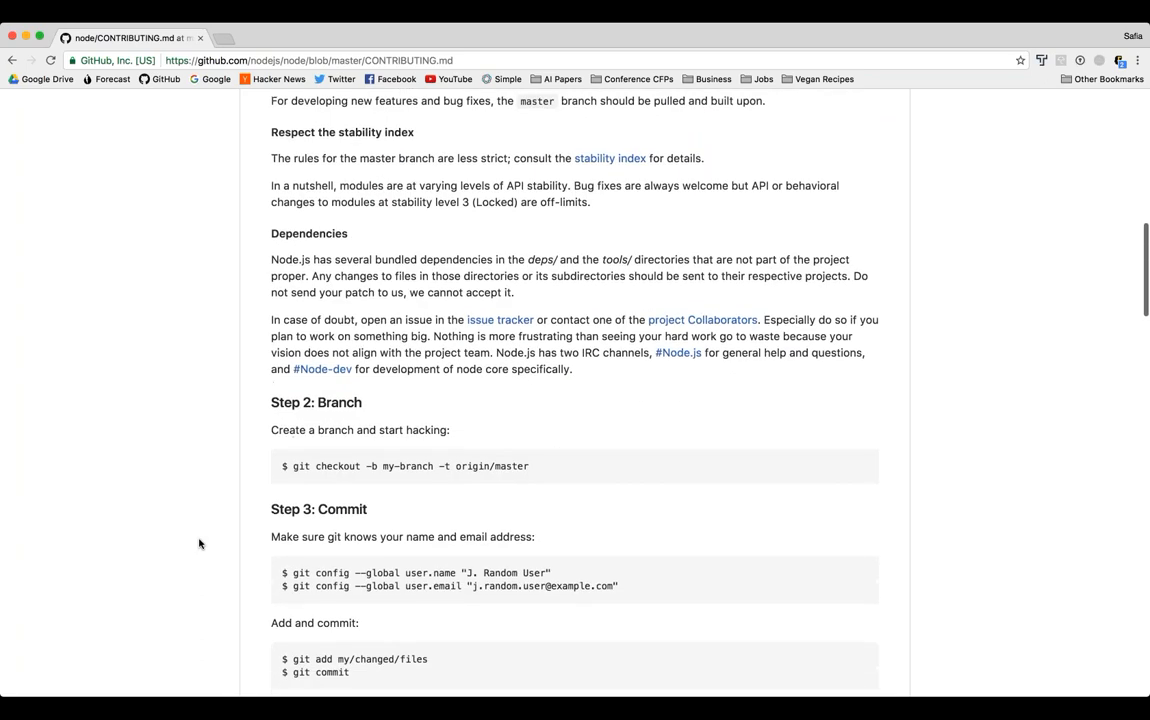
pyautogui.scroll(-3)
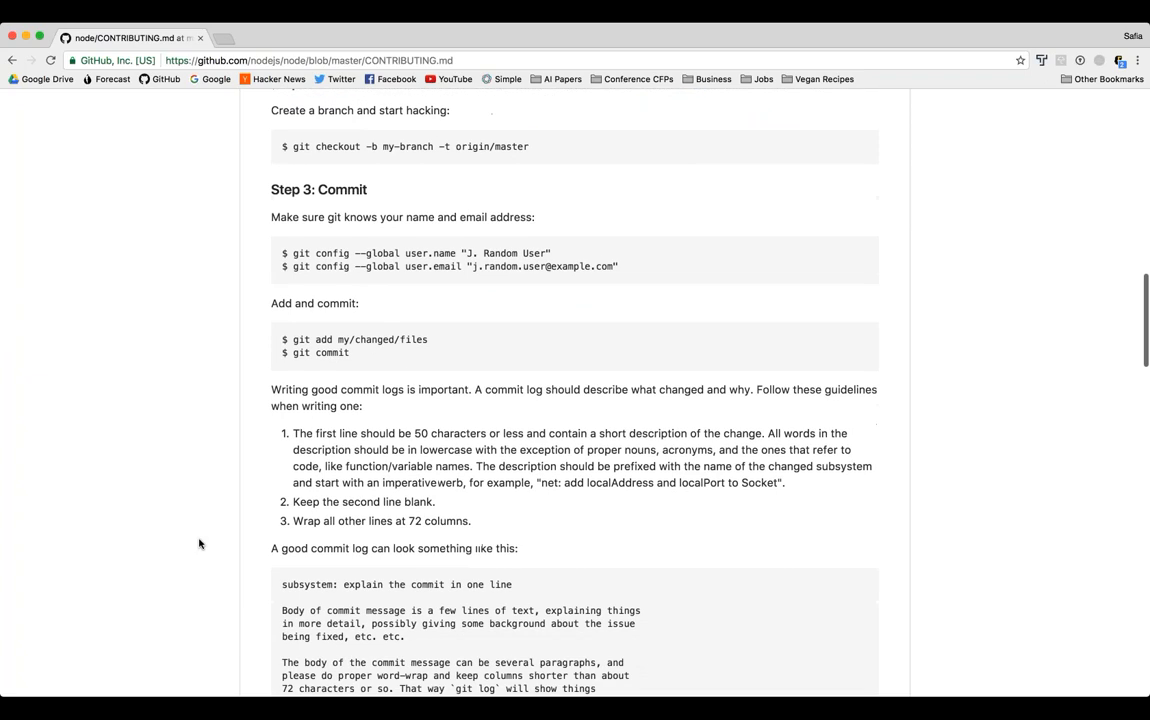
pyautogui.scroll(-3)
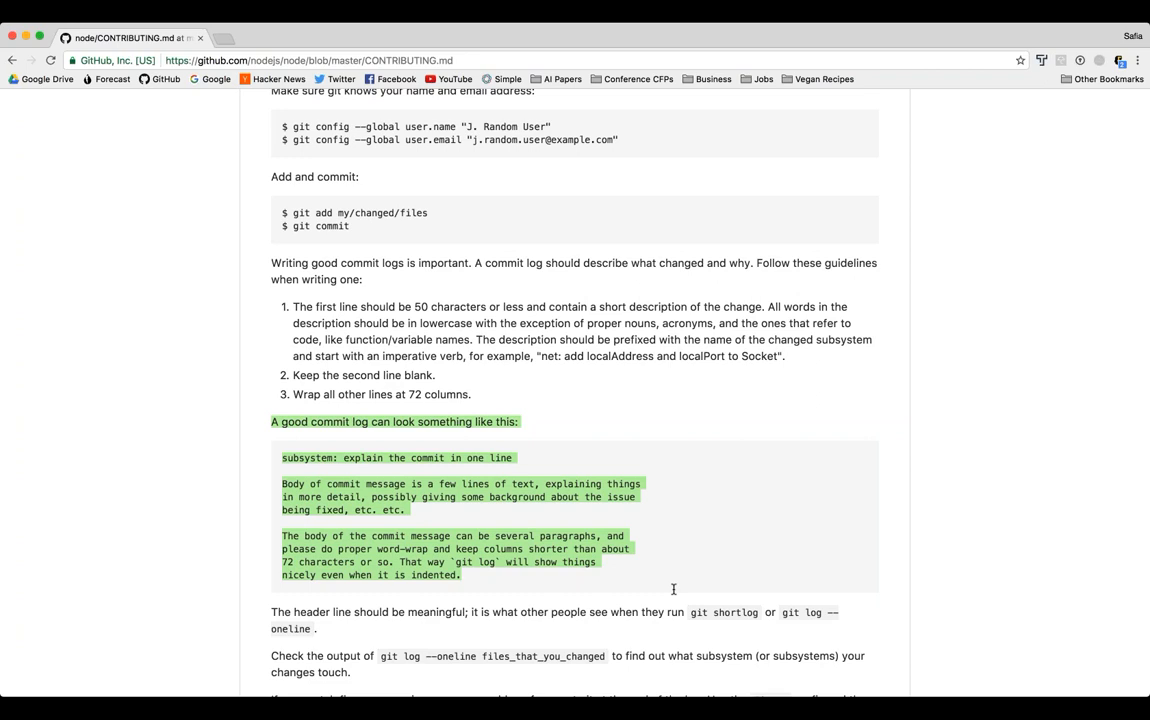
pyautogui.click(608, 510)
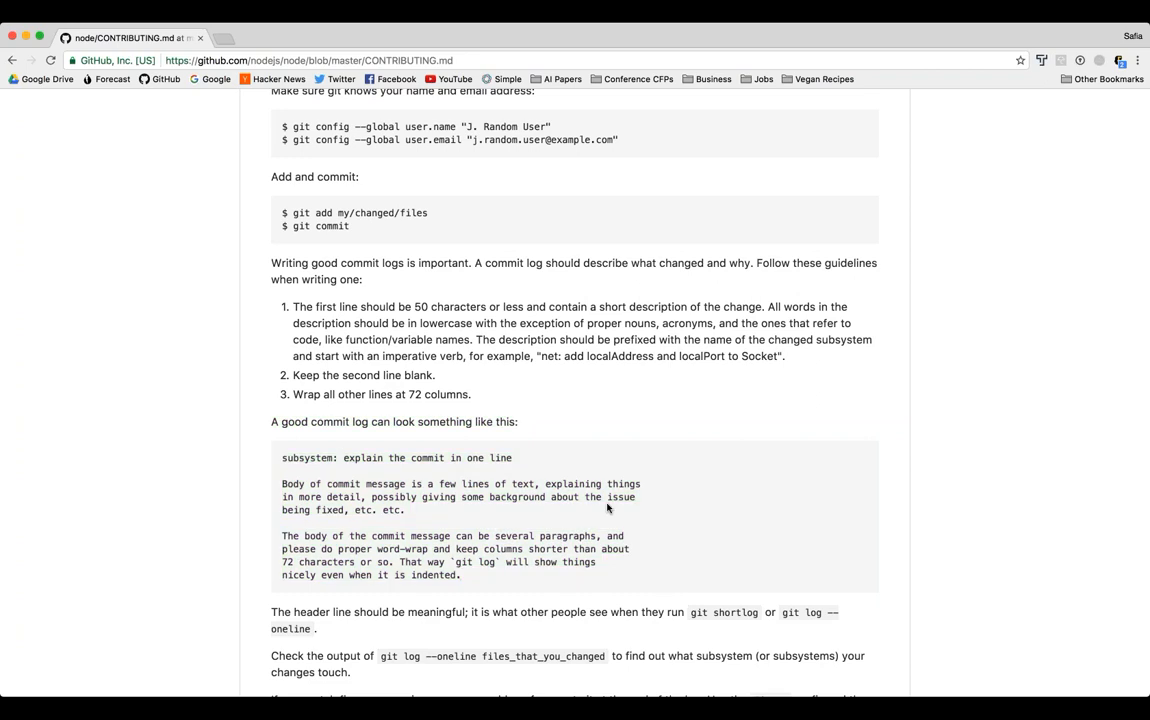
pyautogui.moveTo(252, 444)
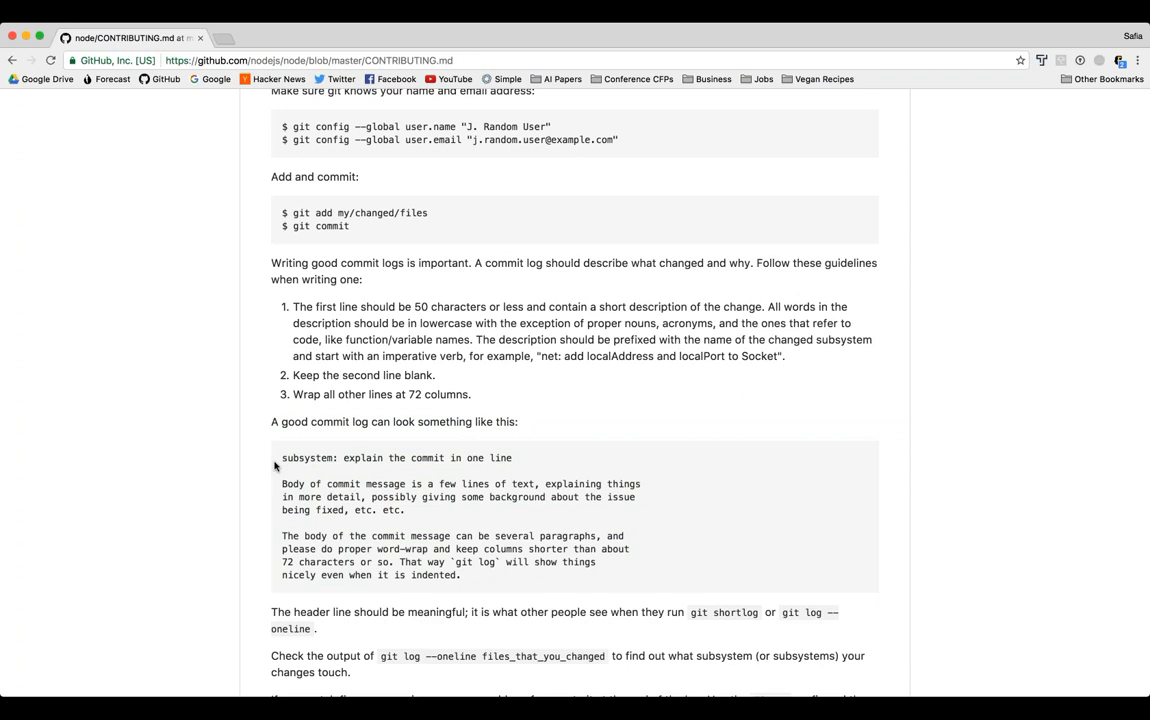
# Step: Read the rest of the guide through Landing and the Developer's Certificate of Origin
pyautogui.scroll(-3)
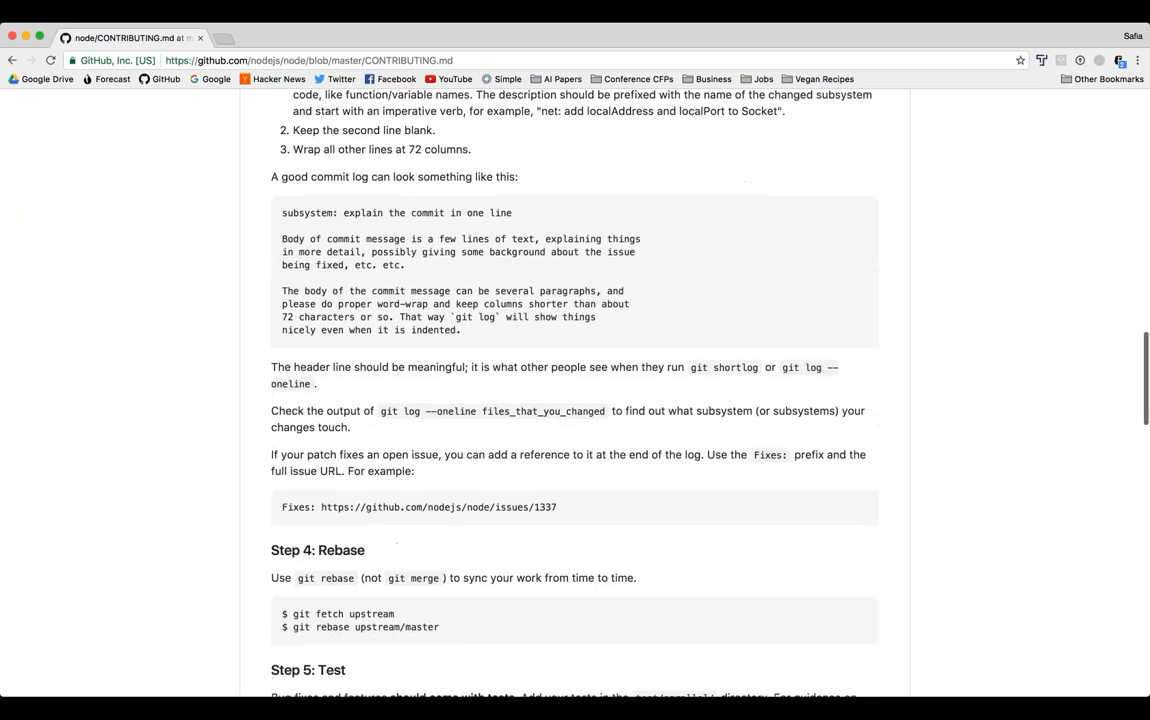
pyautogui.scroll(-3)
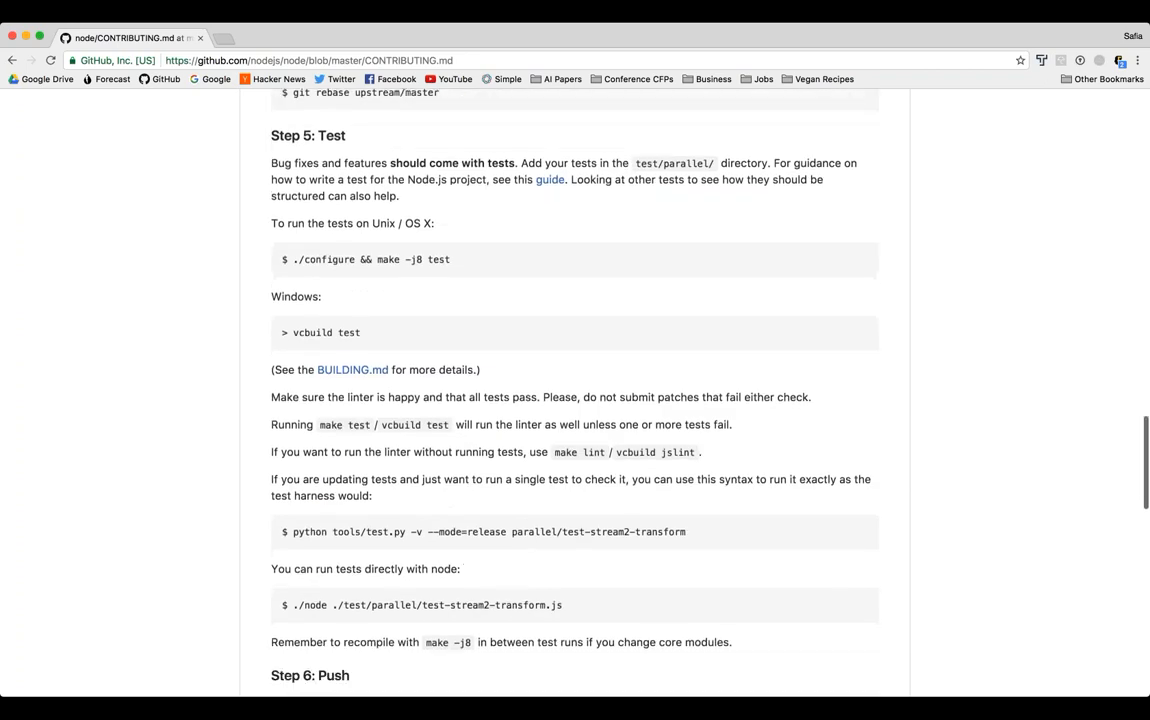
pyautogui.scroll(-3)
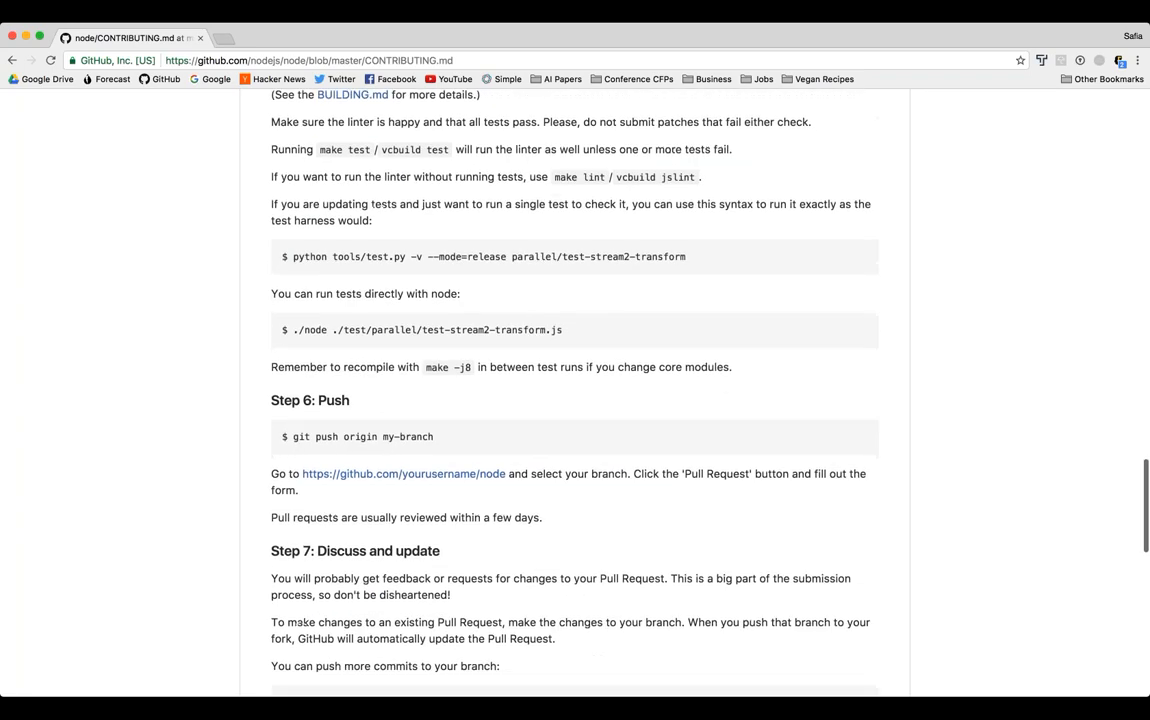
pyautogui.scroll(-3)
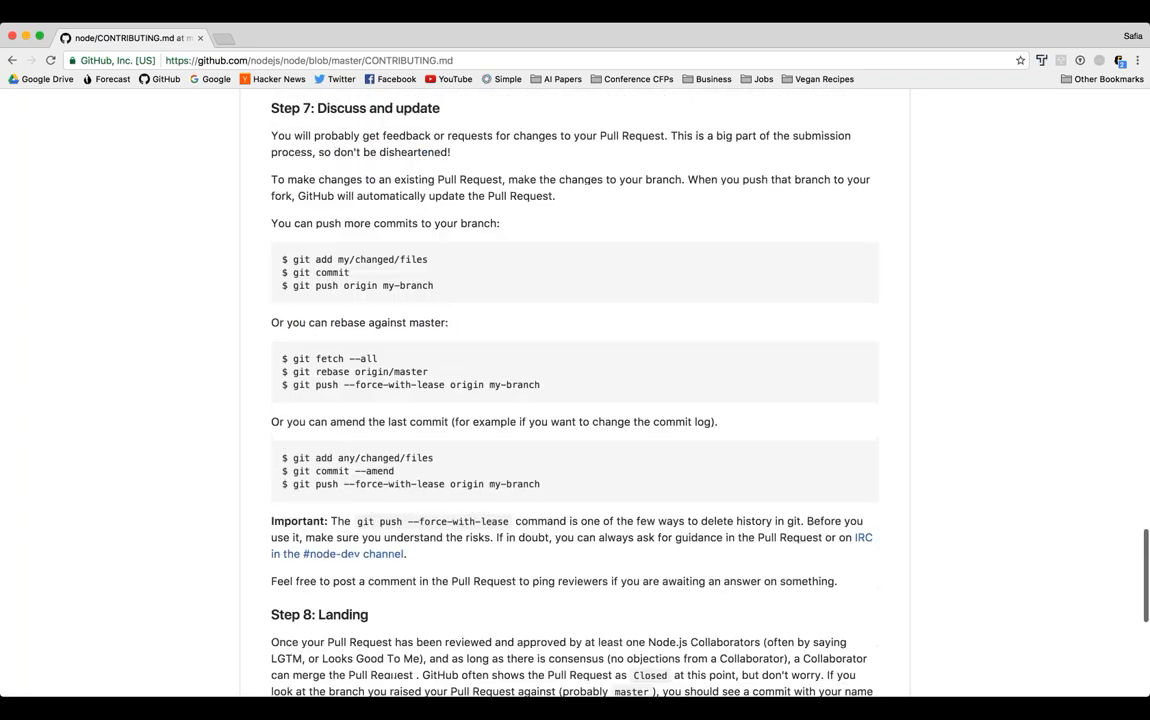
pyautogui.scroll(-3)
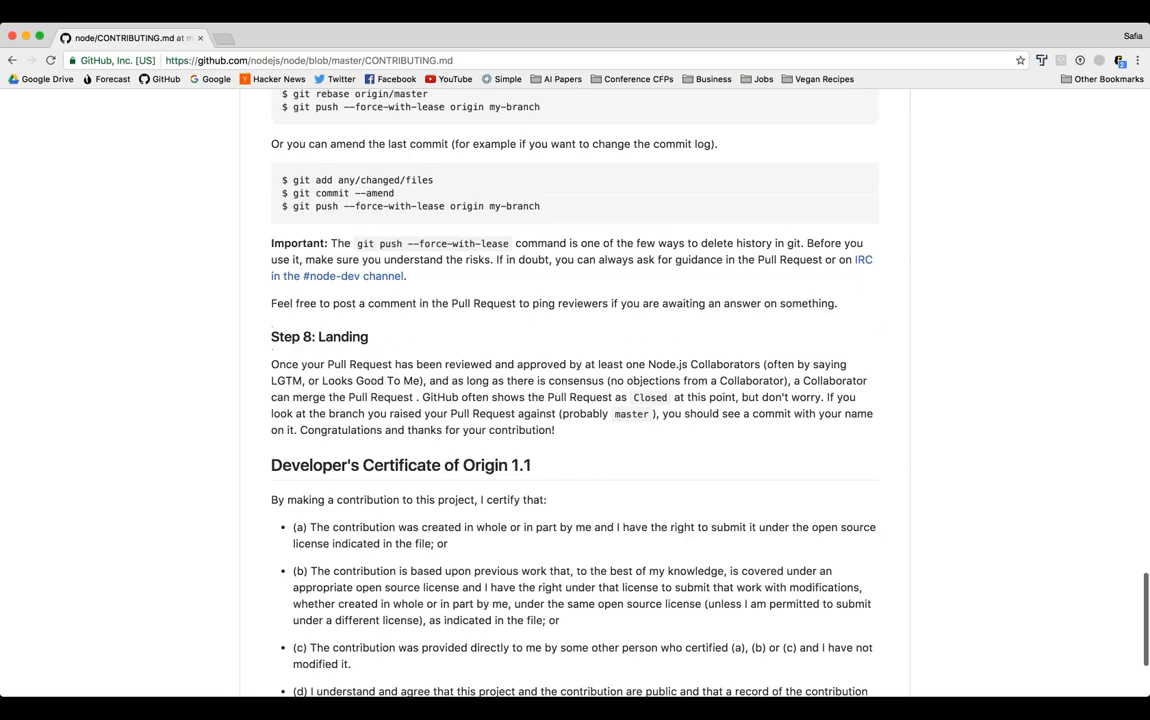
pyautogui.scroll(-3)
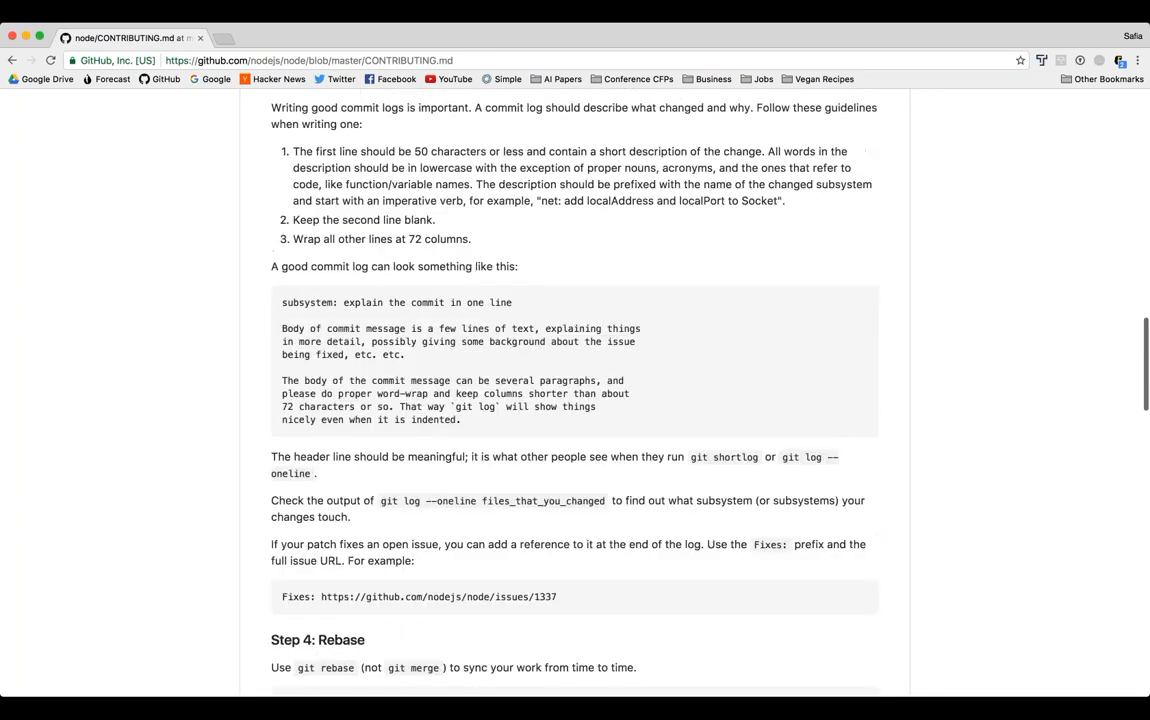
pyautogui.scroll(3)
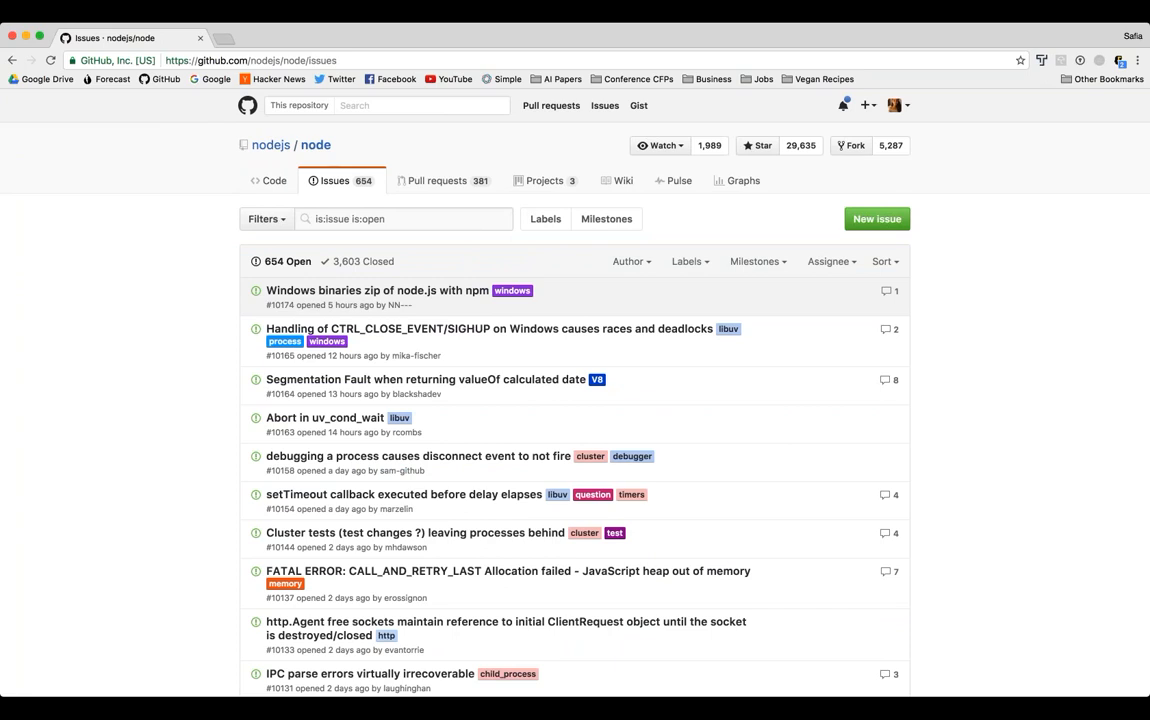
# Step: Browse the issue label filter past 'good first contribution' and 'help wanted'
pyautogui.click(686, 260)
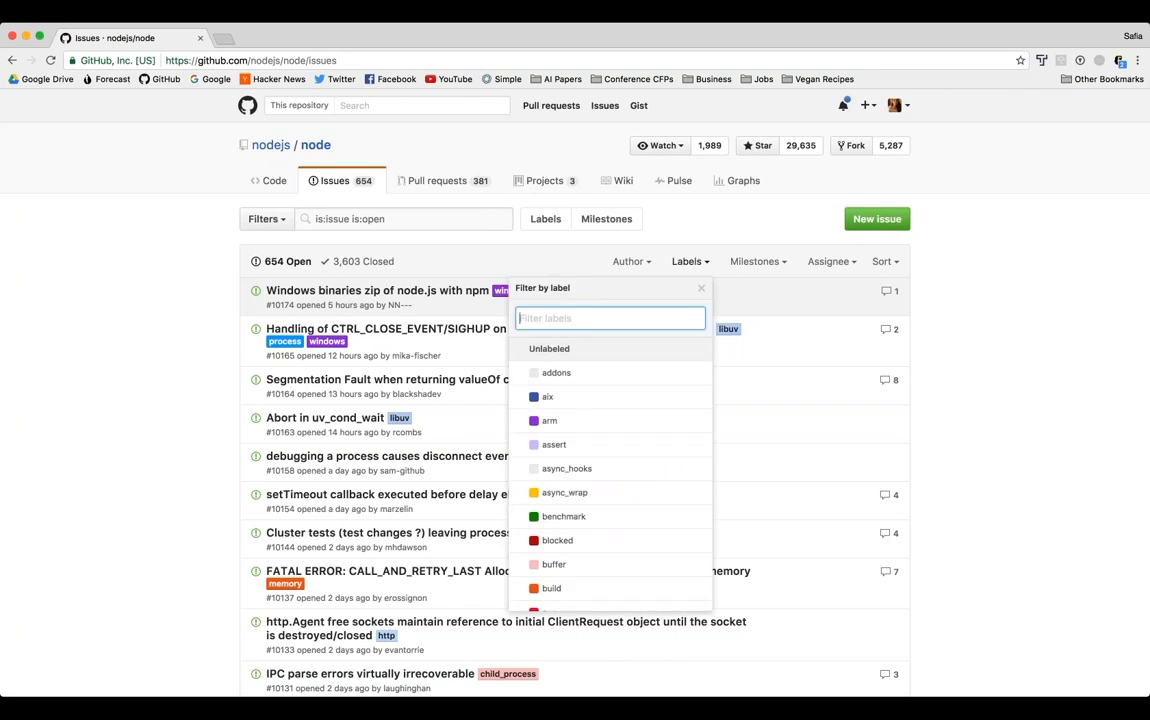
pyautogui.moveTo(680, 294)
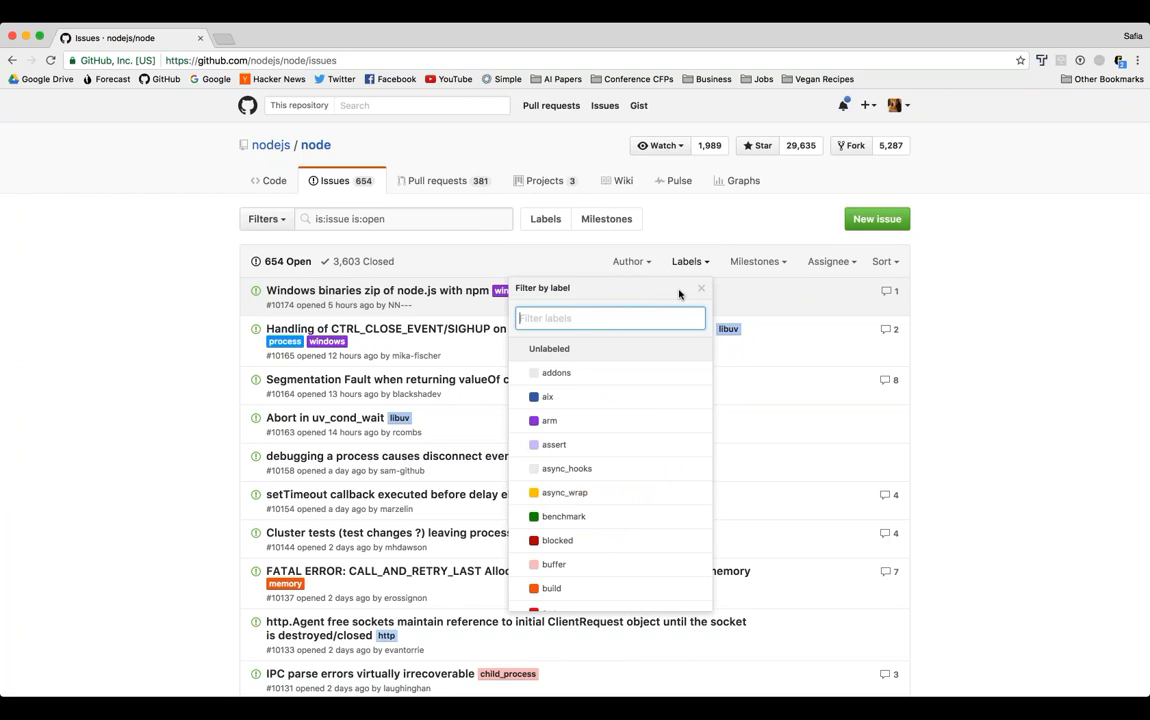
pyautogui.scroll(-3)
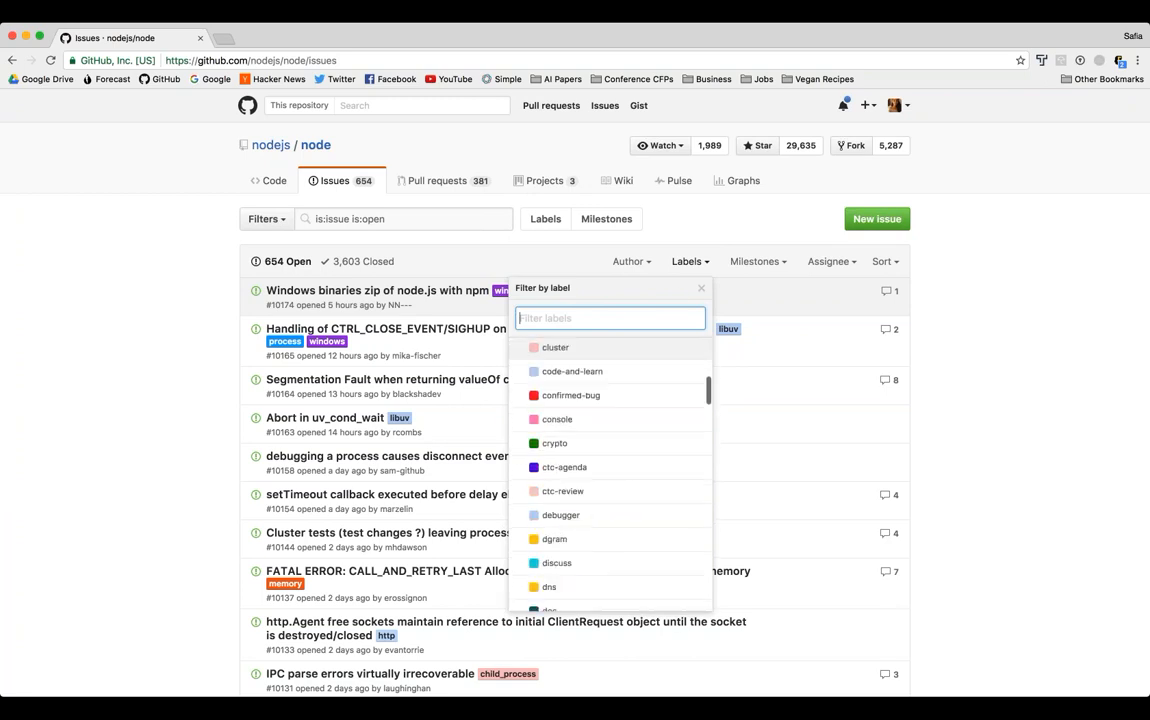
pyautogui.scroll(-3)
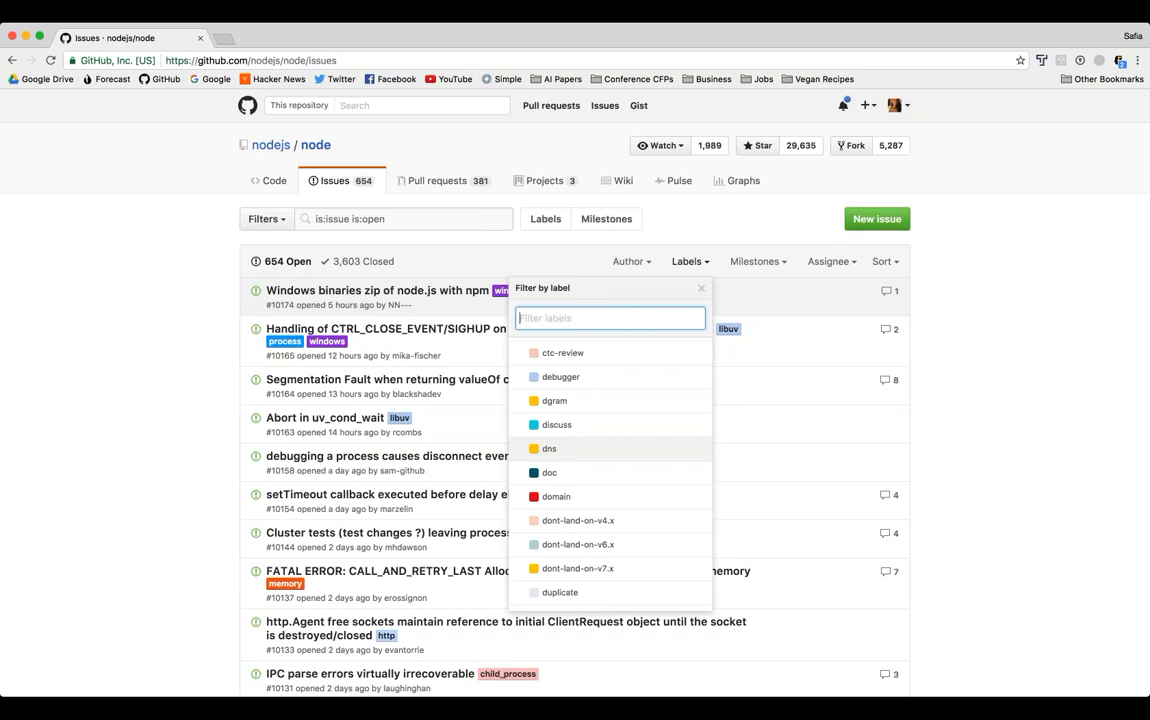
pyautogui.scroll(-3)
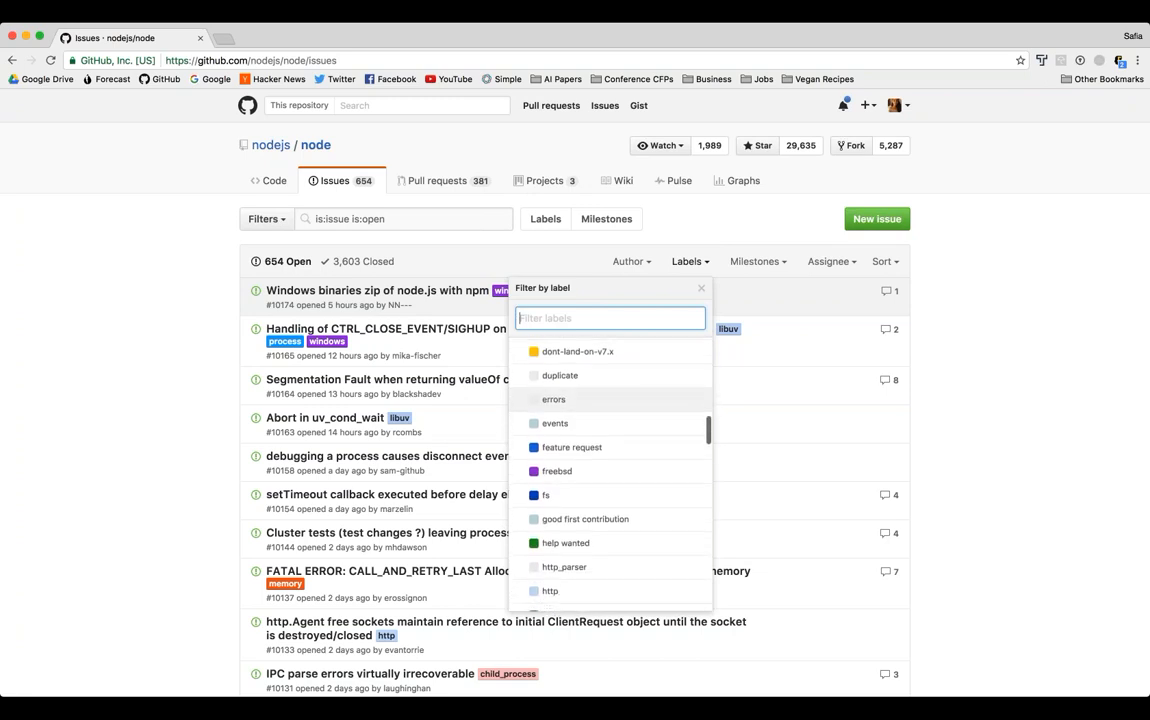
pyautogui.moveTo(640, 522)
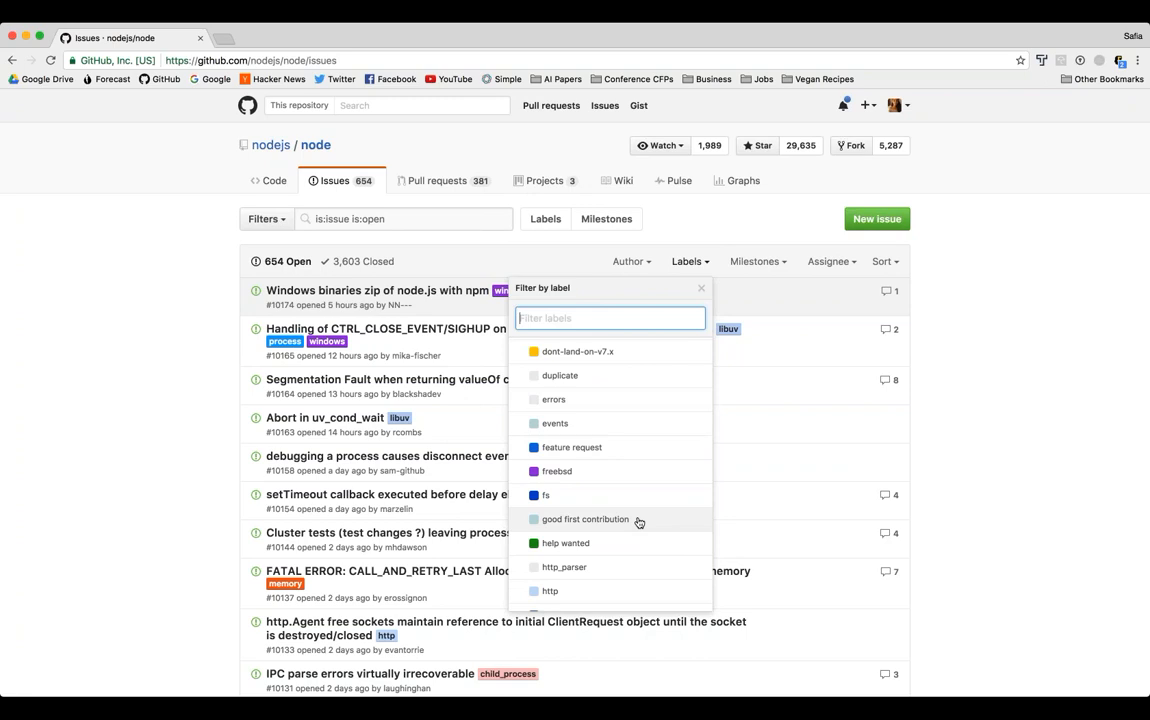
pyautogui.scroll(-3)
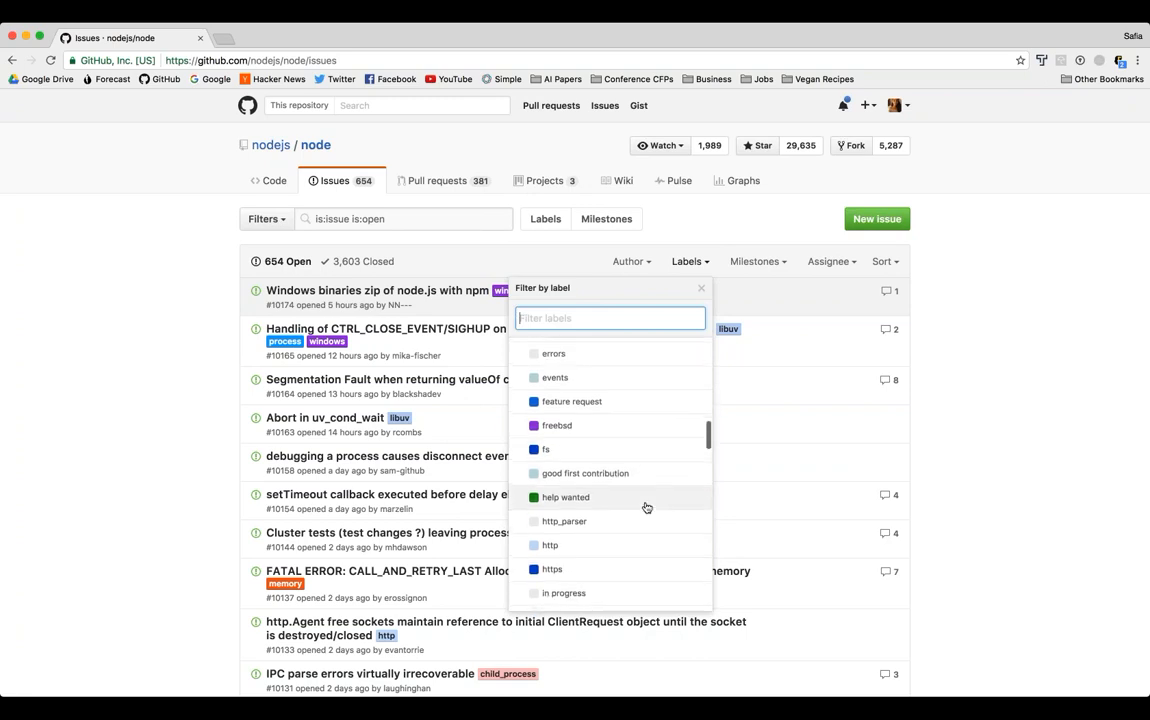
pyautogui.scroll(-3)
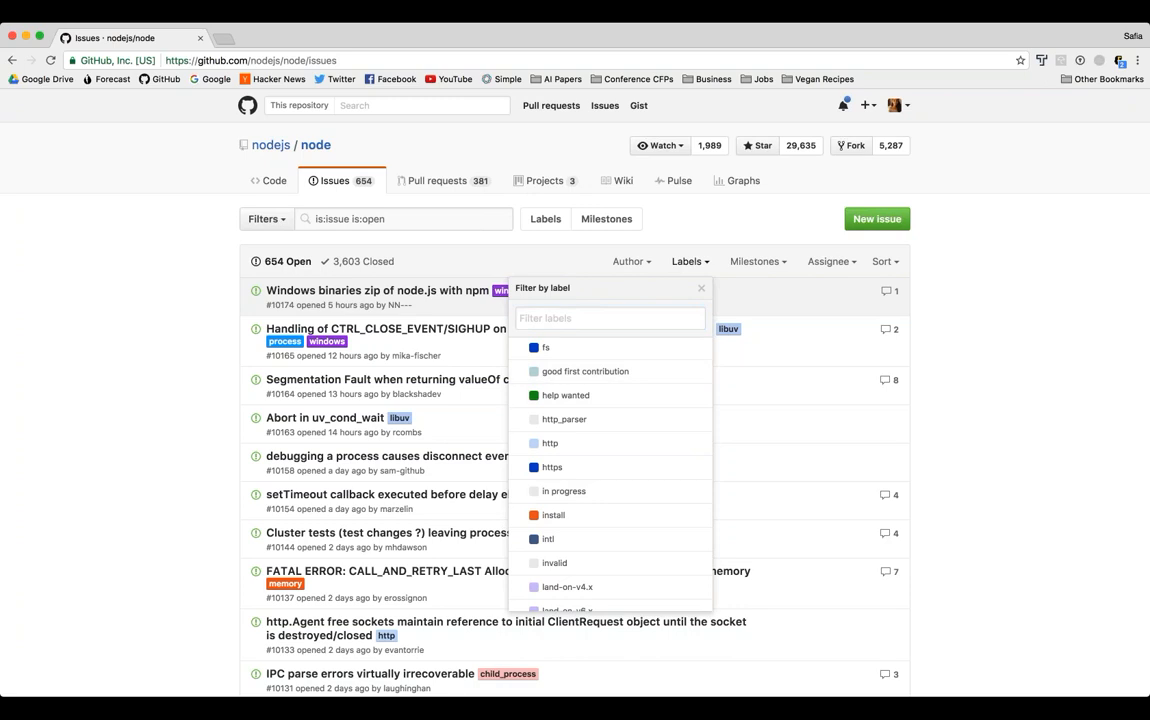
# Step: Filter issues to the 'good first contribution' label and browse down to issue #9840
pyautogui.click(584, 370)
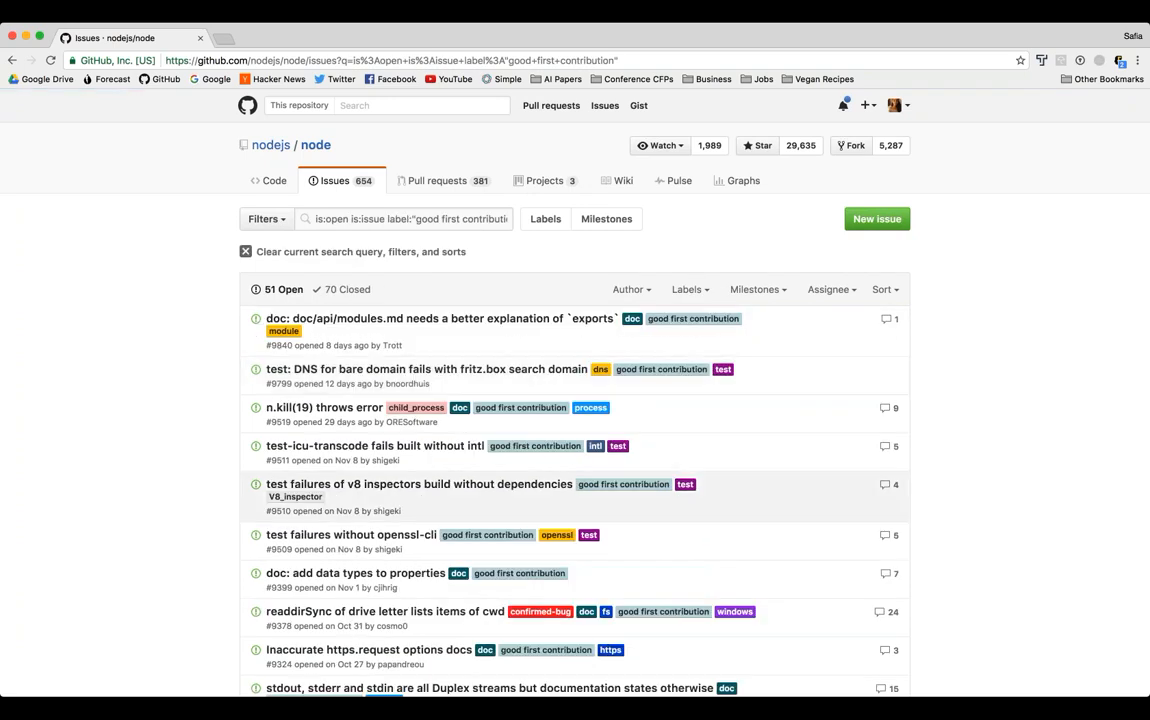
pyautogui.scroll(-3)
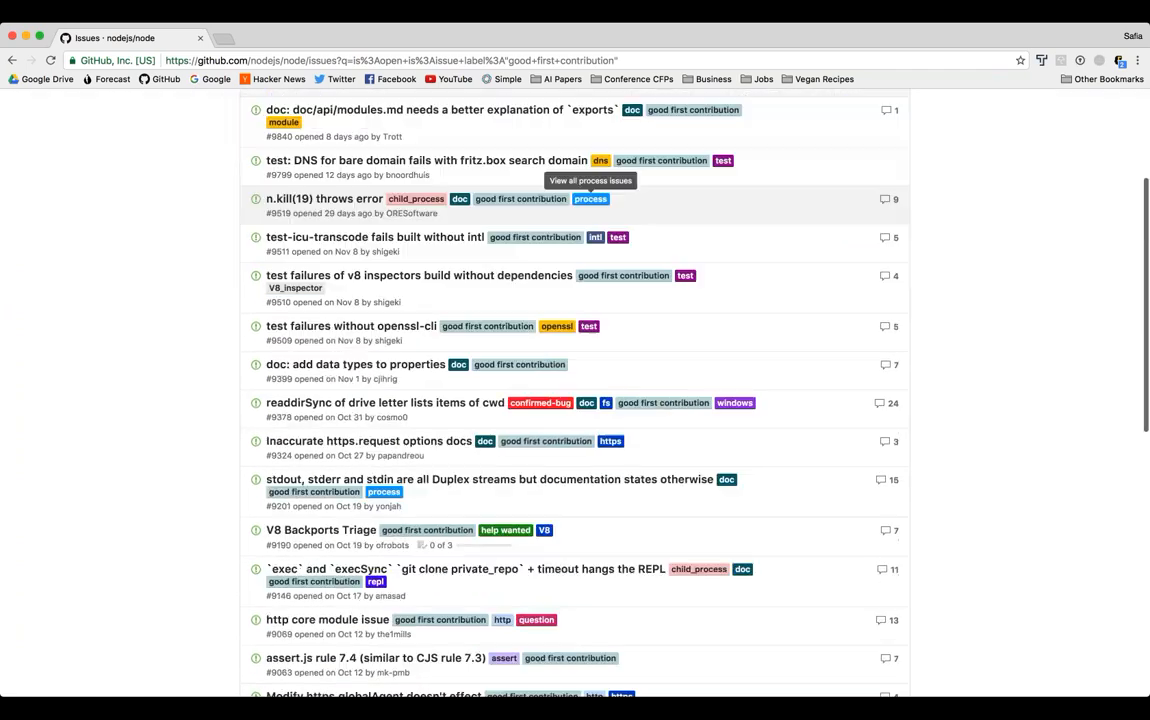
pyautogui.scroll(-3)
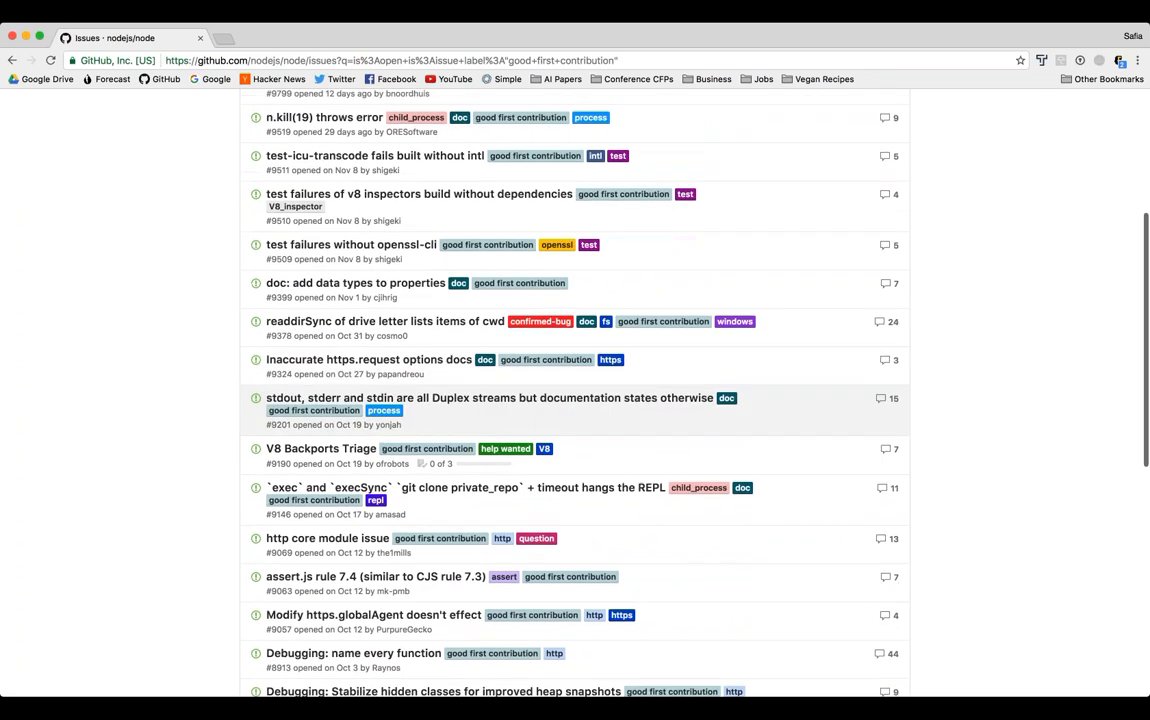
pyautogui.scroll(-3)
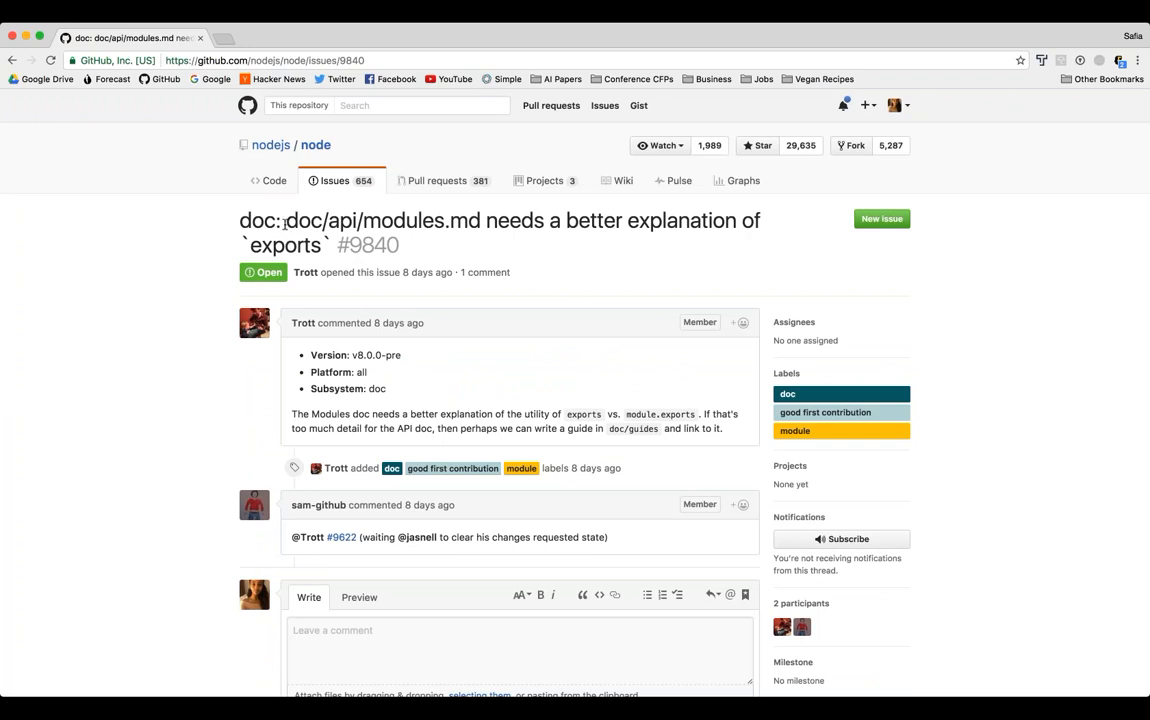
pyautogui.doubleClick(384, 220)
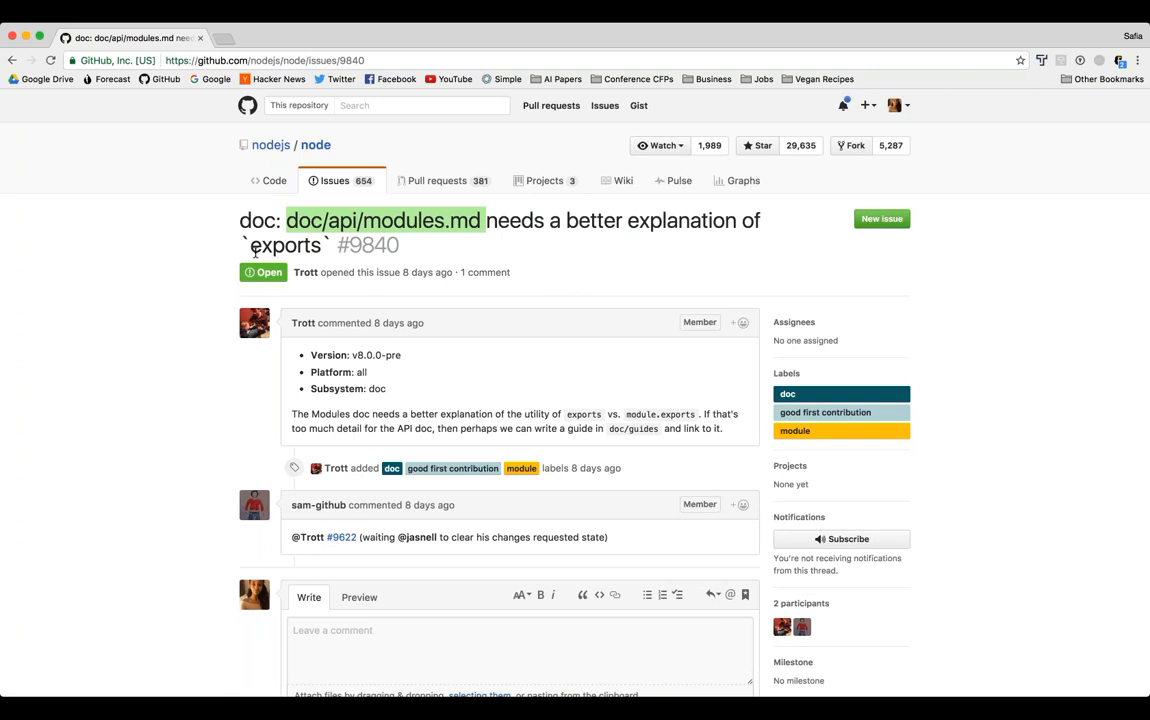
pyautogui.moveTo(432, 346)
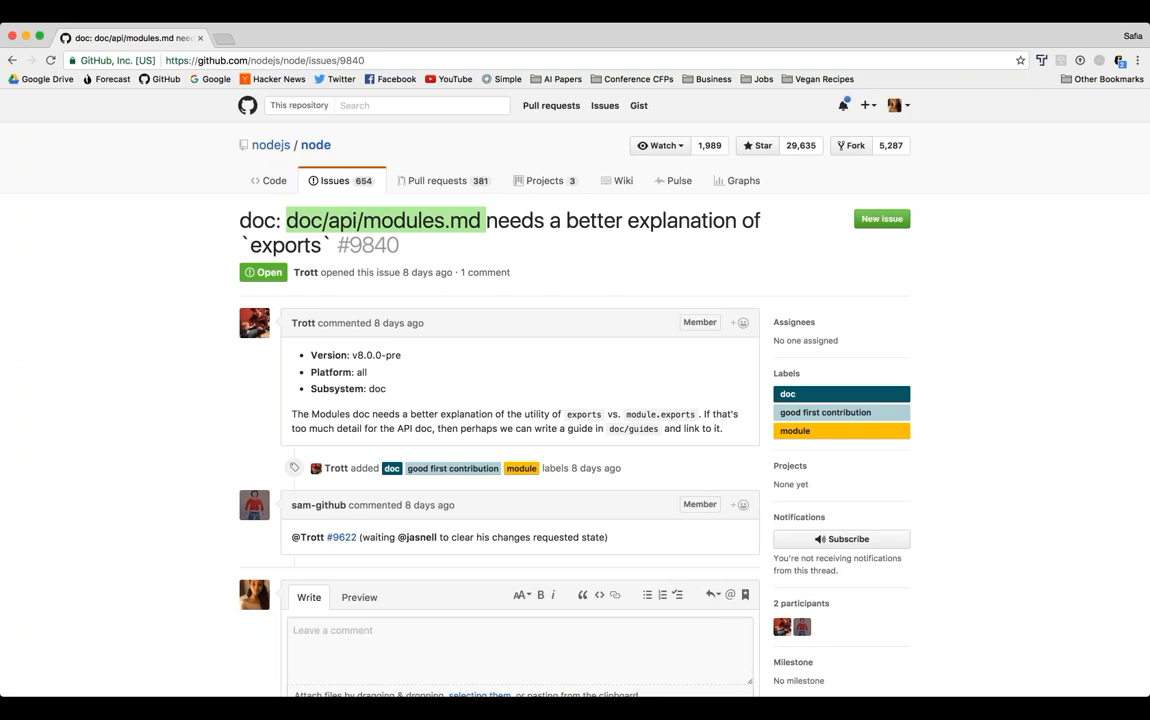
pyautogui.moveTo(748, 248)
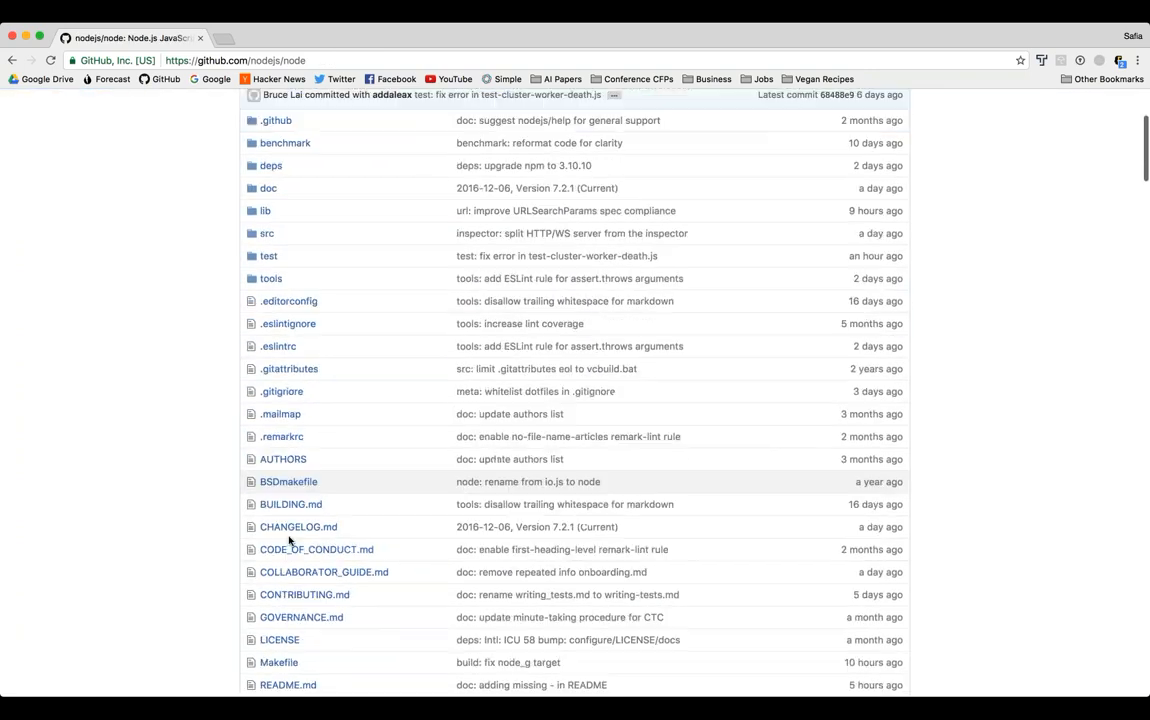
# Step: Reopen CONTRIBUTING.md from the nodejs/node file list
pyautogui.scroll(-3)
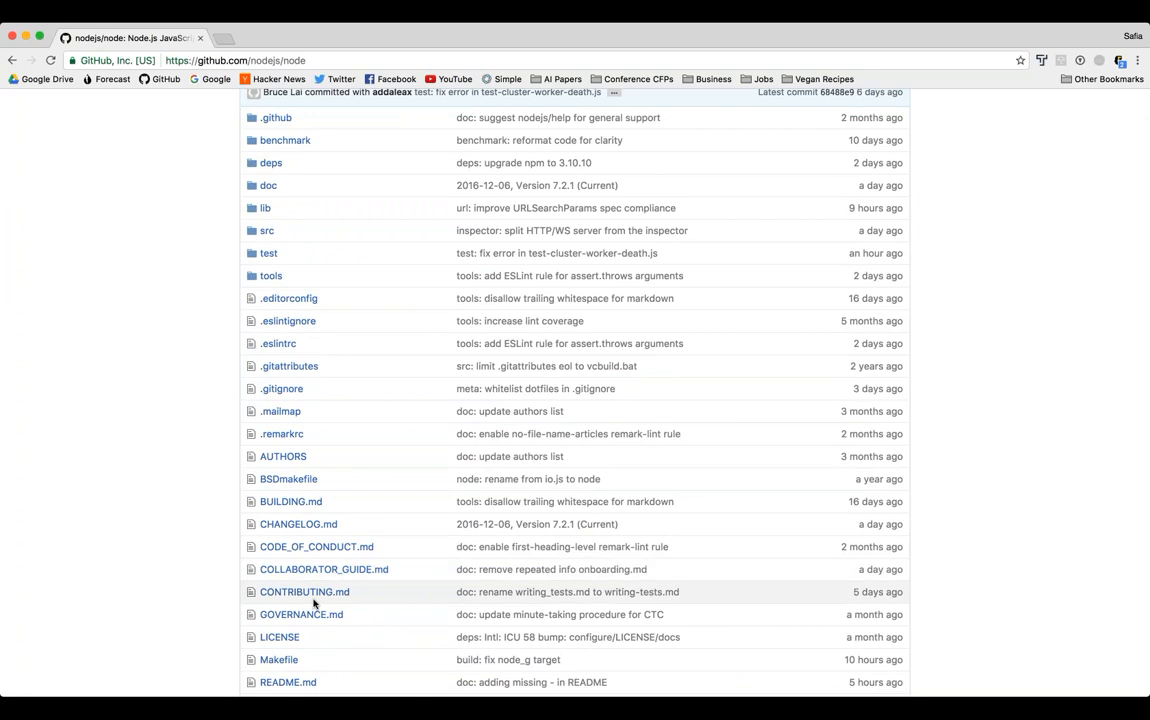
pyautogui.moveTo(298, 600)
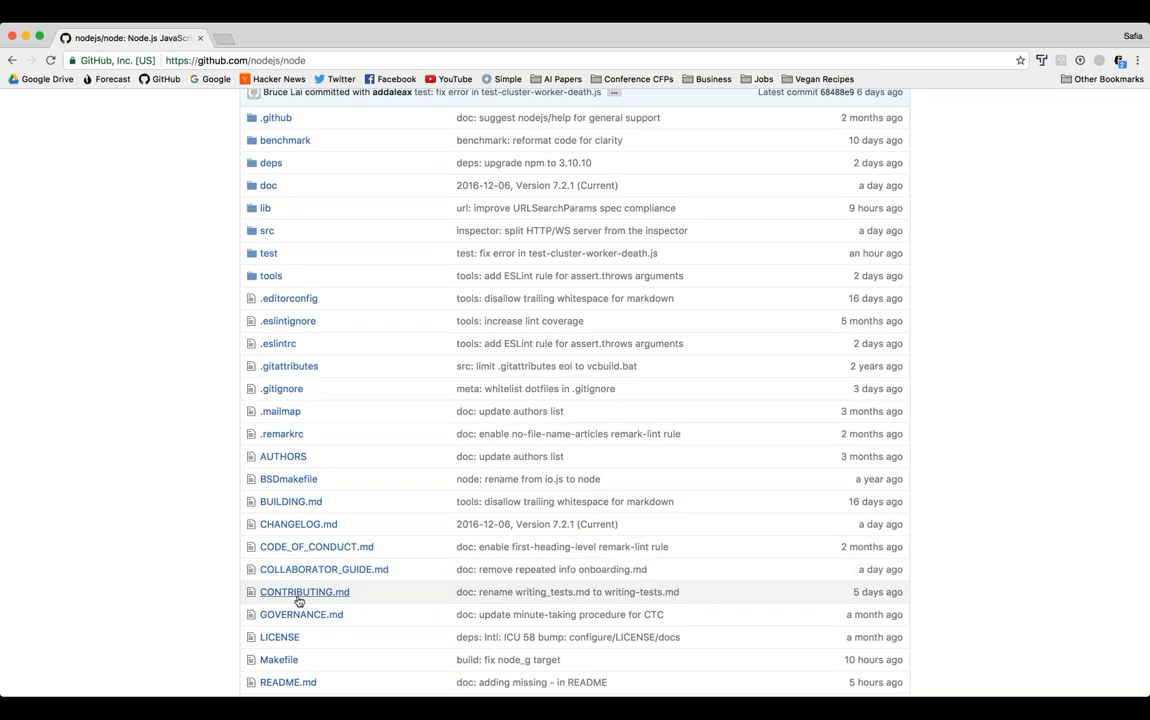
pyautogui.click(304, 592)
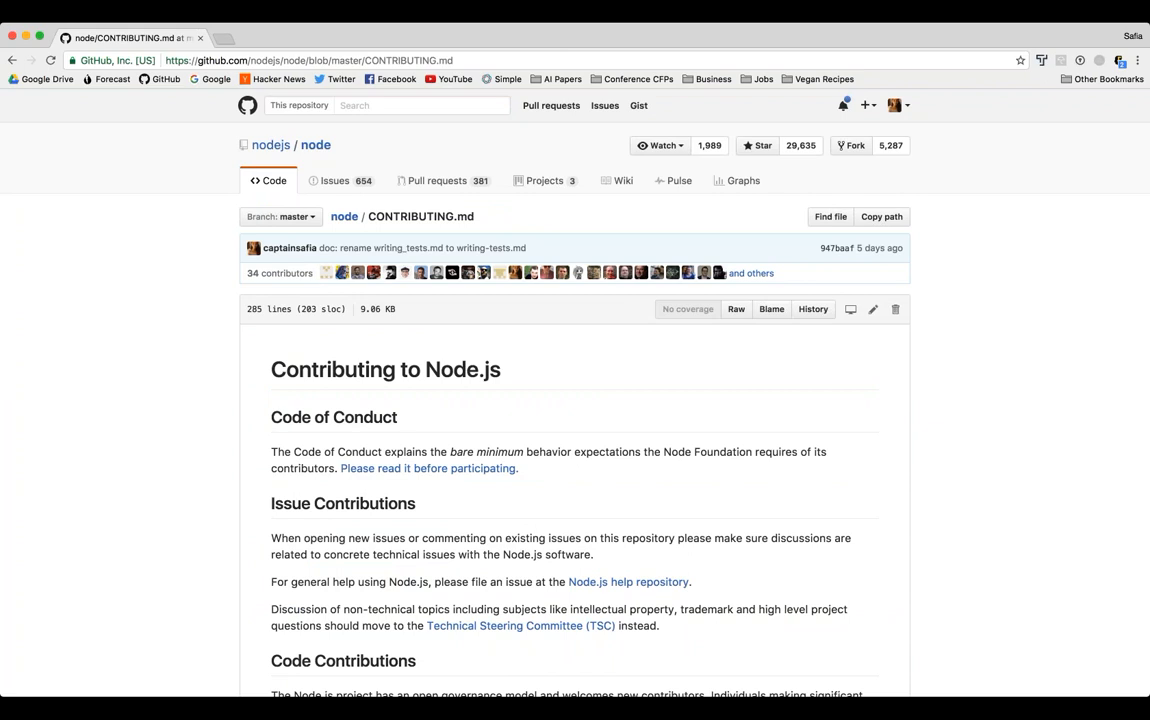
pyautogui.scroll(-3)
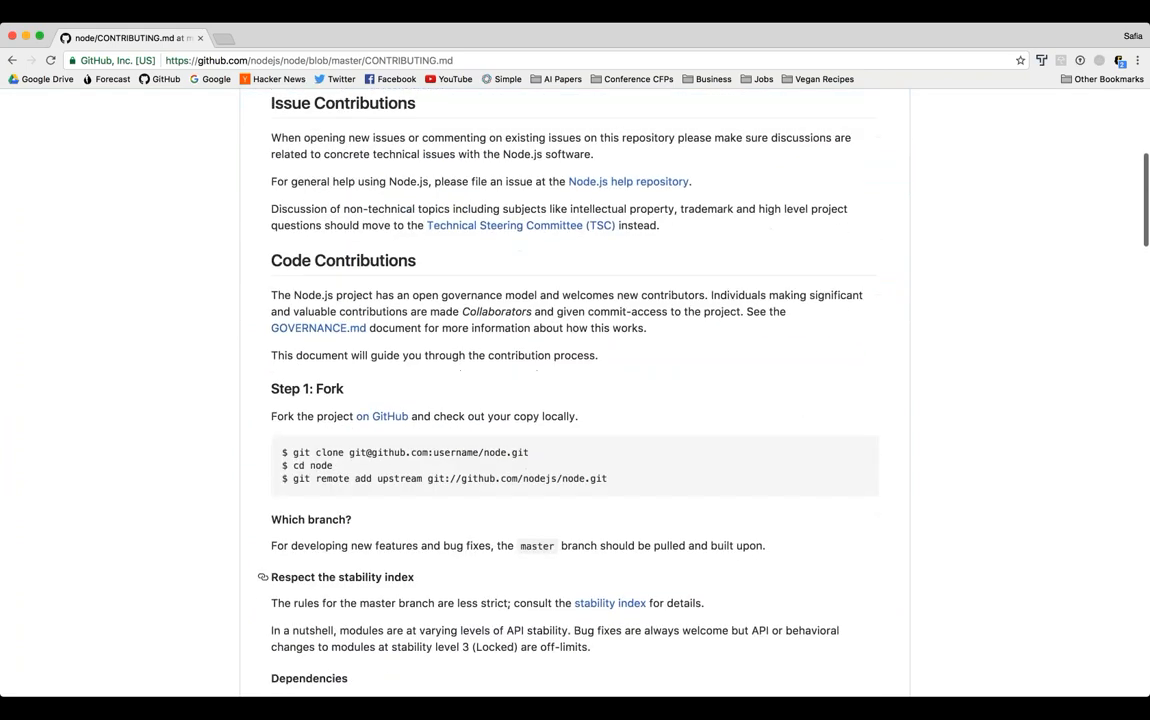
pyautogui.scroll(-3)
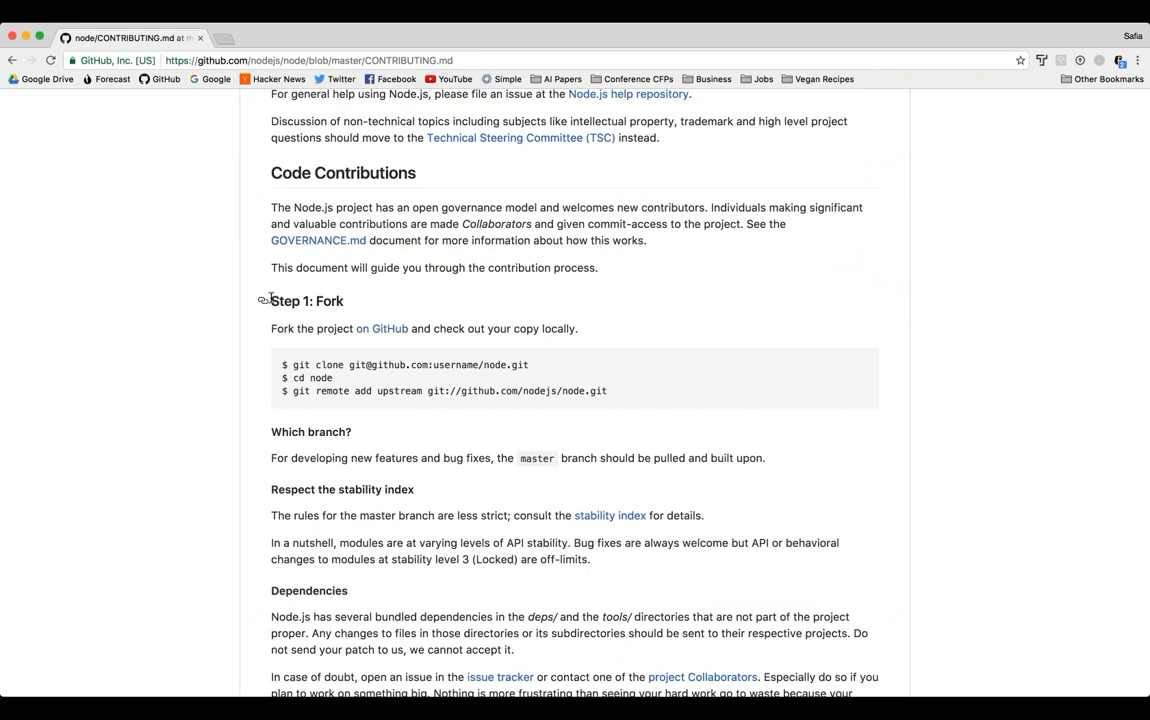
pyautogui.moveTo(270, 300); pyautogui.dragTo(424, 396)
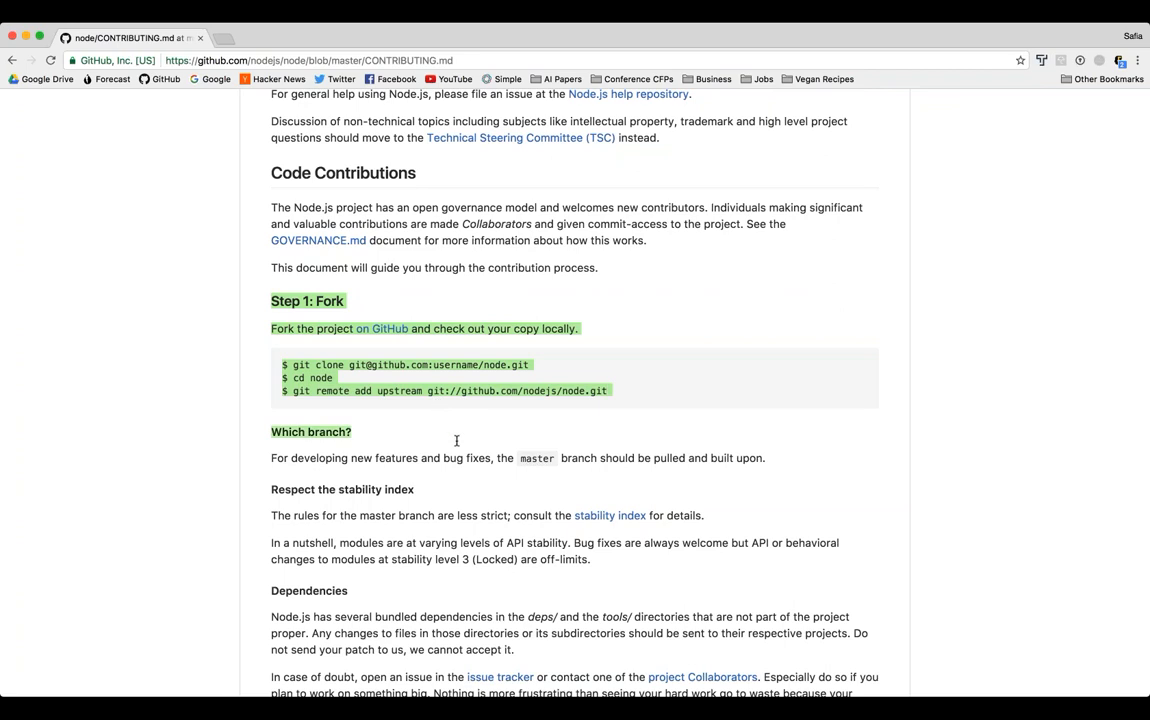
pyautogui.moveTo(554, 380)
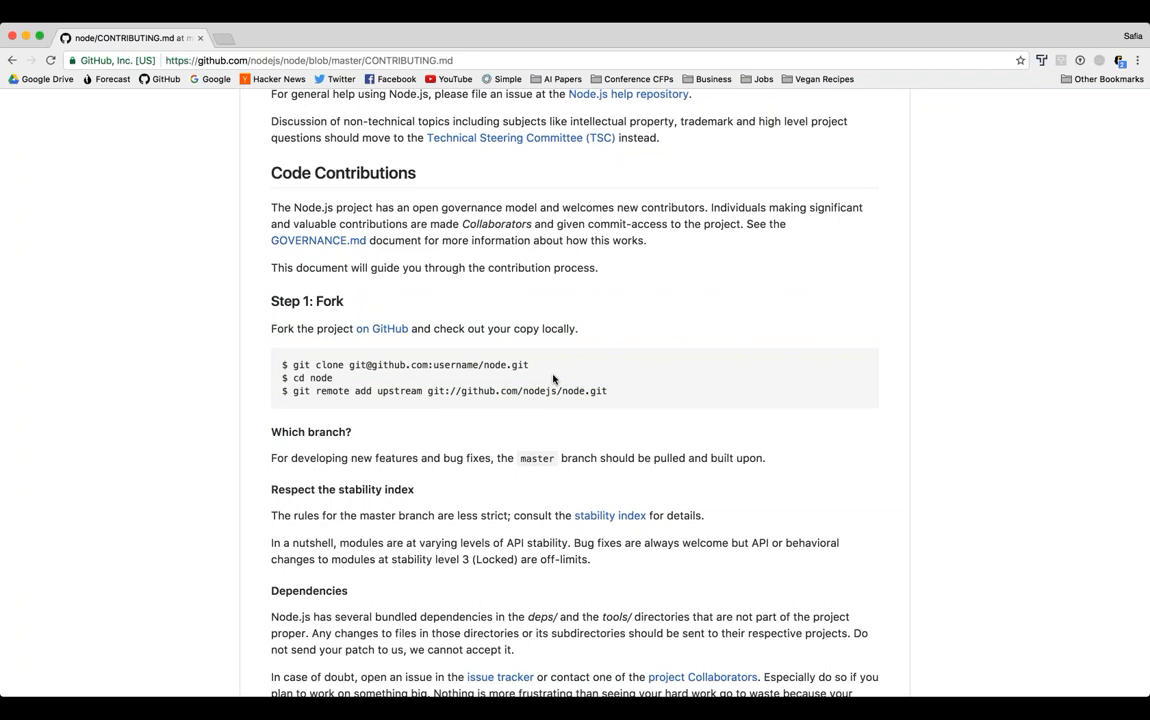
pyautogui.moveTo(620, 314)
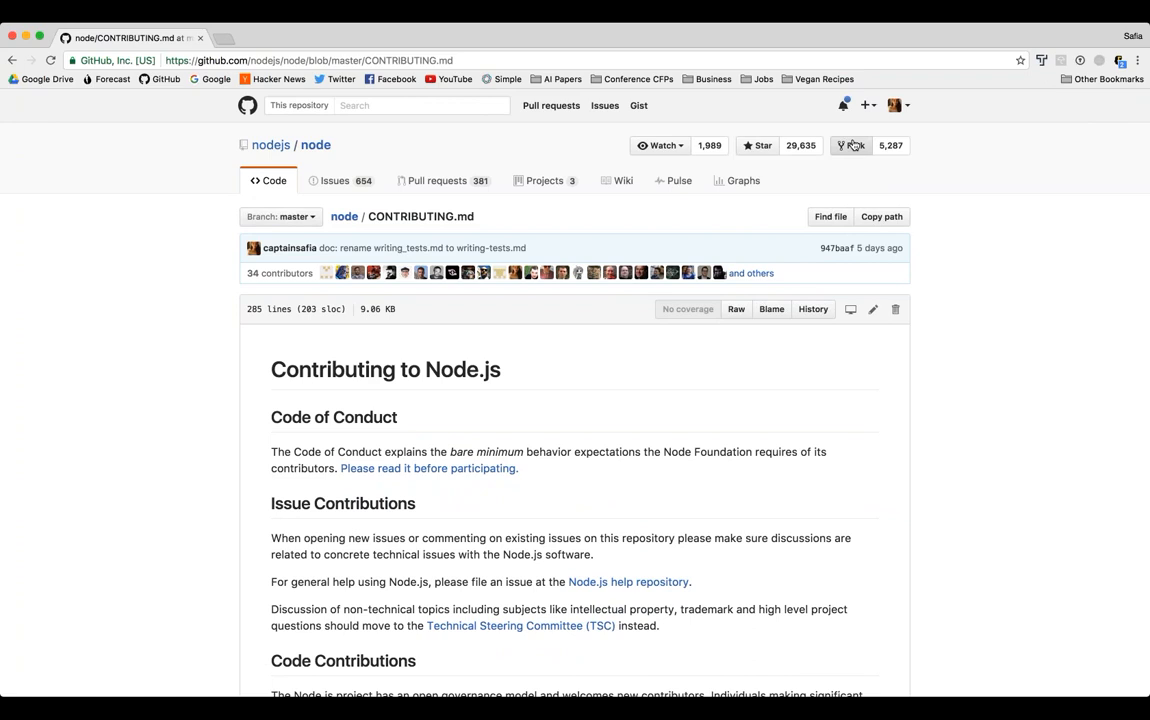
# Step: Start forking nodejs/node and choose the existing captainsafia/node fork as destination
pyautogui.click(852, 144)
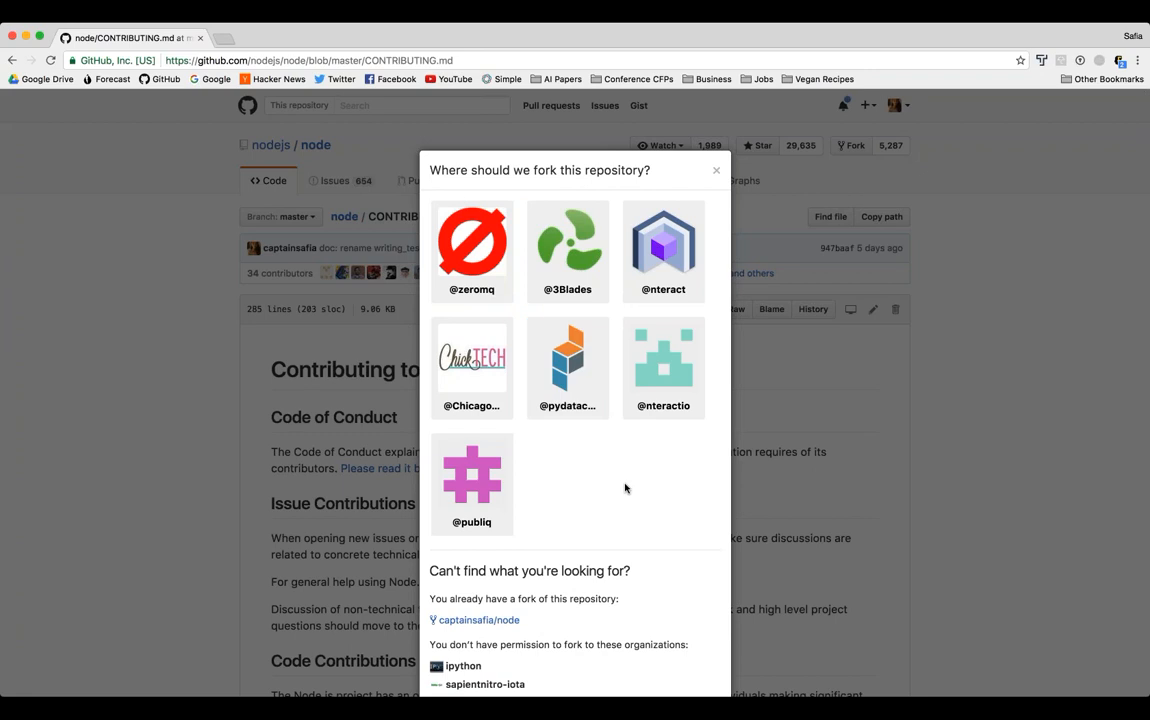
pyautogui.moveTo(640, 472)
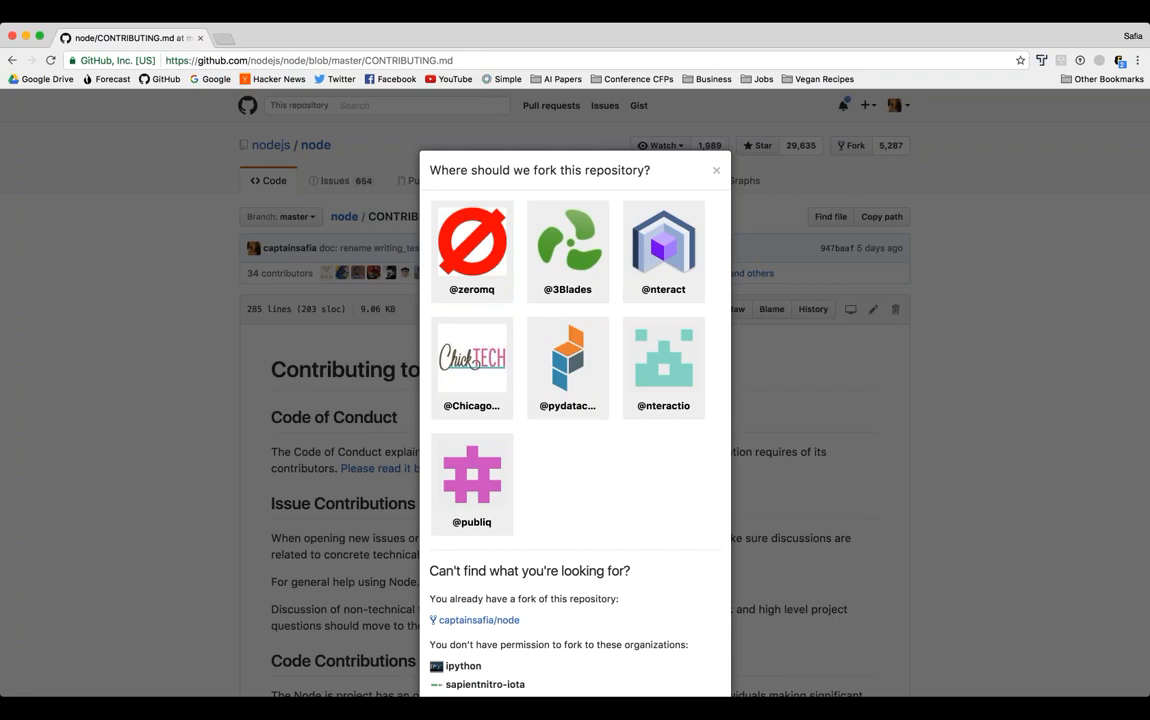
pyautogui.moveTo(600, 458)
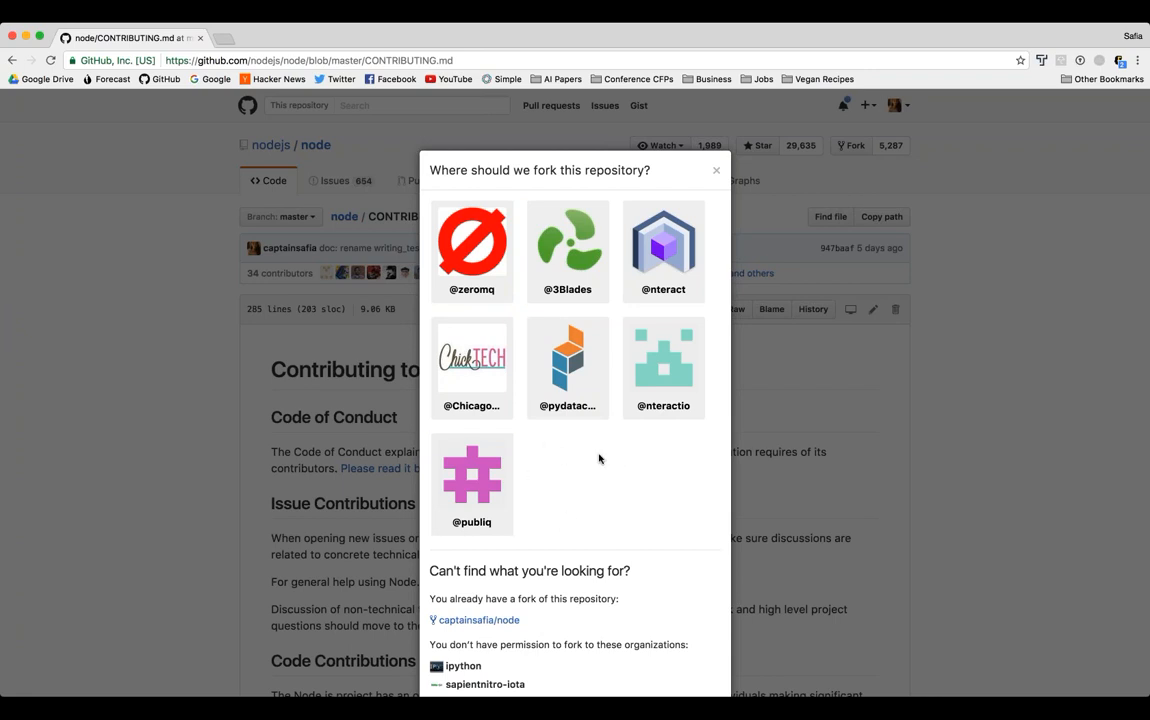
pyautogui.moveTo(588, 570)
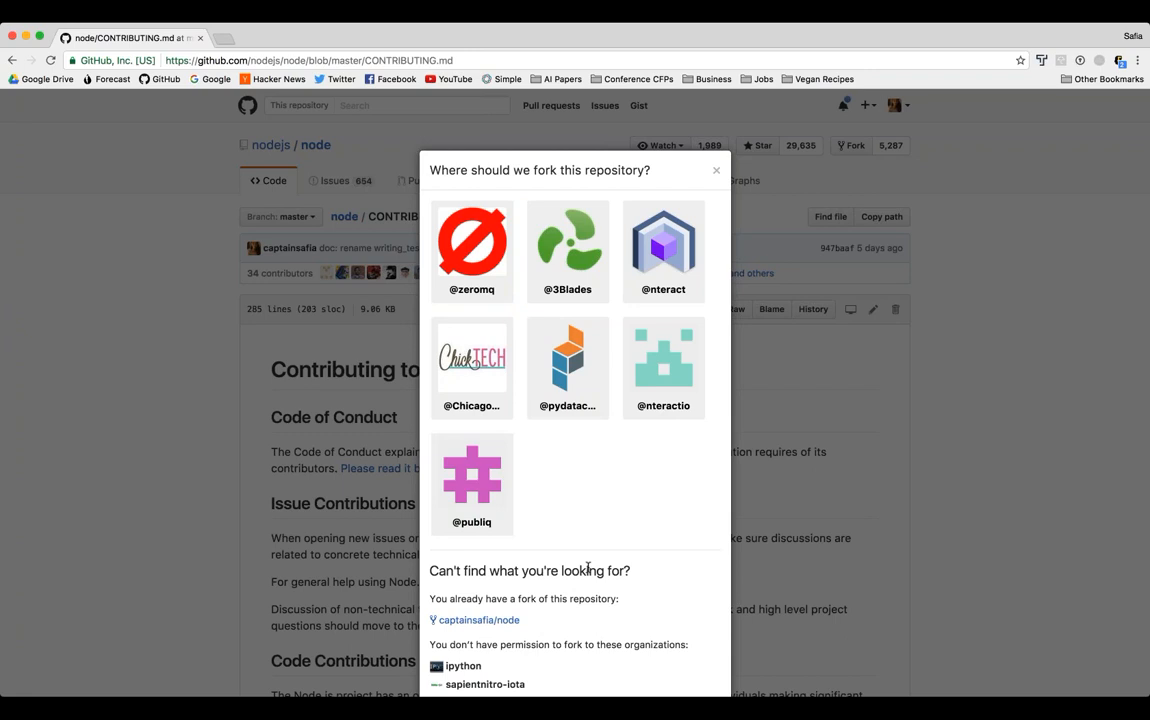
pyautogui.scroll(-3)
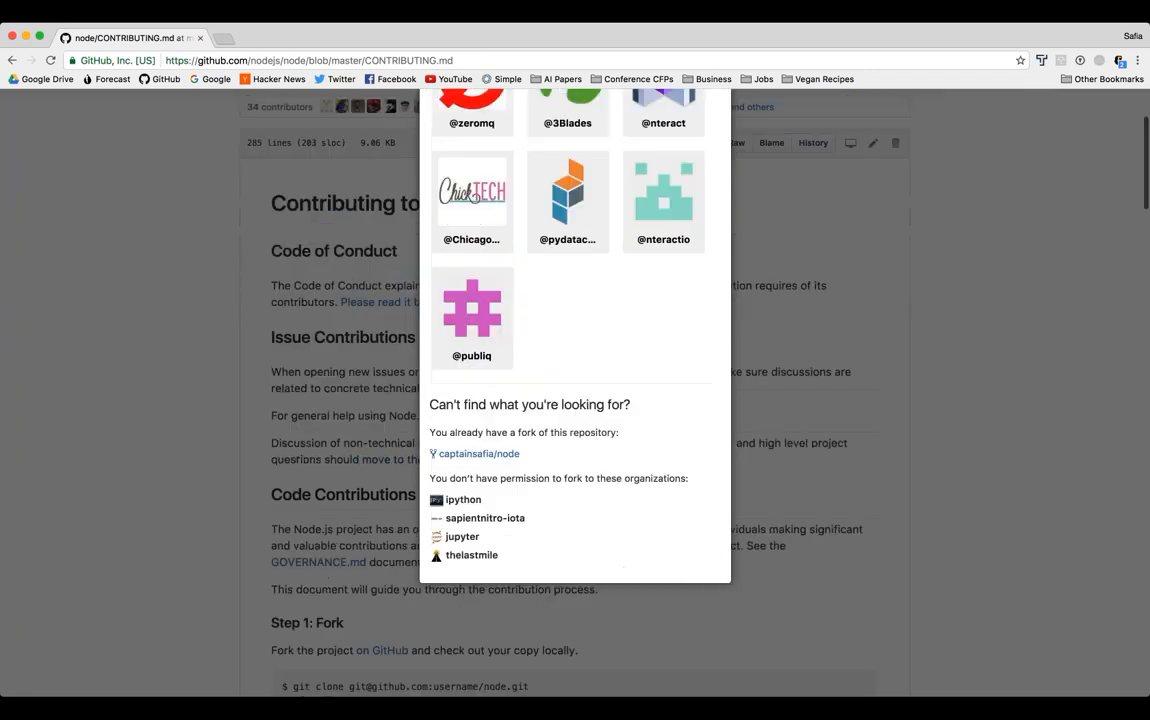
pyautogui.click(478, 452)
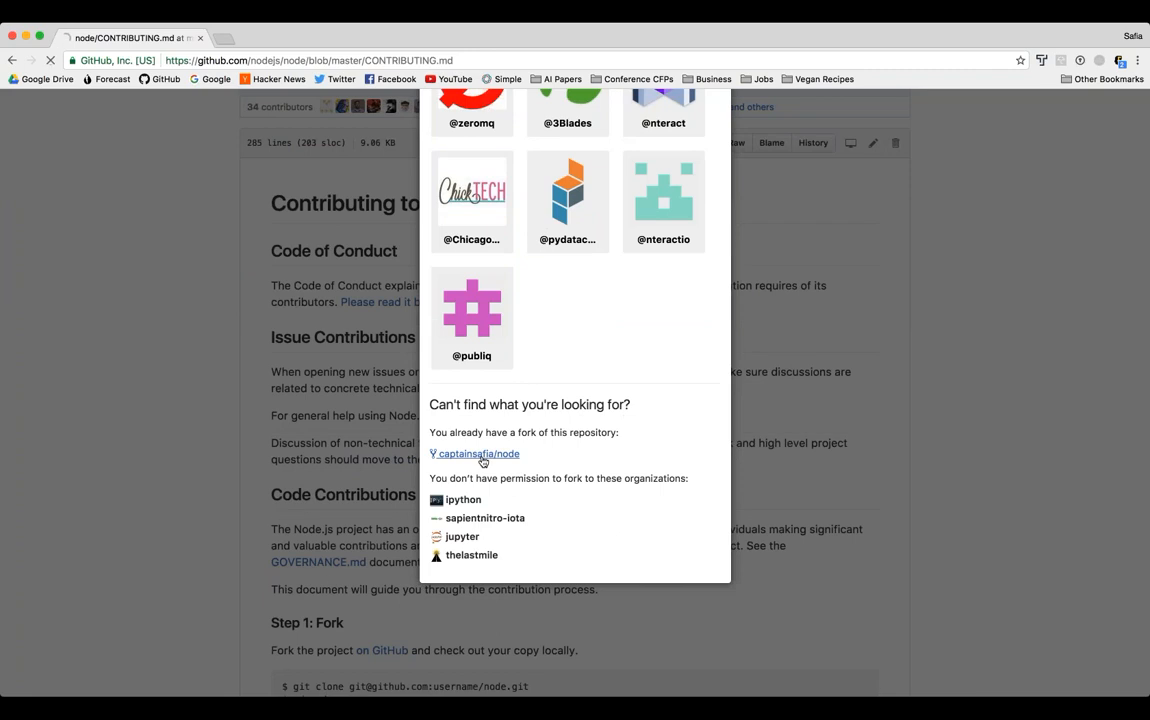
# Step: Open the captainsafia/node fork and browse its file list past CHANGELOG.md
pyautogui.click(474, 454)
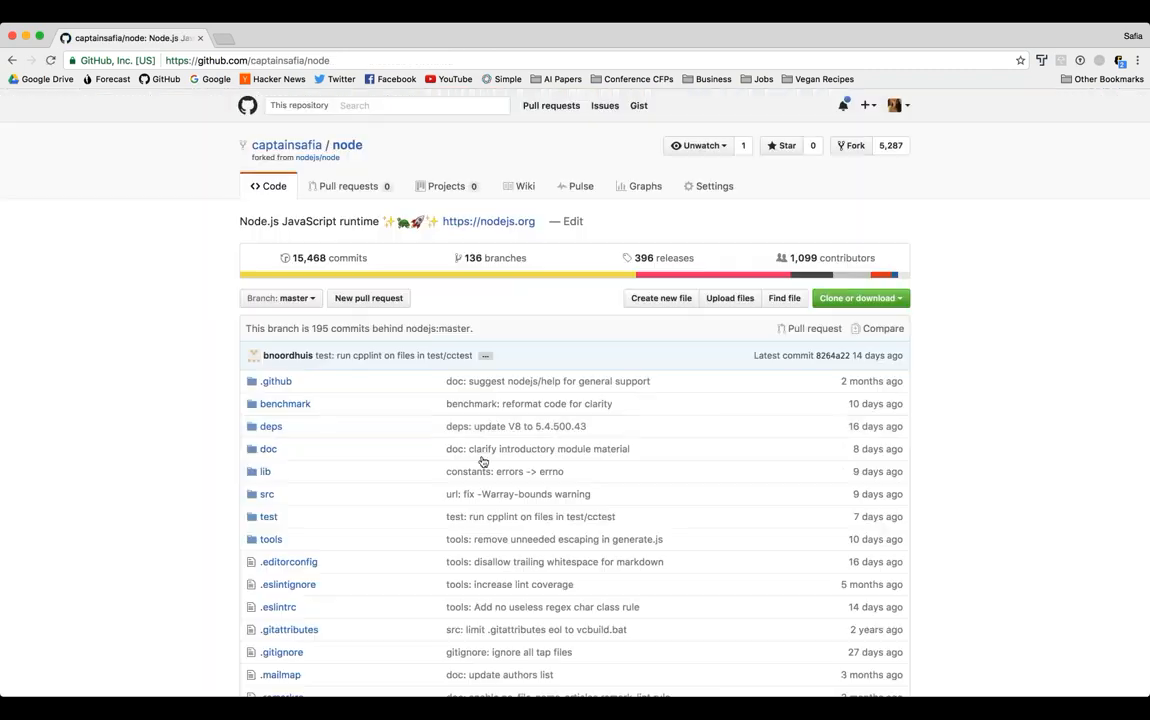
pyautogui.scroll(-3)
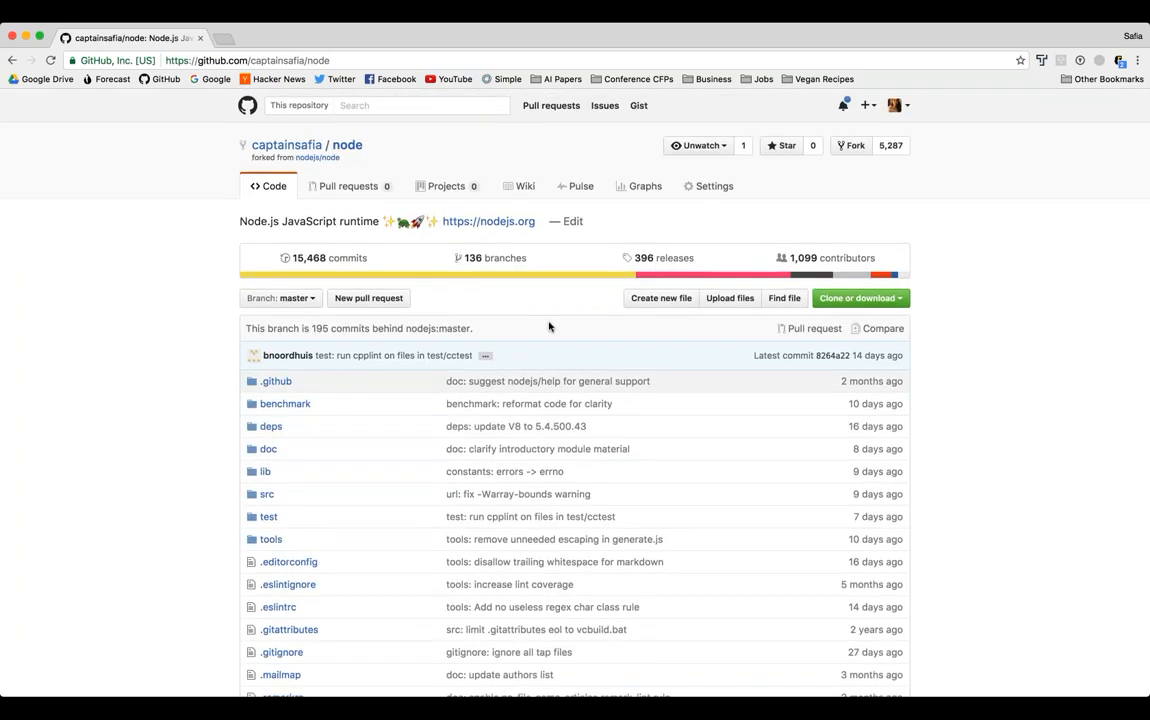
pyautogui.moveTo(476, 328)
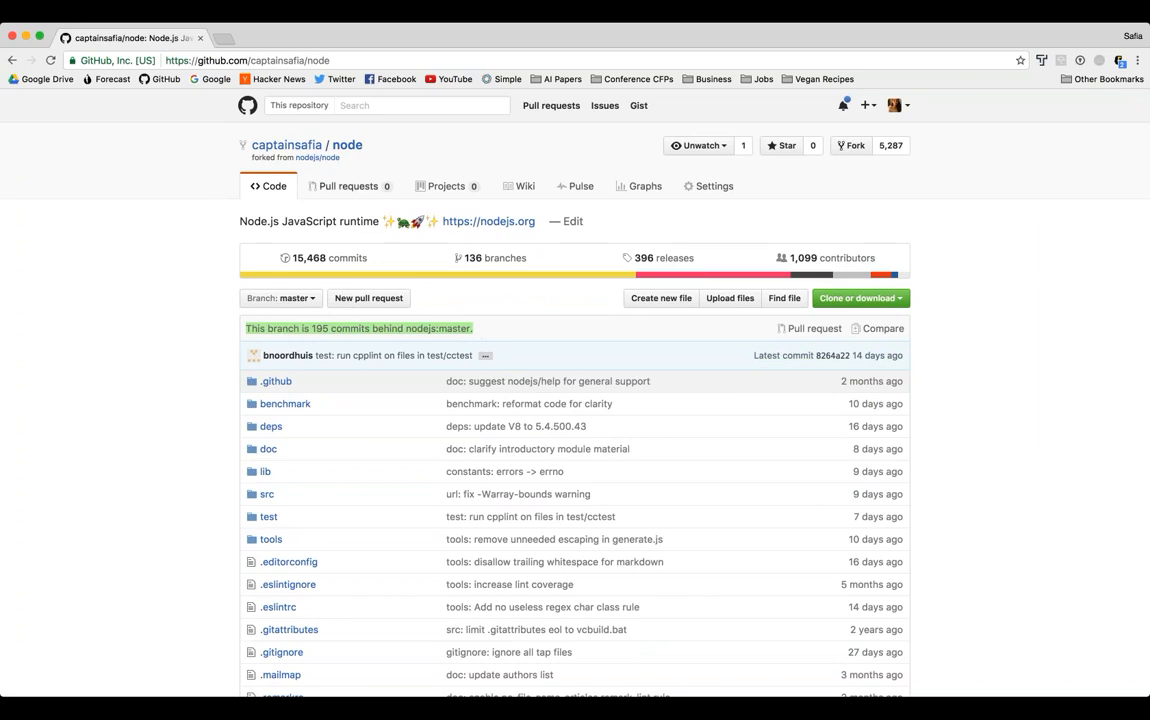
pyautogui.moveTo(312, 170)
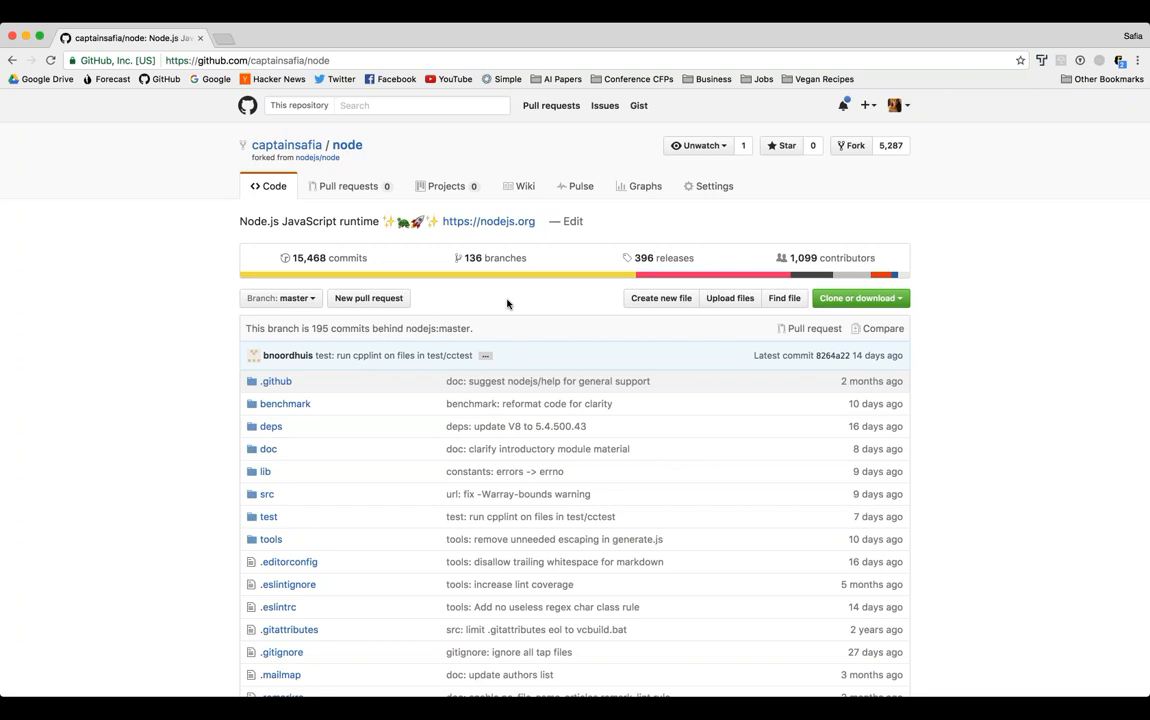
pyautogui.scroll(-3)
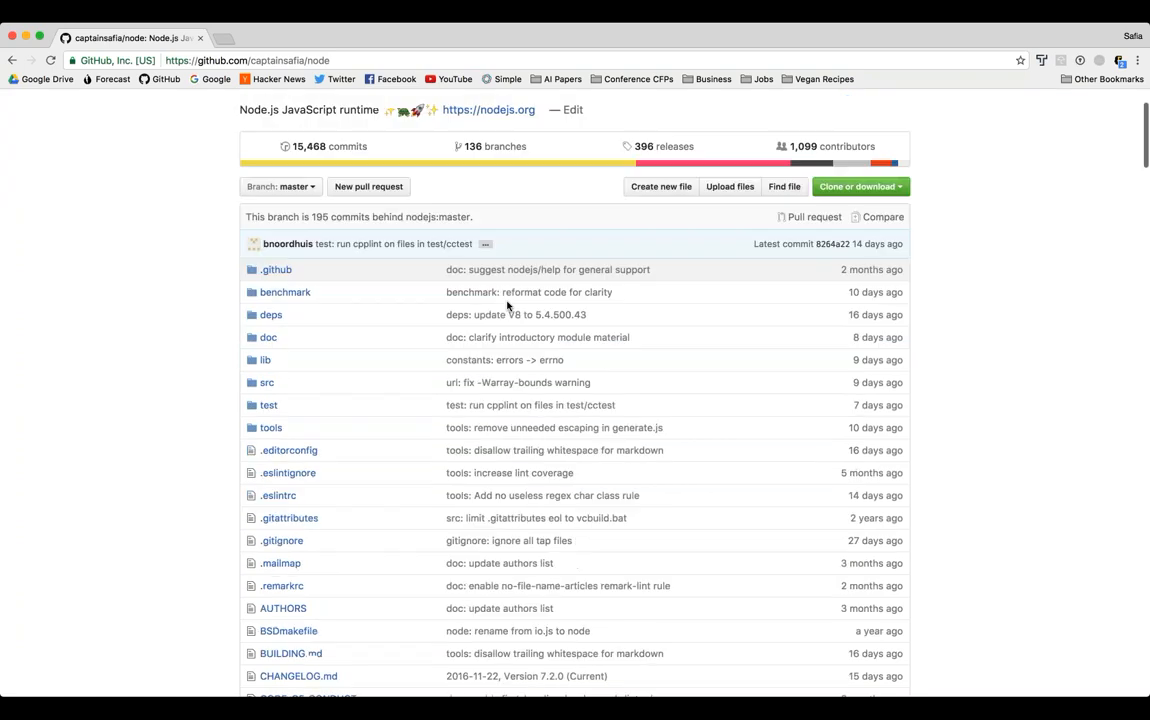
pyautogui.scroll(-3)
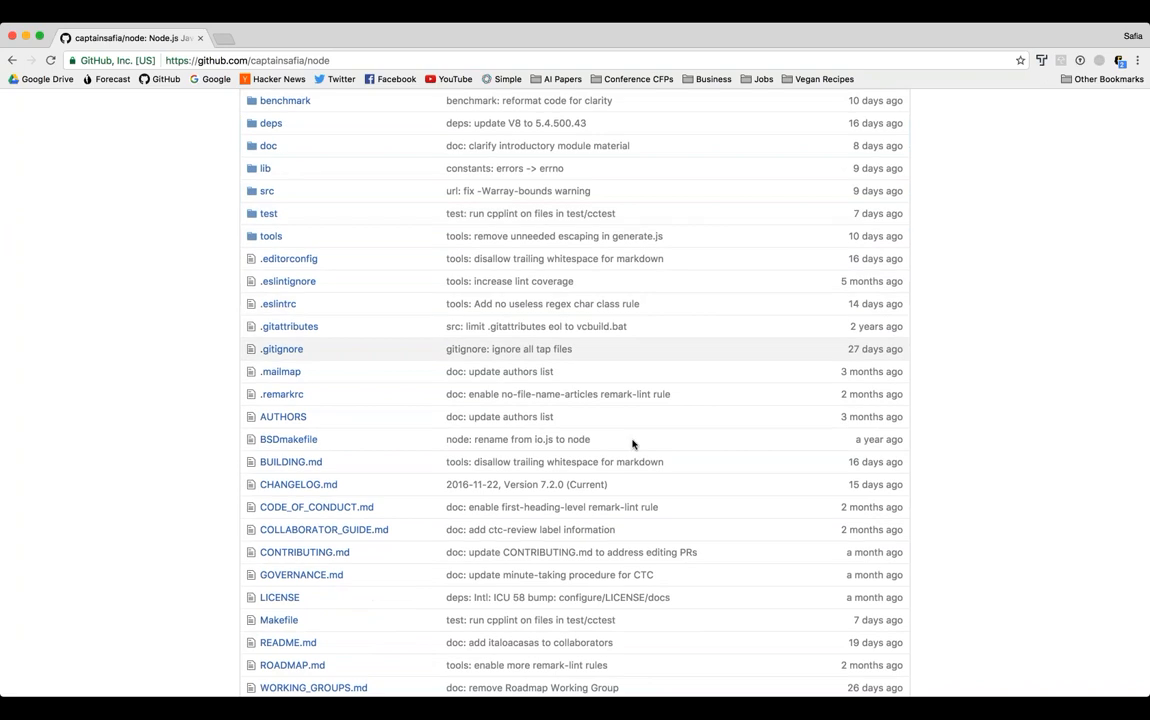
pyautogui.moveTo(688, 374)
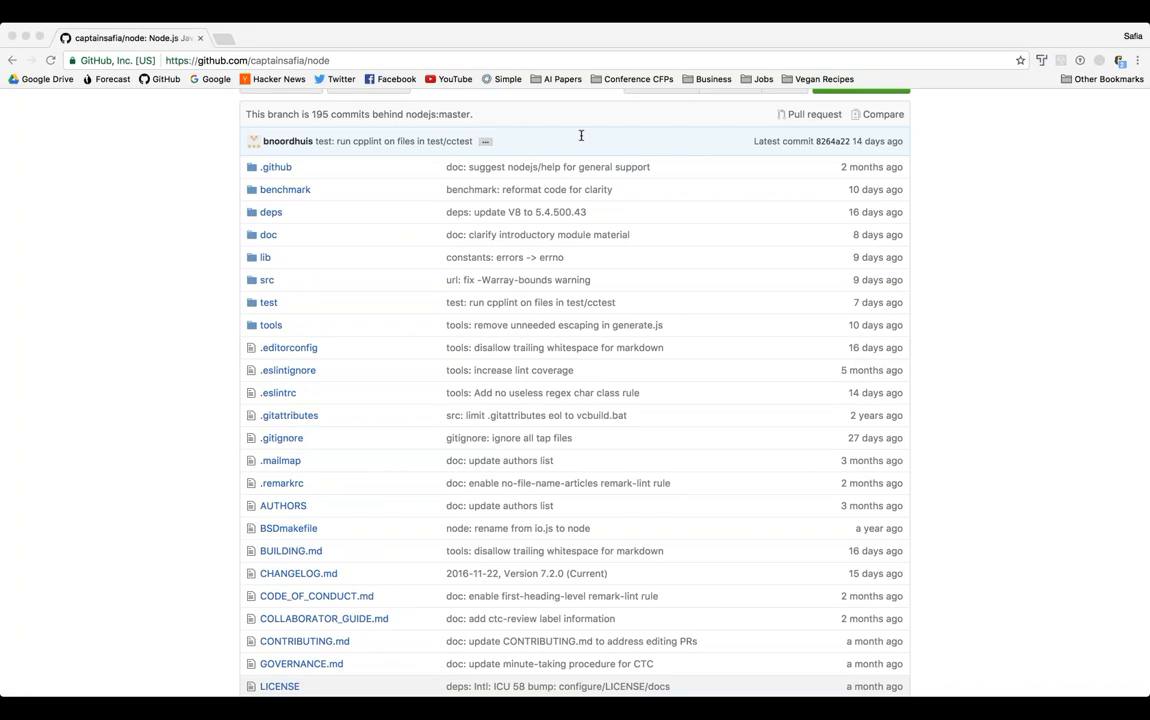
pyautogui.moveTo(572, 40)
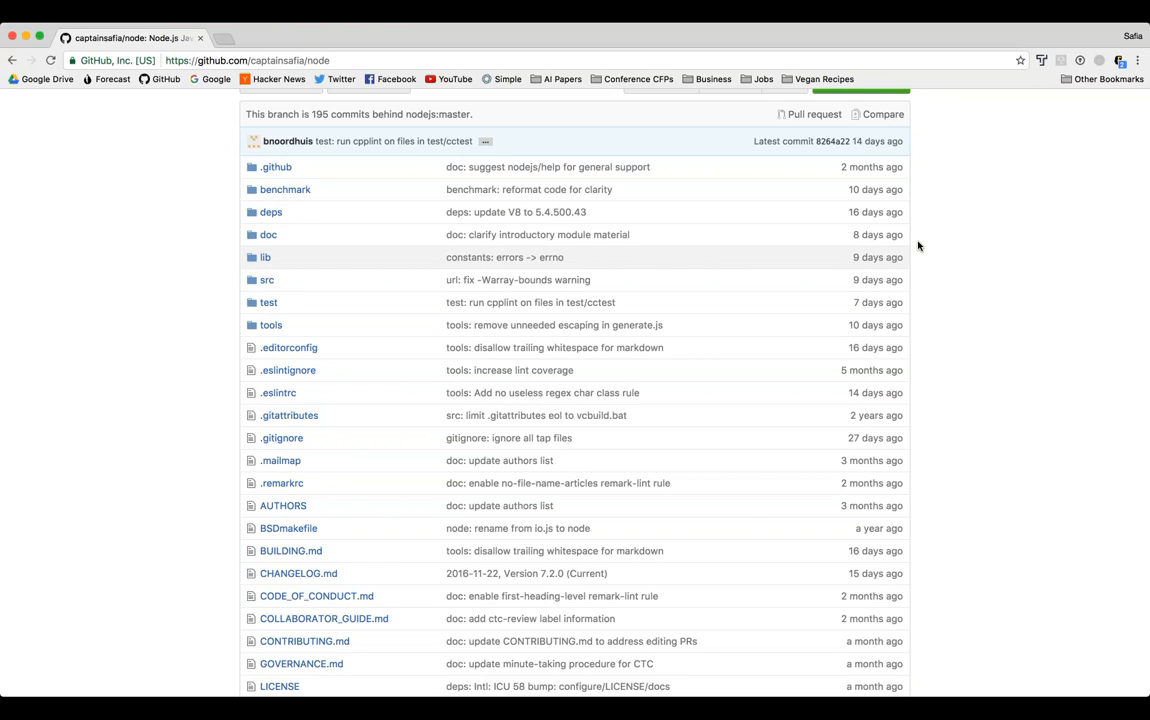
pyautogui.moveTo(902, 256)
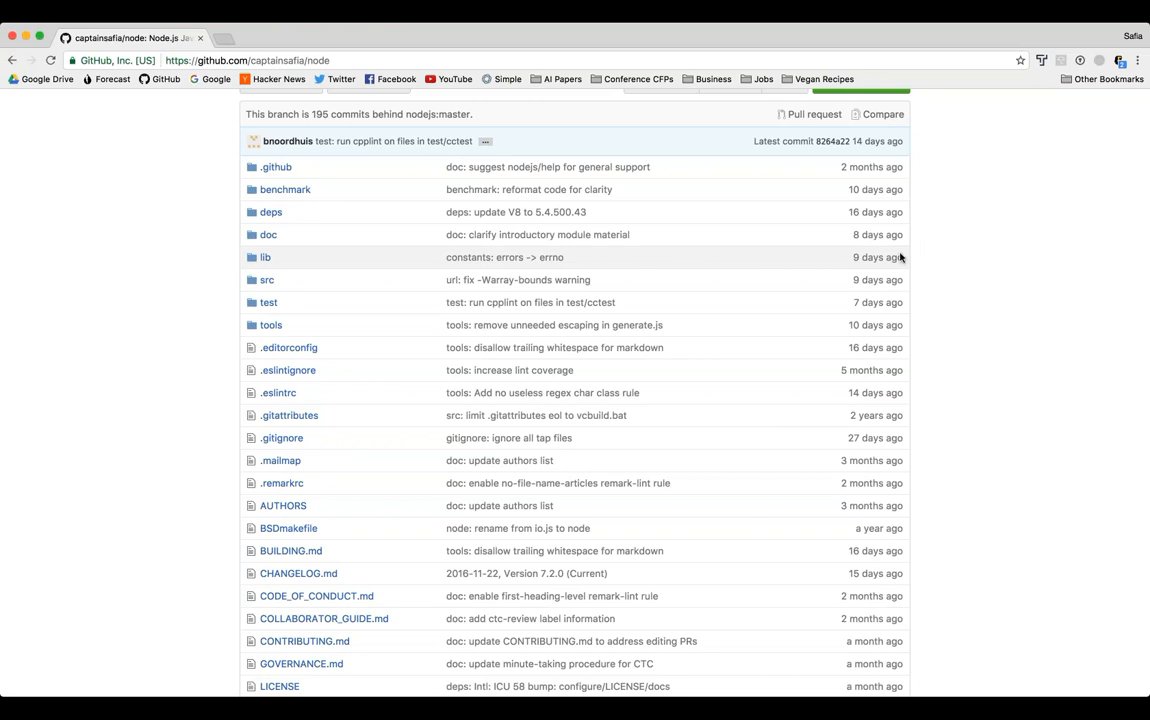
pyautogui.moveTo(912, 224)
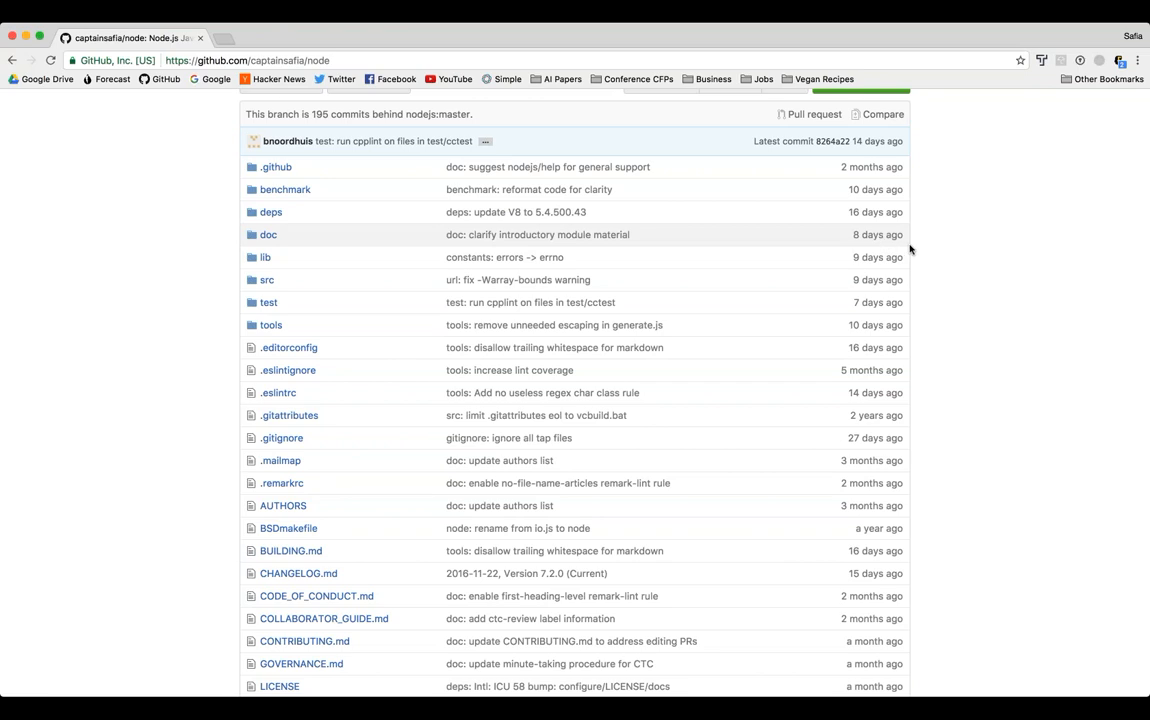
pyautogui.moveTo(964, 132)
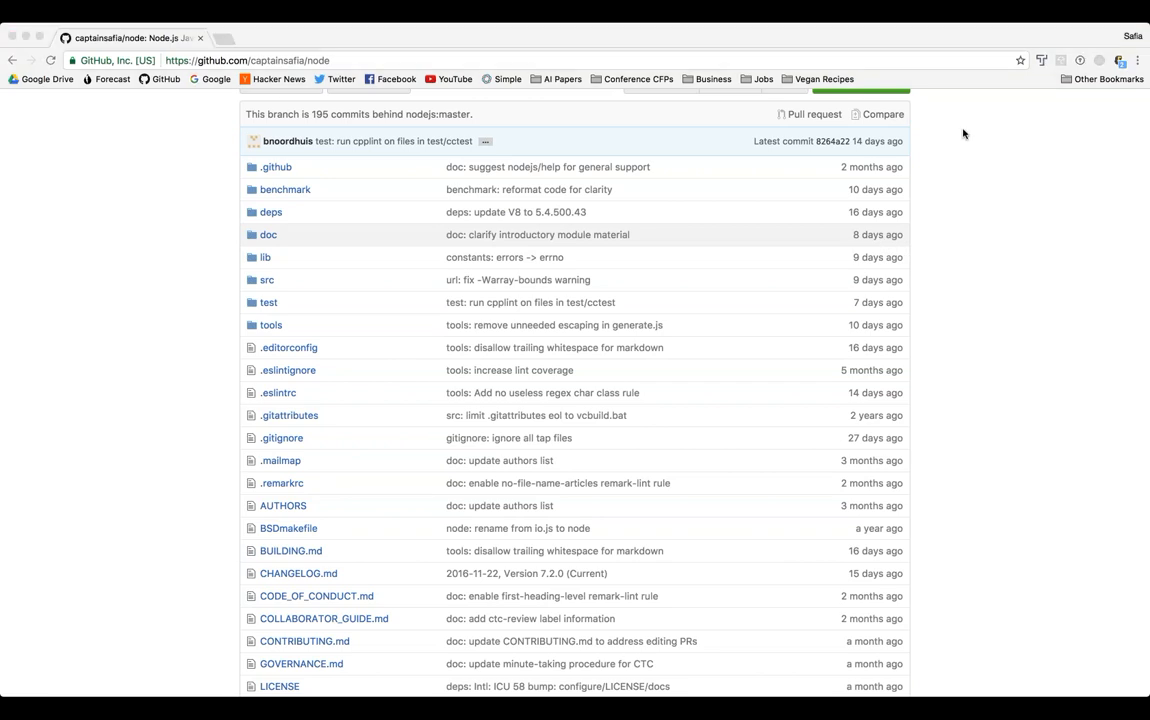
pyautogui.moveTo(968, 182)
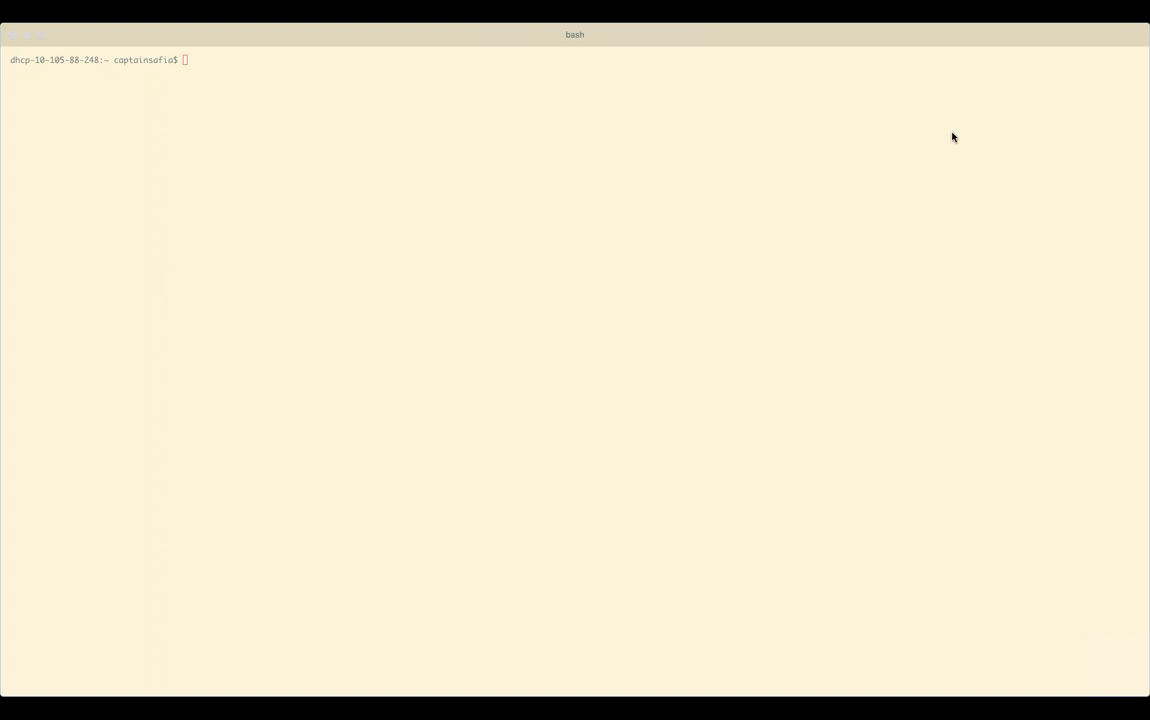
pyautogui.moveTo(1006, 36)
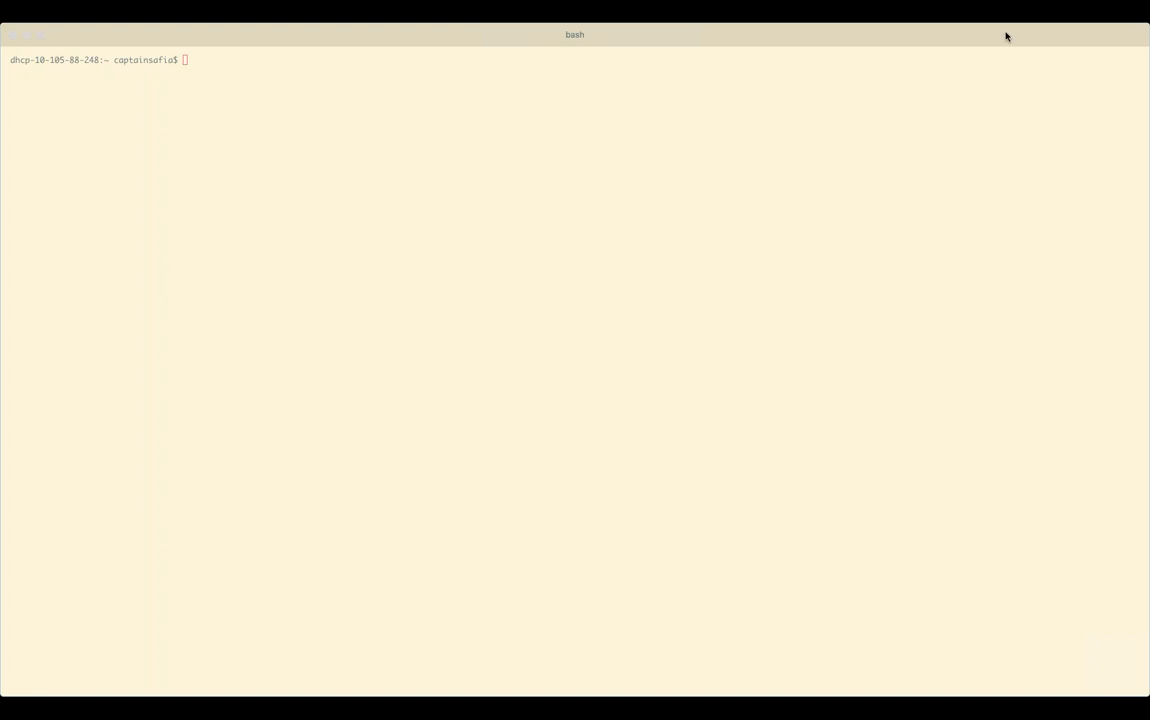
pyautogui.moveTo(964, 48)
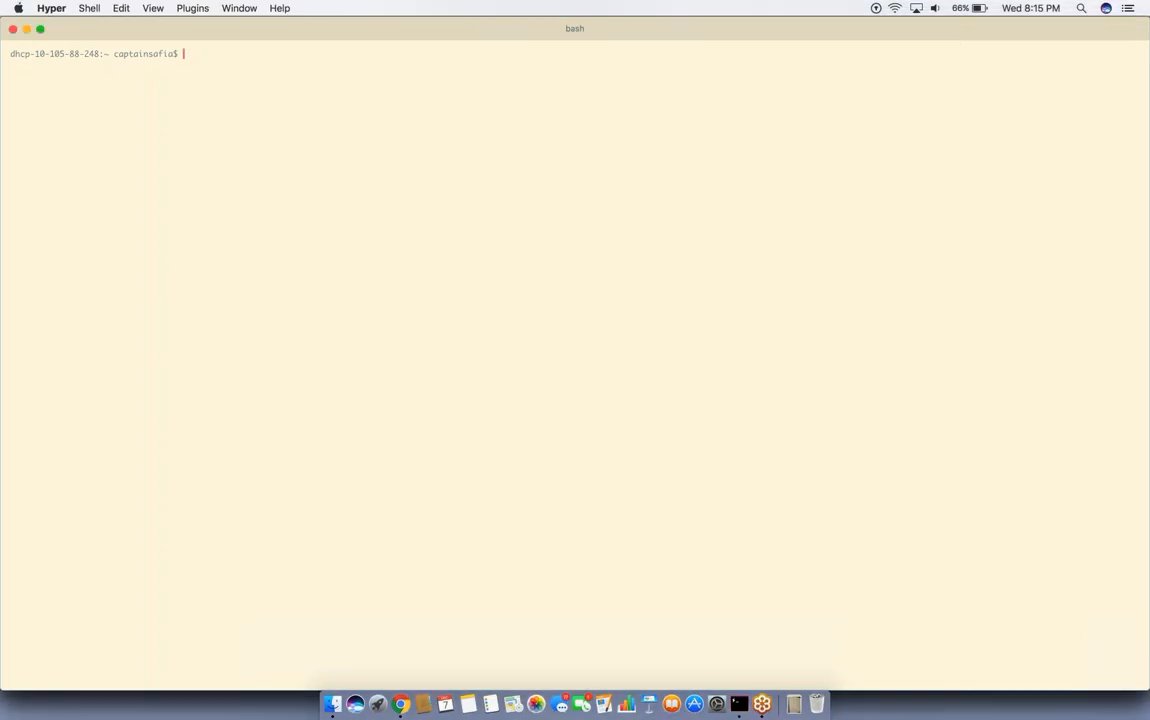
# Step: Run 'cd dev/' in the terminal, then switch back toward the browser
pyautogui.write('cd dev')
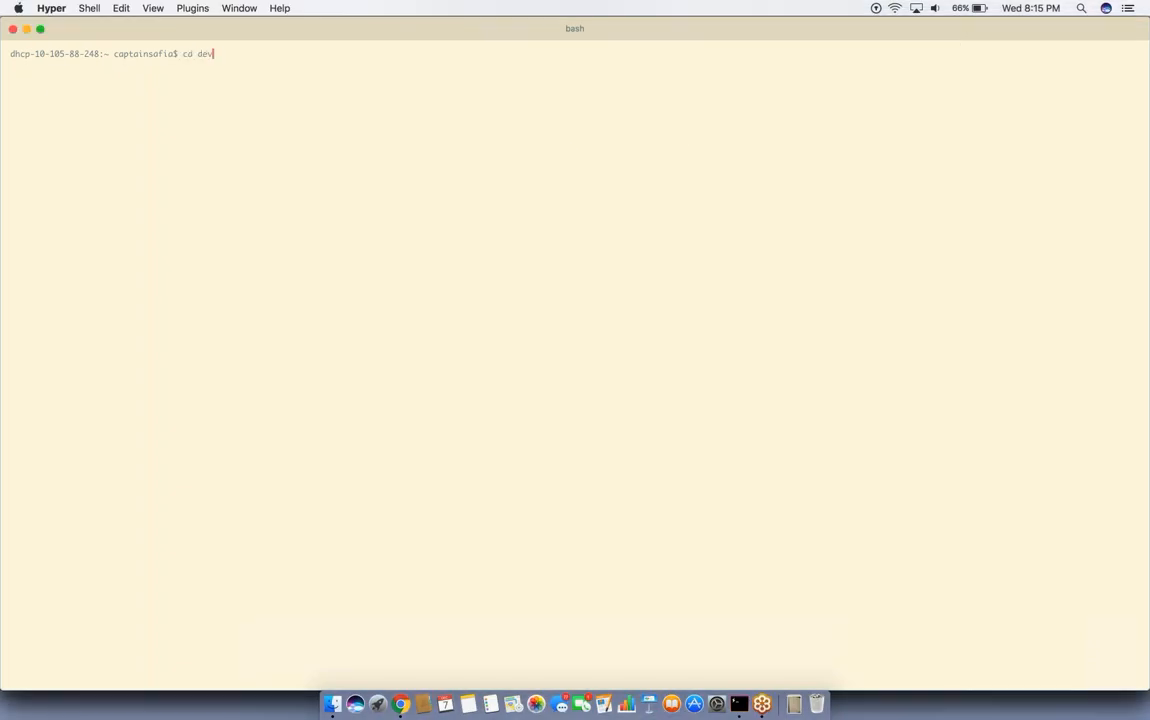
pyautogui.write('/')
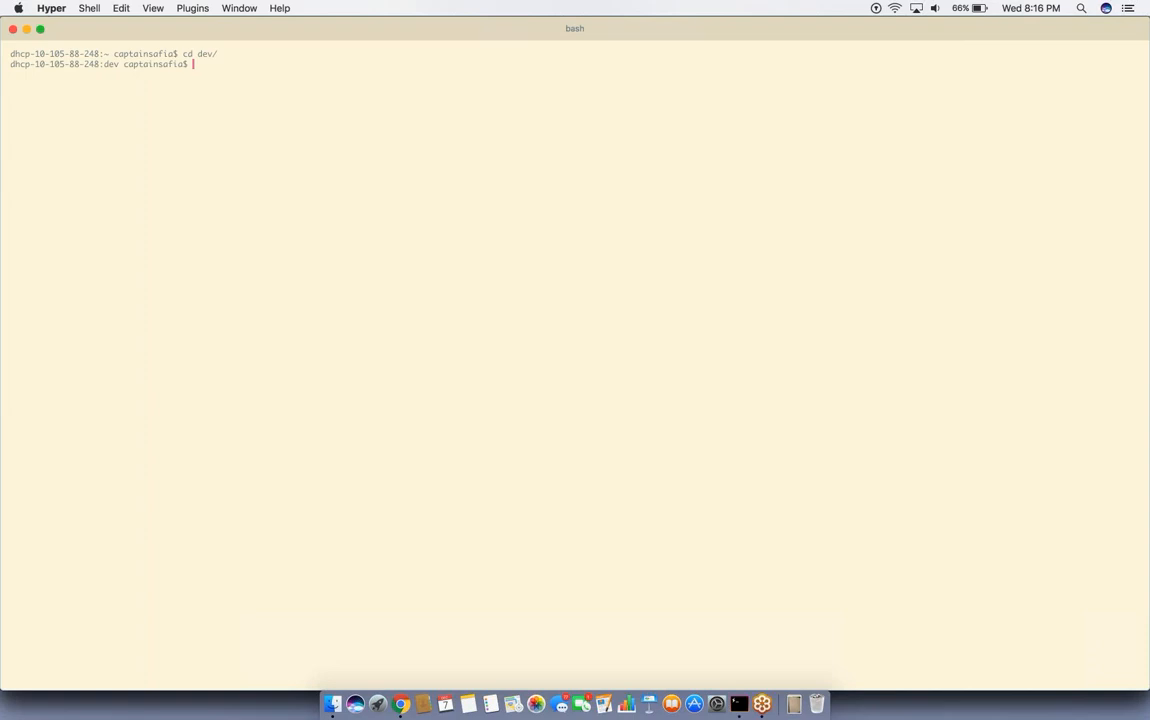
pyautogui.press('Cmd+Tab')
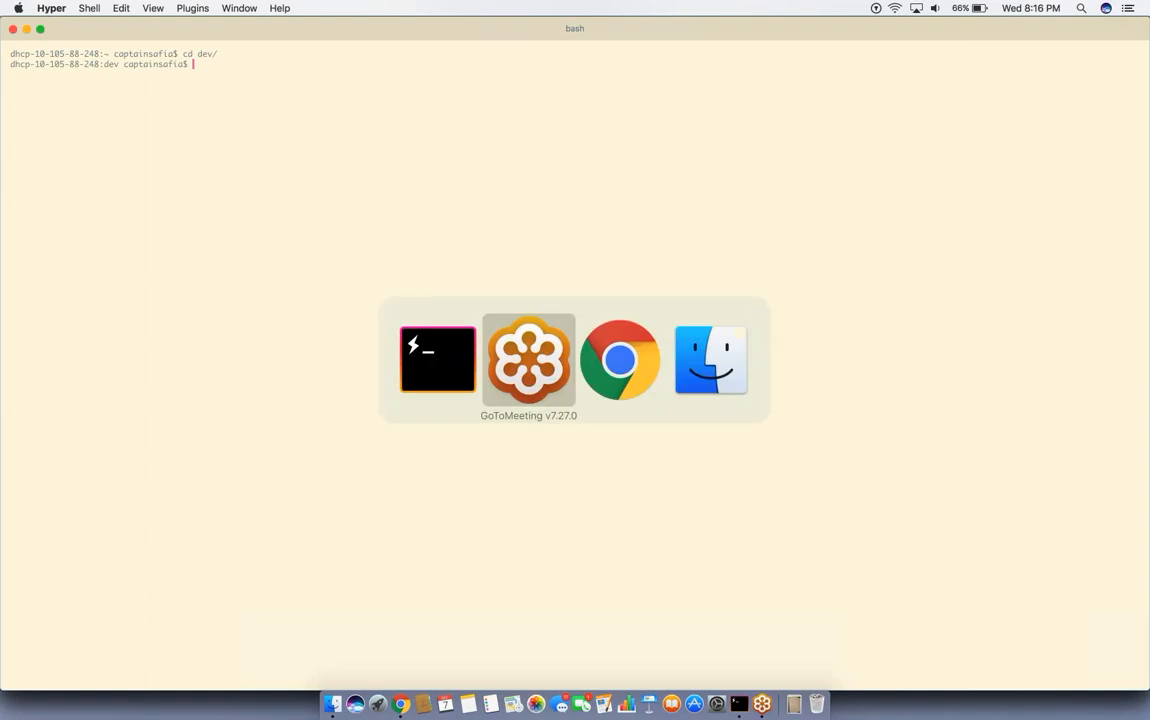
# Step: Copy the captainsafia/node fork's HTTPS clone URL from 'Clone or download'
pyautogui.click(620, 360)
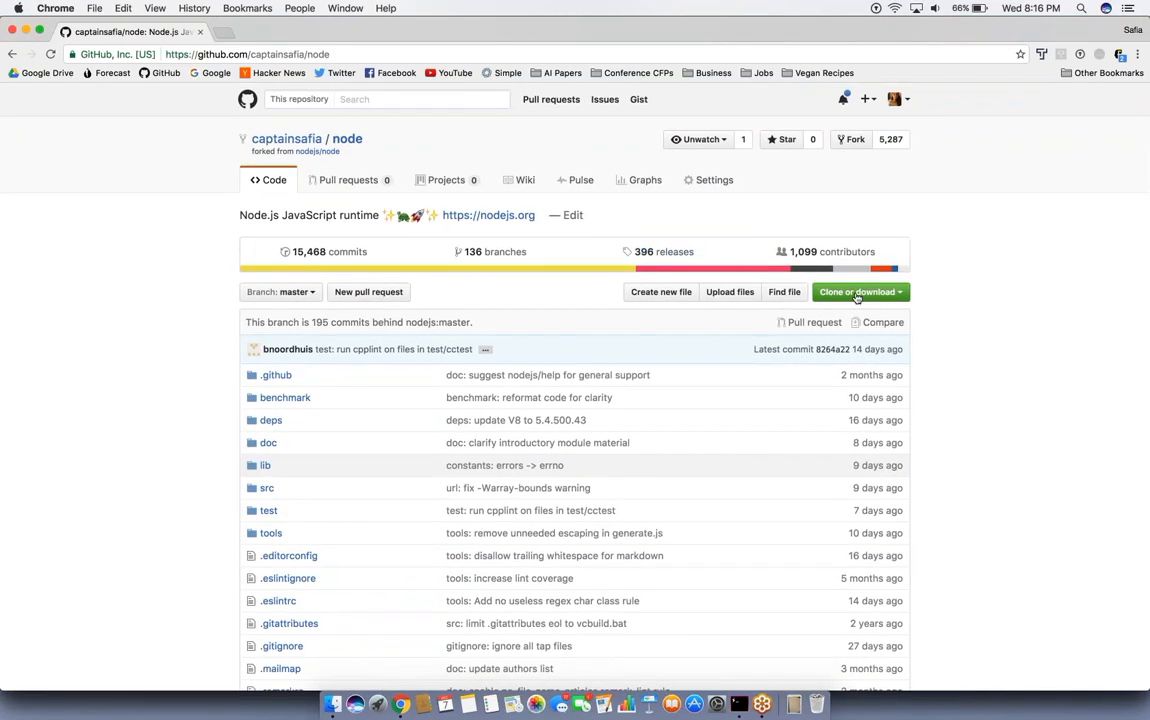
pyautogui.click(858, 292)
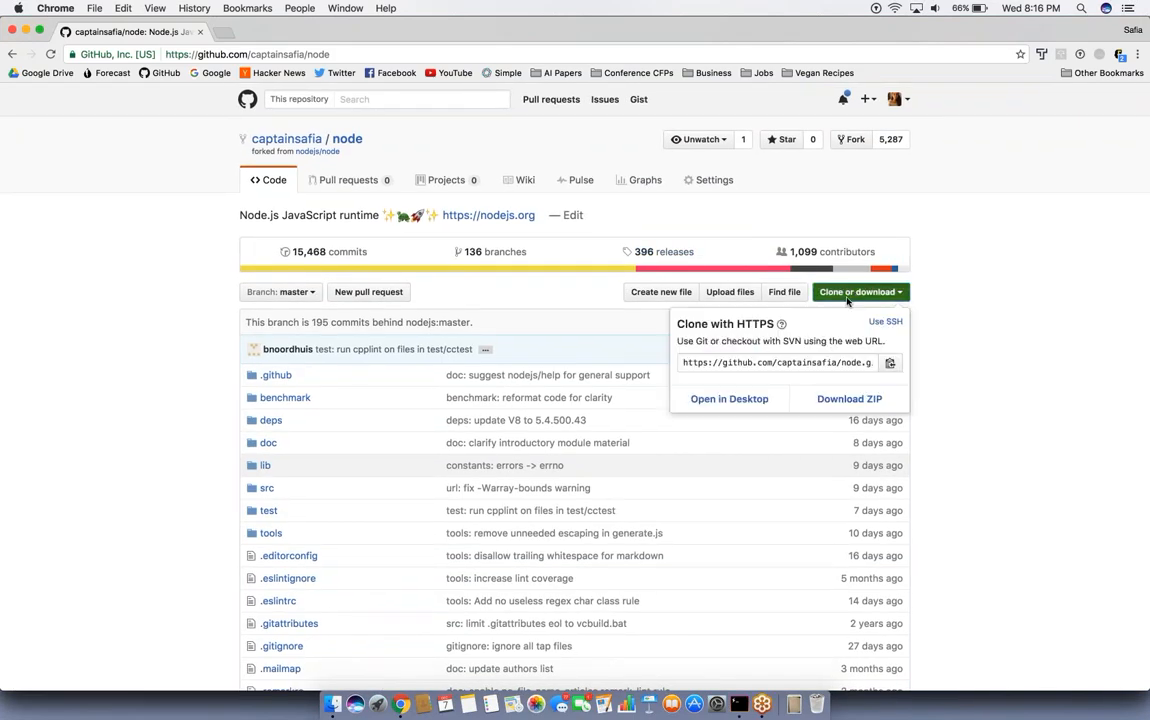
pyautogui.click(778, 364)
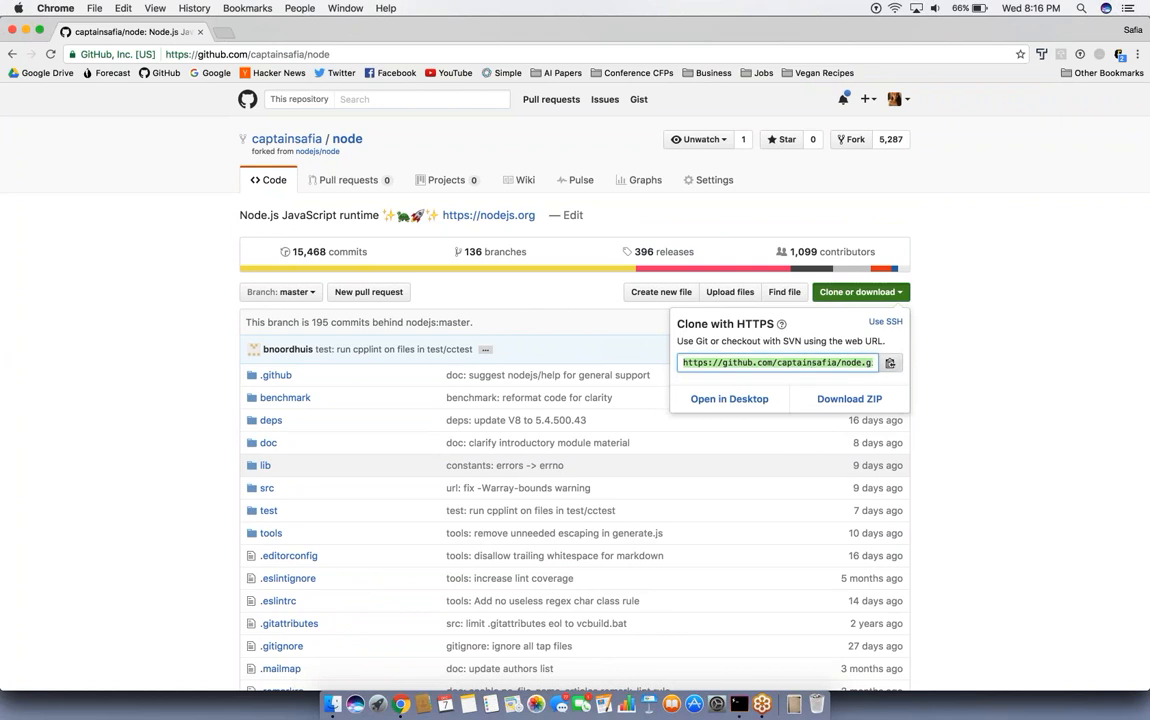
pyautogui.click(890, 364)
pyautogui.write('git c')
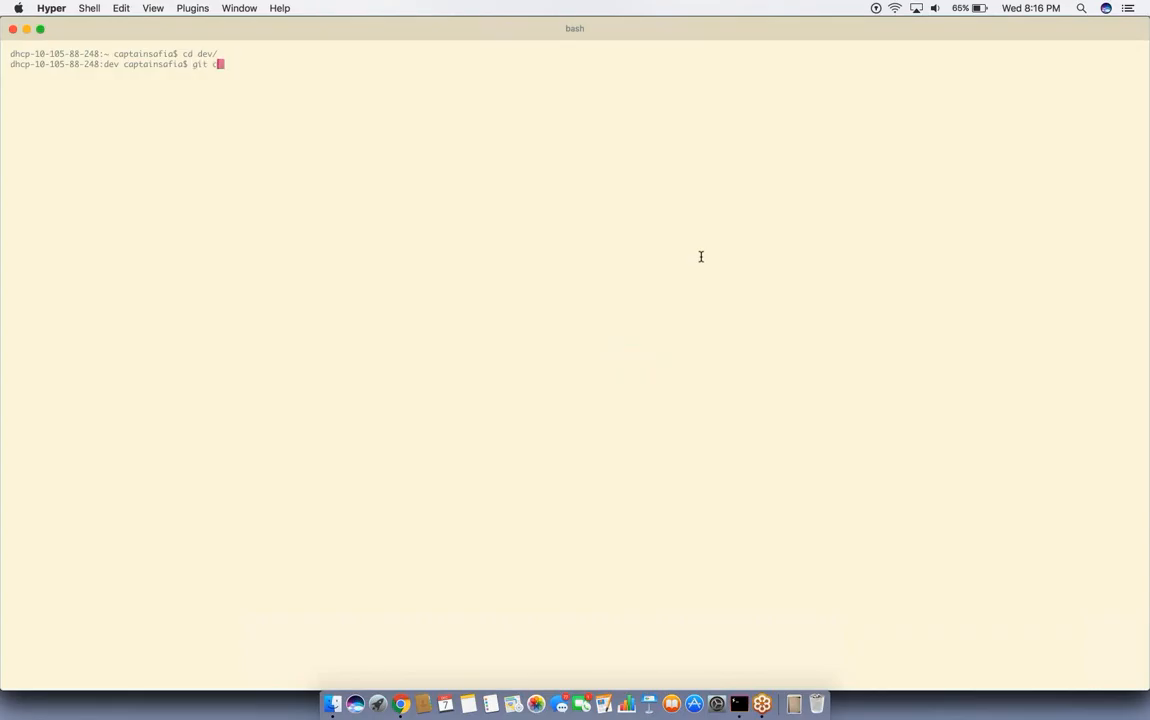
# Step: Clone the captainsafia/node fork with git clone and move into the node folder
pyautogui.write('lone')
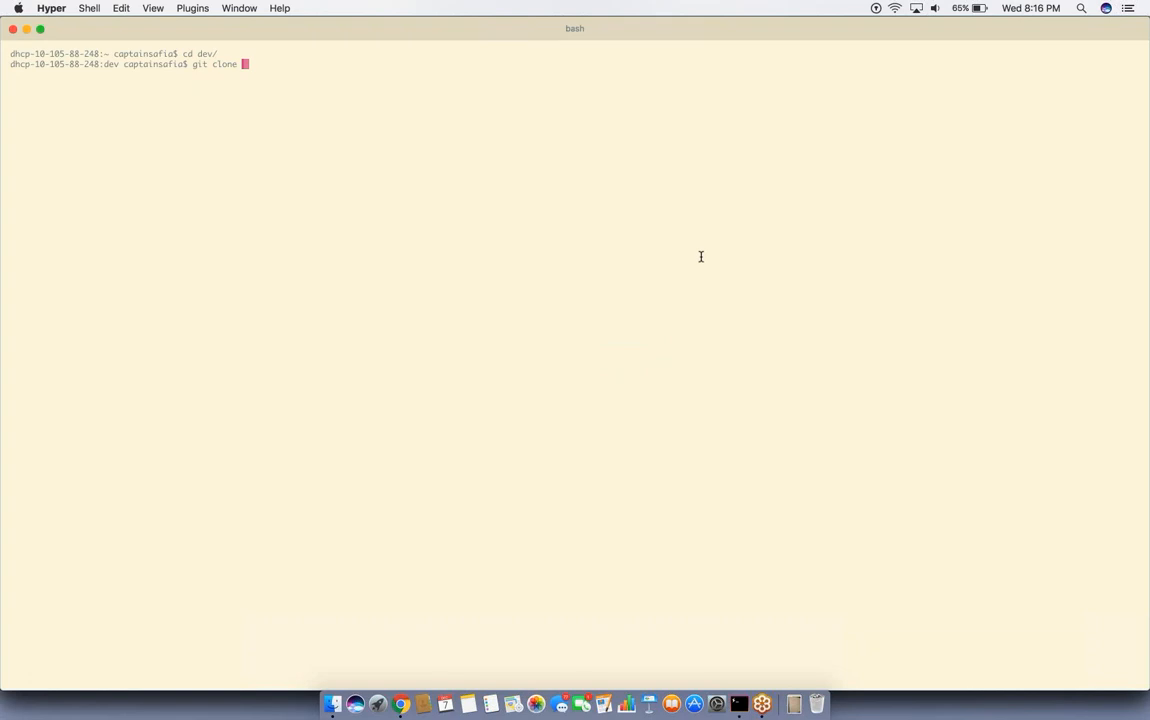
pyautogui.write('https://github.com/captainsafia/node.git')
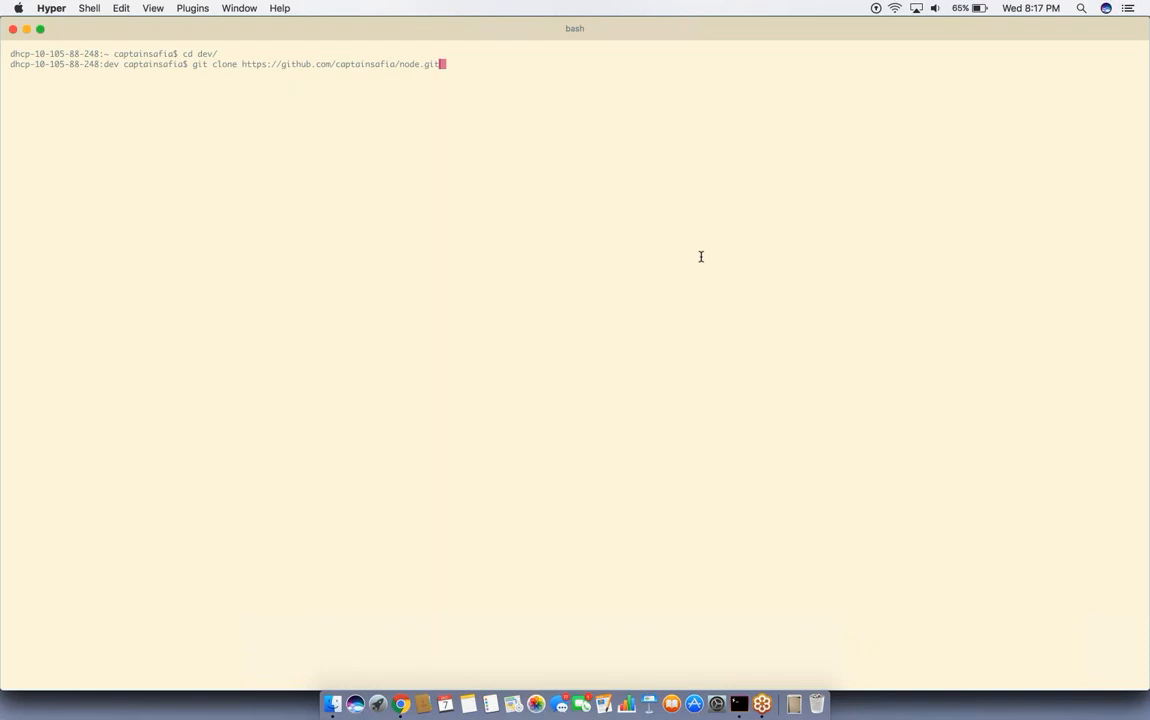
pyautogui.write('vim test/renderer/components/cell/editor-spec.js')
pyautogui.write('cd node/')
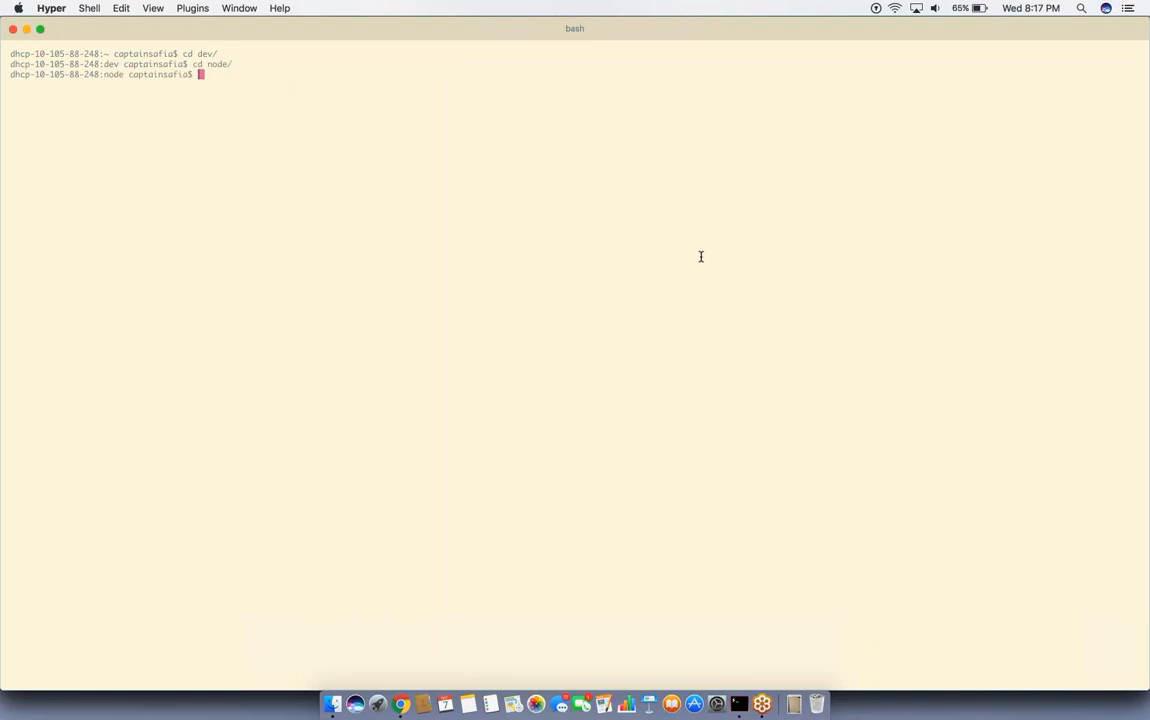
# Step: Run git branch to list branches, then git checkout master
pyautogui.write('git branch')
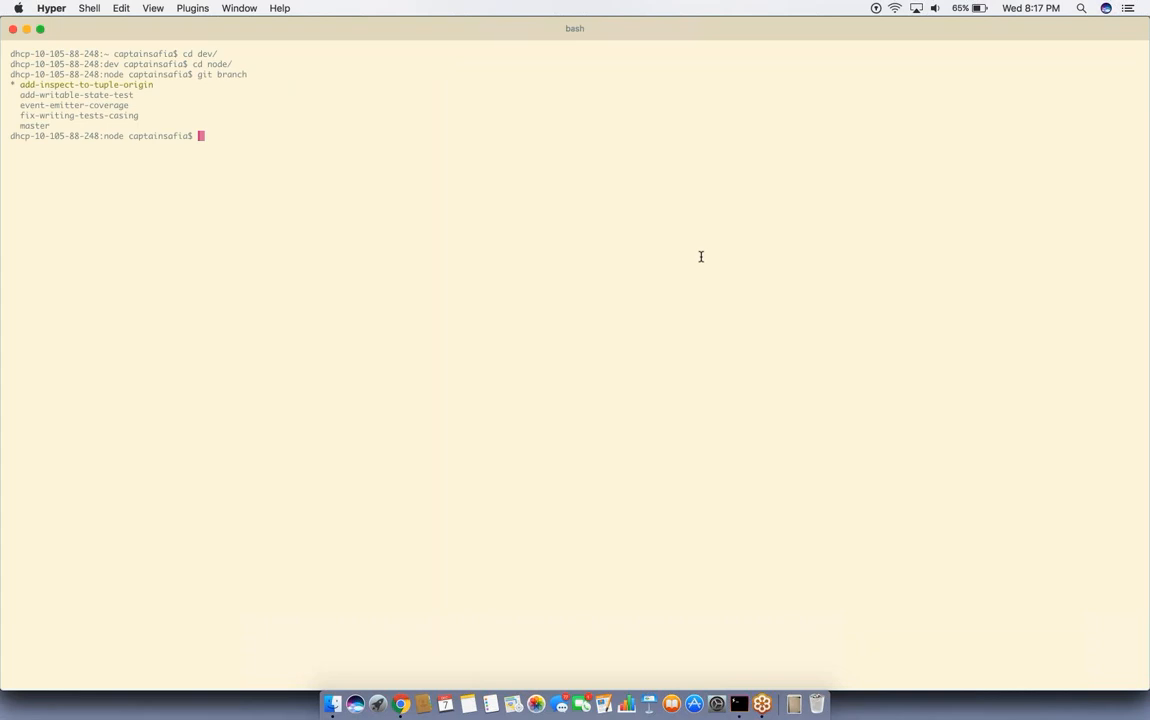
pyautogui.write('git che')
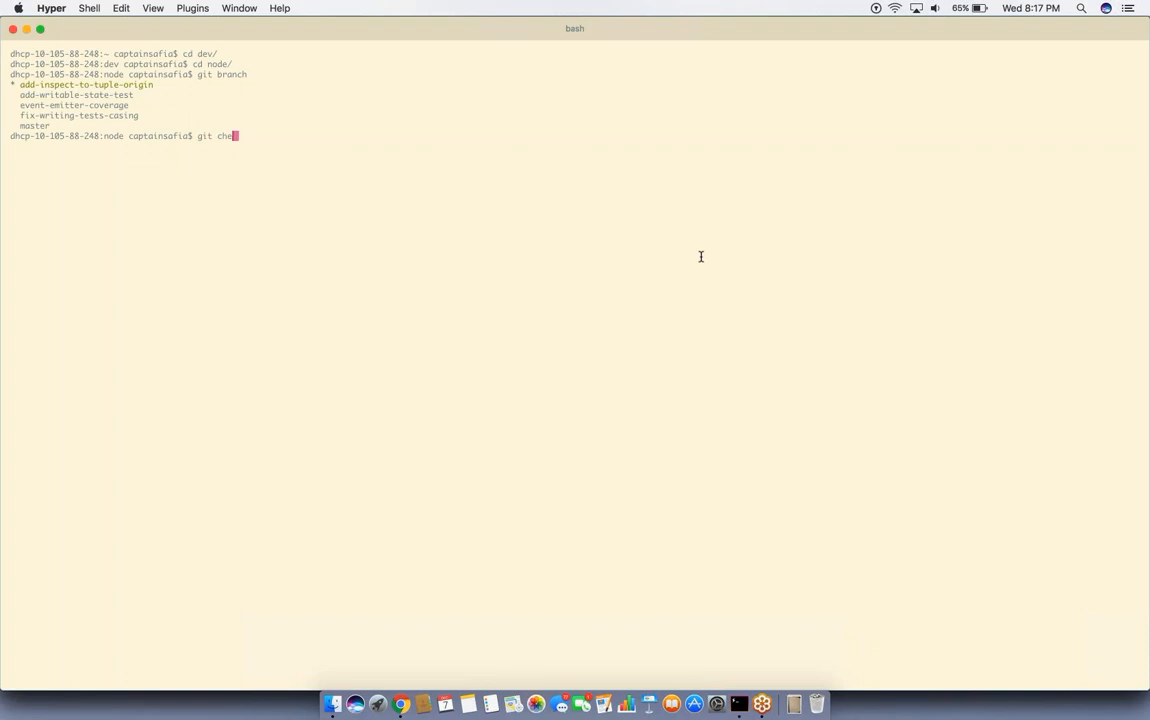
pyautogui.write('ckout master')
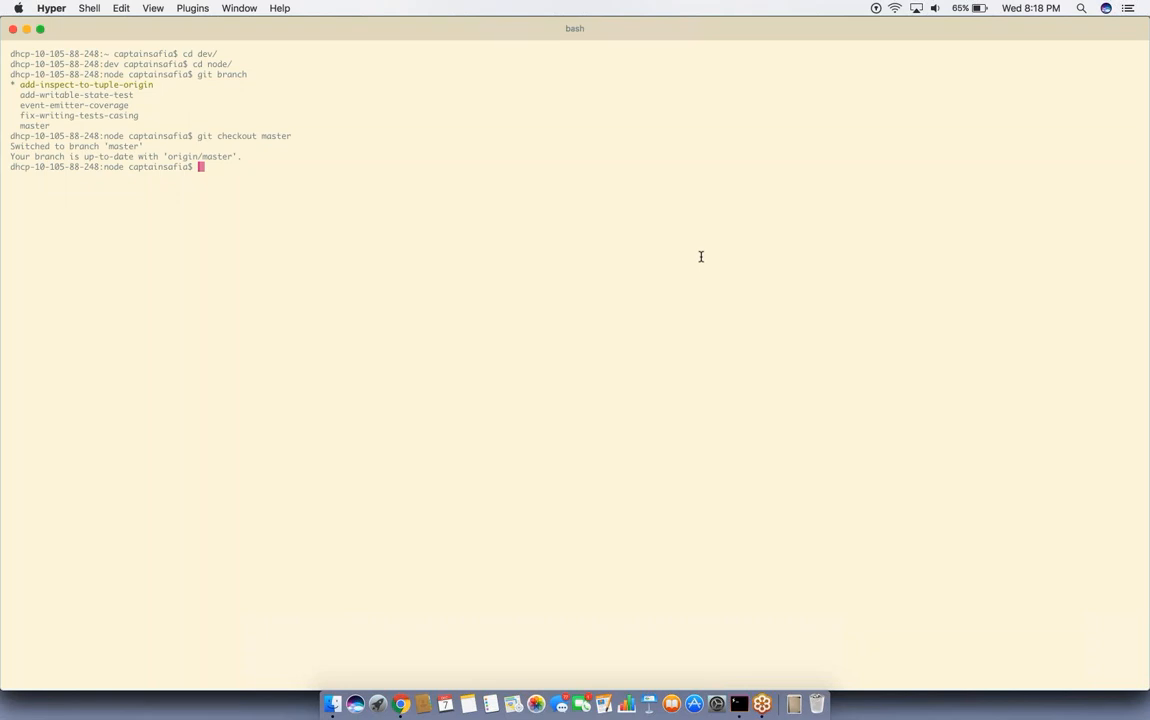
# Step: Create the my-first-contribution branch with git checkout -b and edit README.md in vim
pyautogui.write('g')
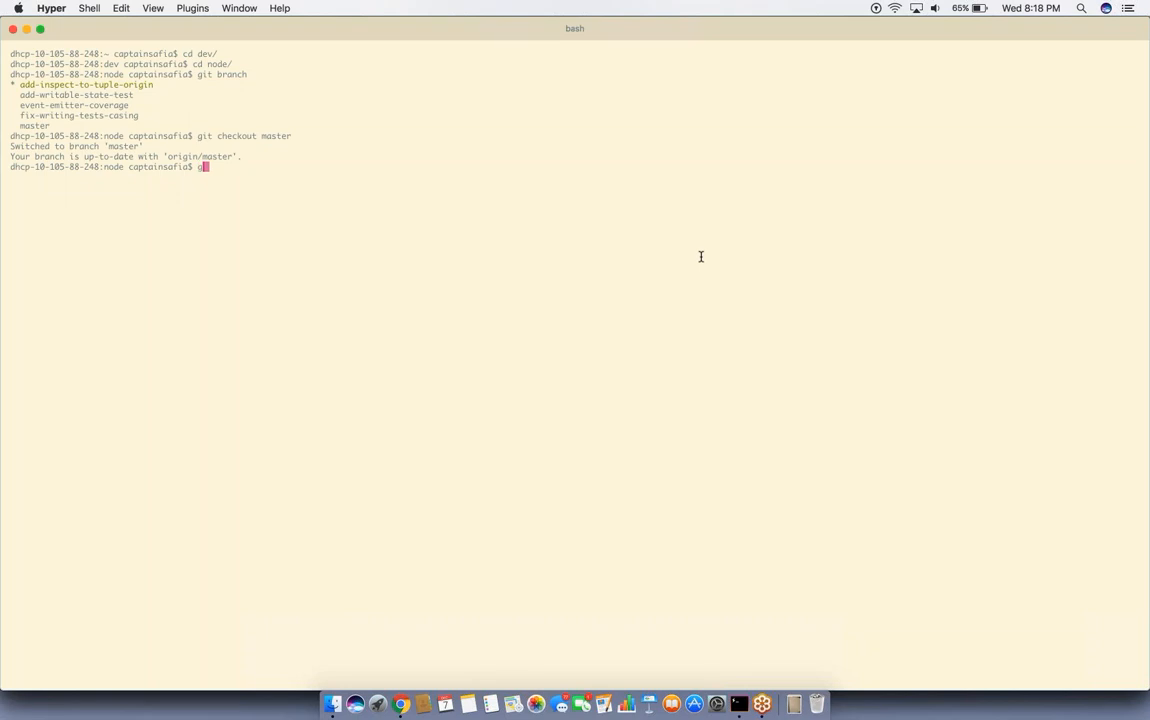
pyautogui.write('git checkout -b')
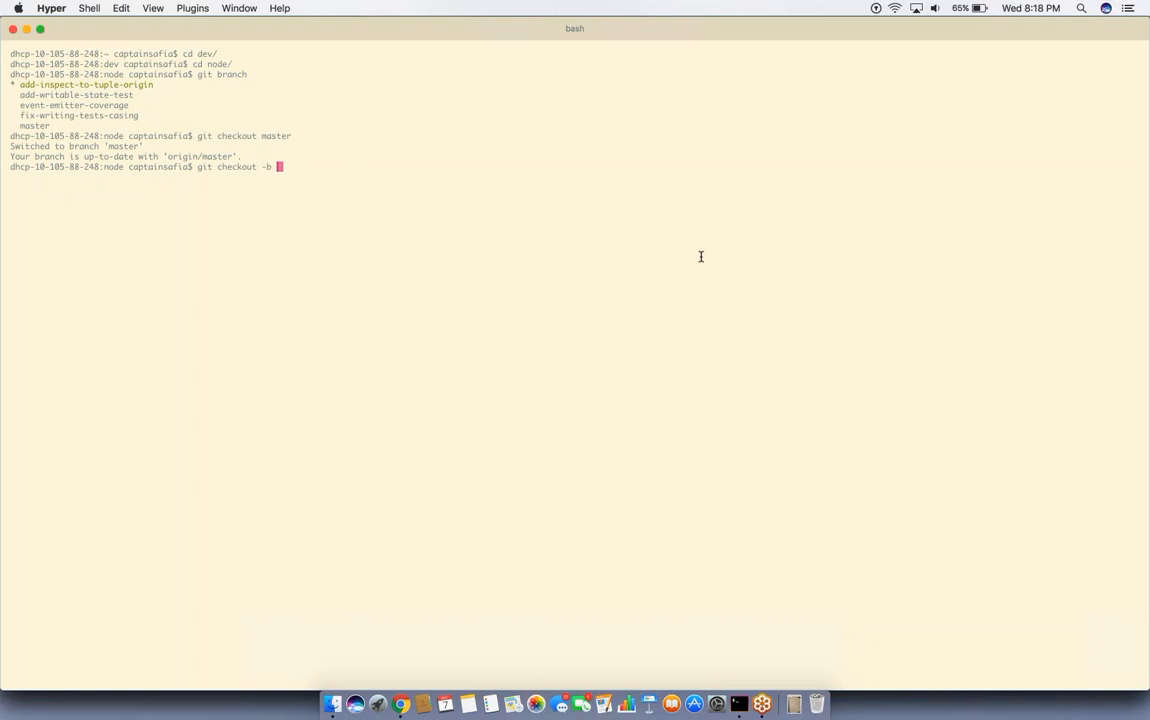
pyautogui.write('my-f')
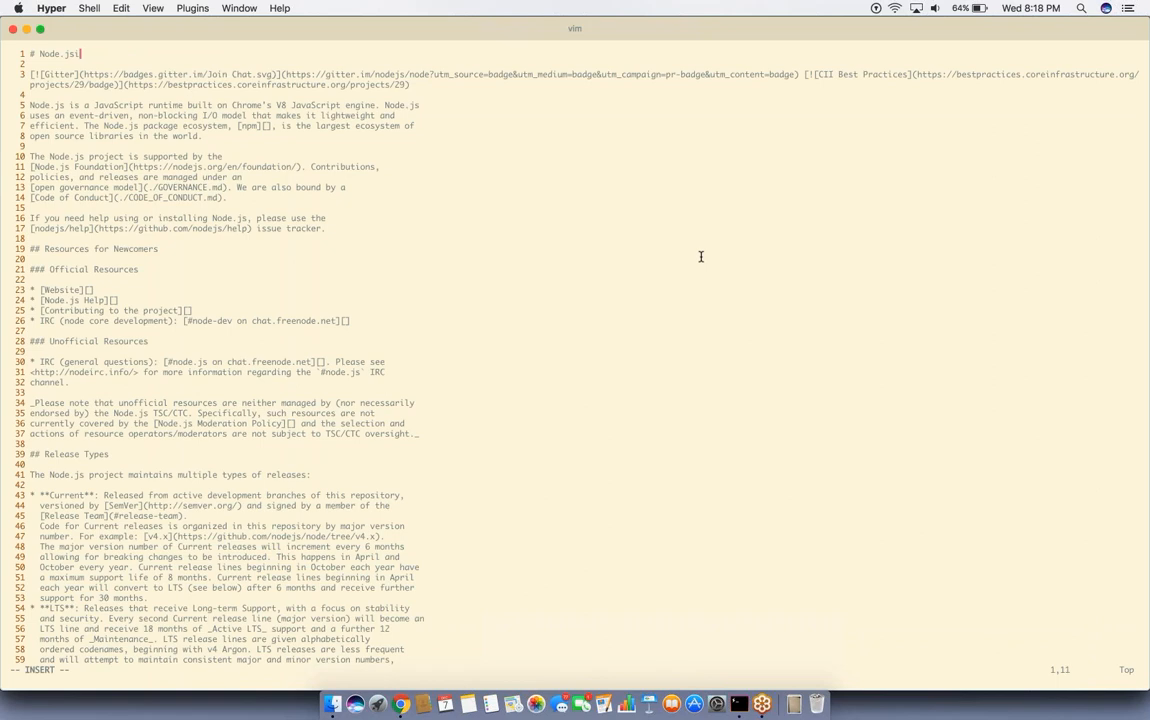
# Step: Quit vim to the shell and bring Chrome's captainsafia/node fork page to the front
pyautogui.write('First Contribu')
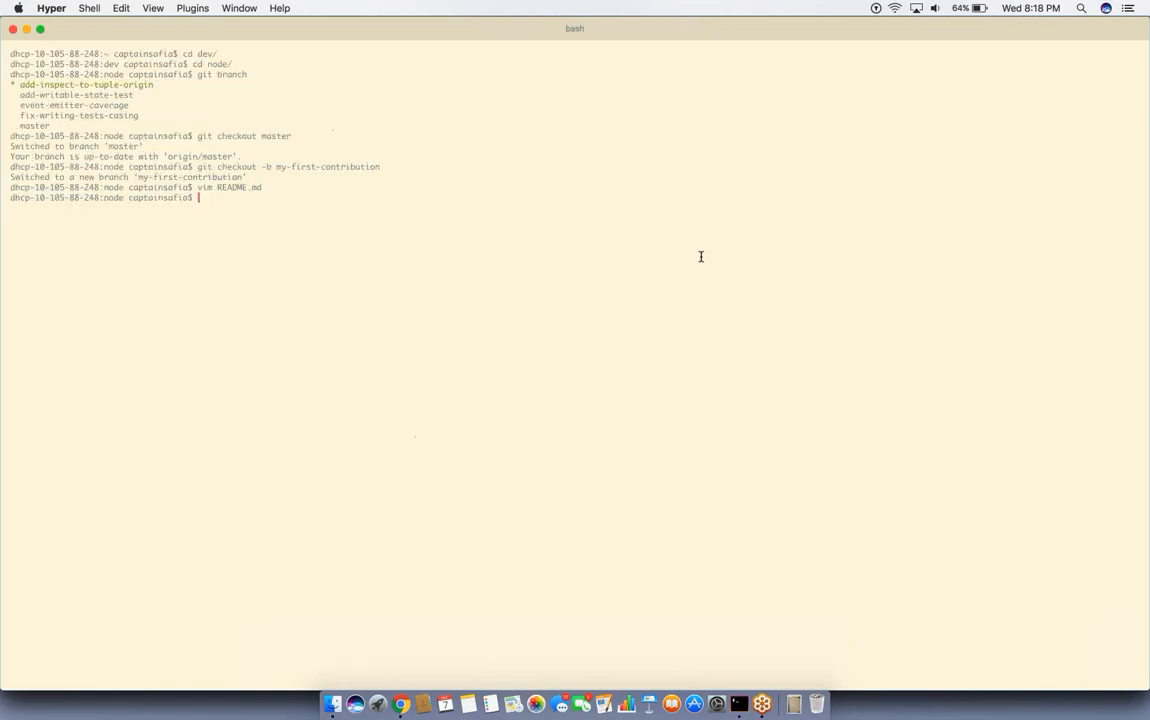
pyautogui.write('git')
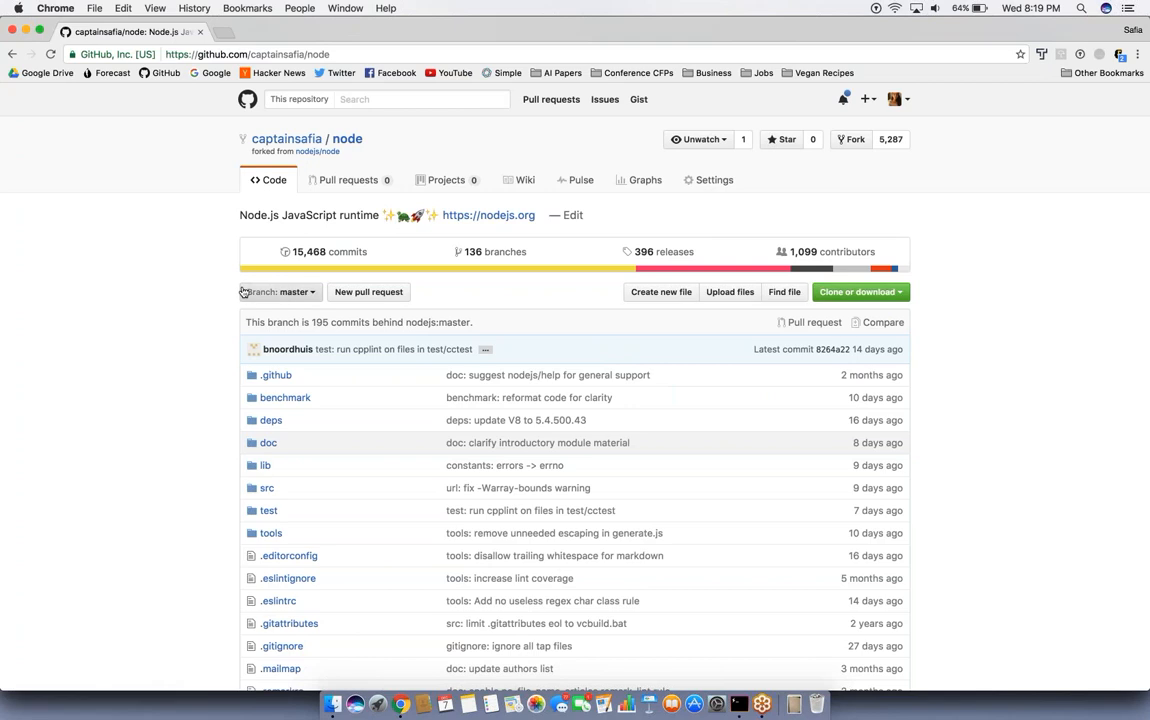
pyautogui.moveTo(246, 292)
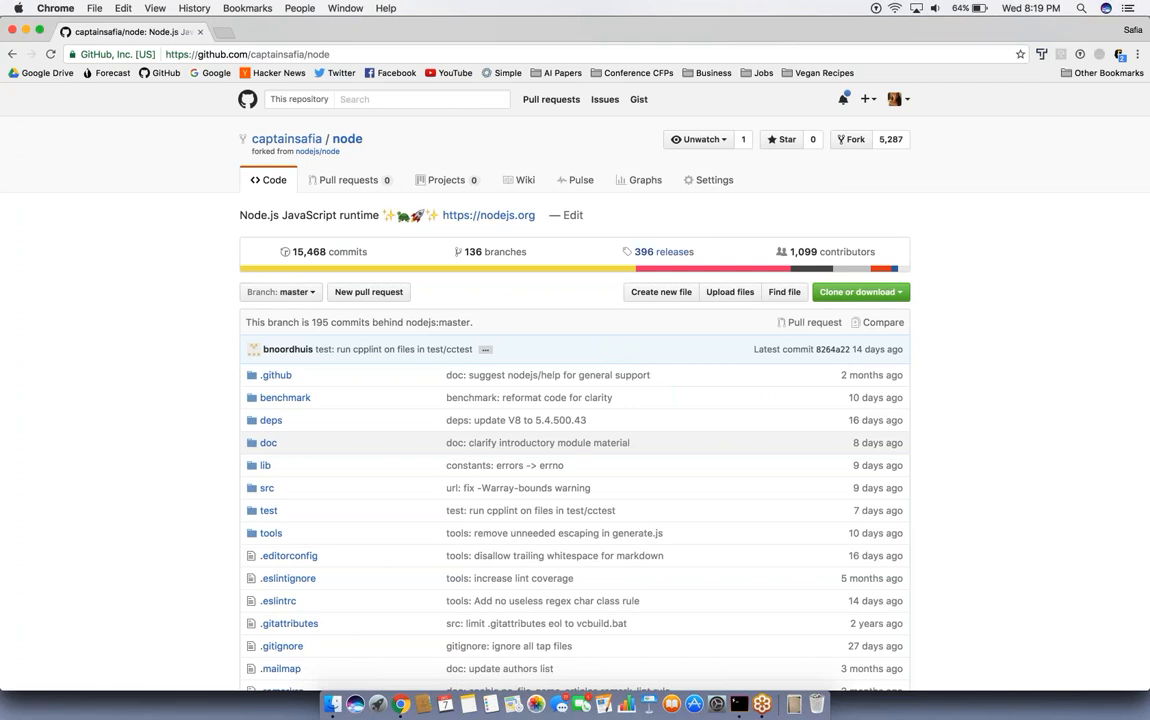
pyautogui.moveTo(384, 288)
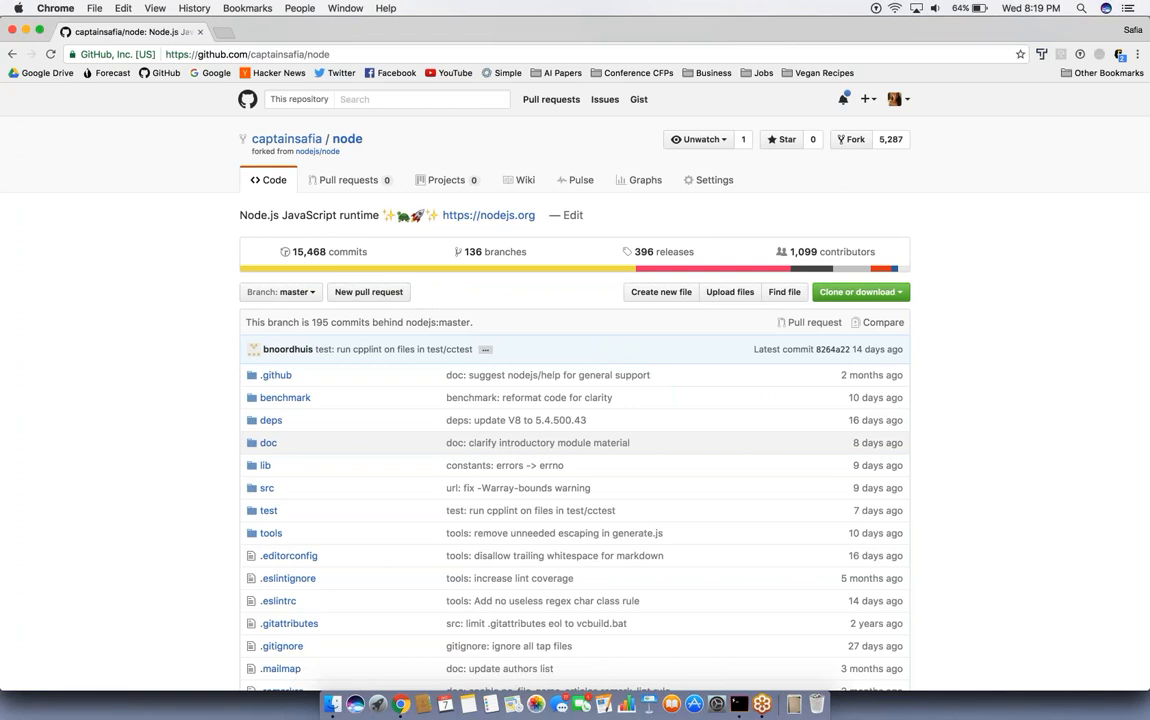
pyautogui.moveTo(474, 292)
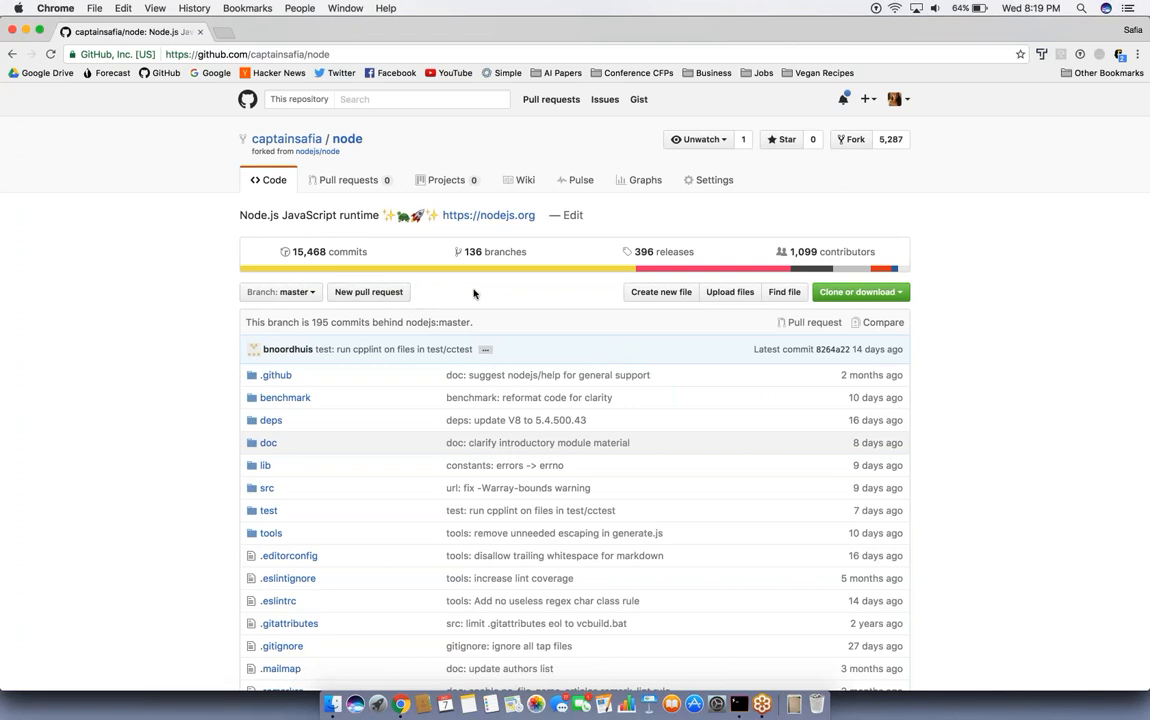
pyautogui.moveTo(296, 292)
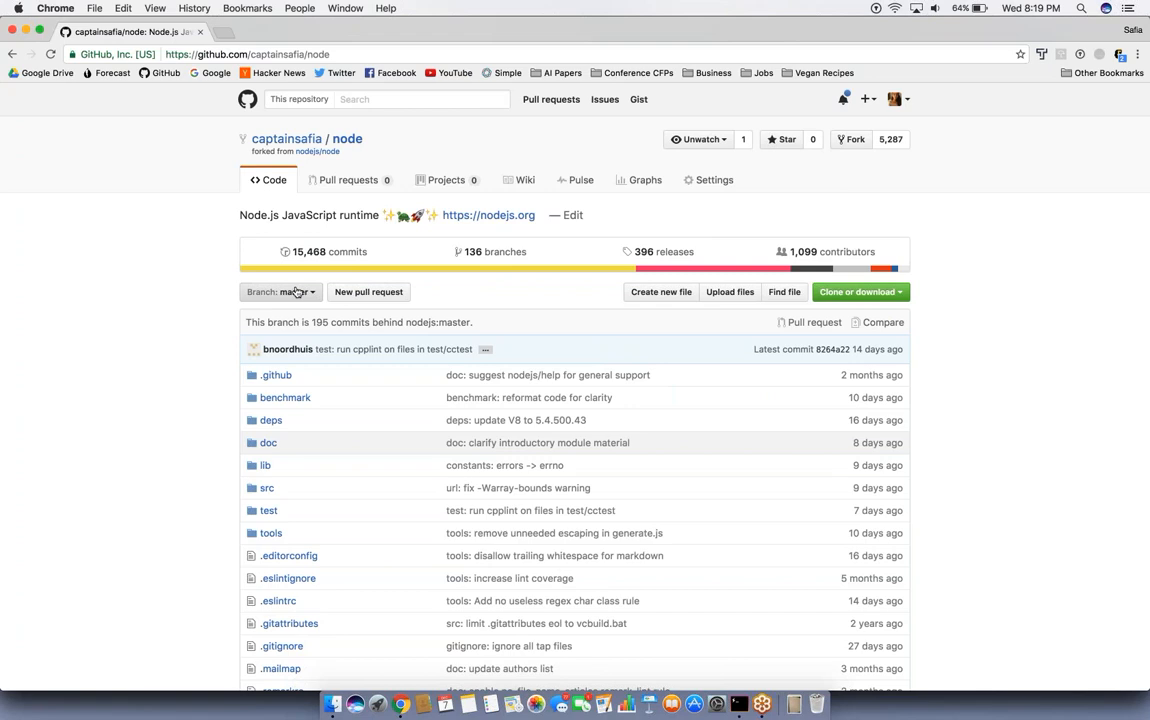
# Step: Switch the fork to the remove-unnecessary-event-code branch for its pull request comparison
pyautogui.click(280, 292)
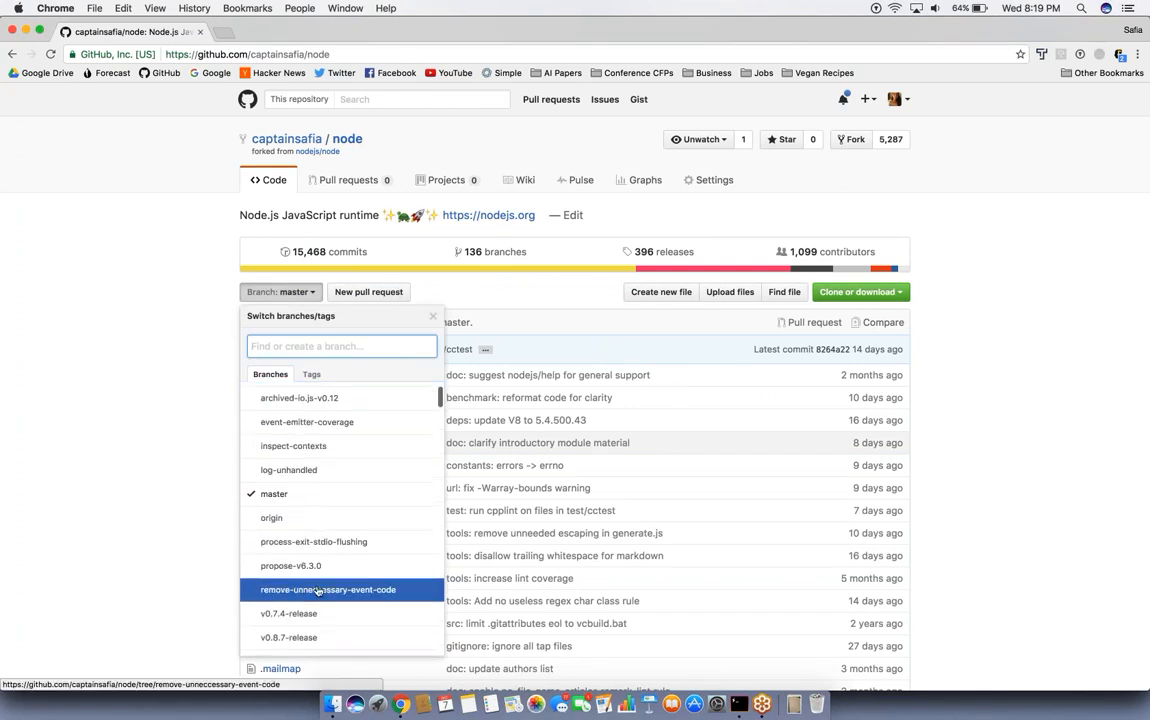
pyautogui.click(328, 588)
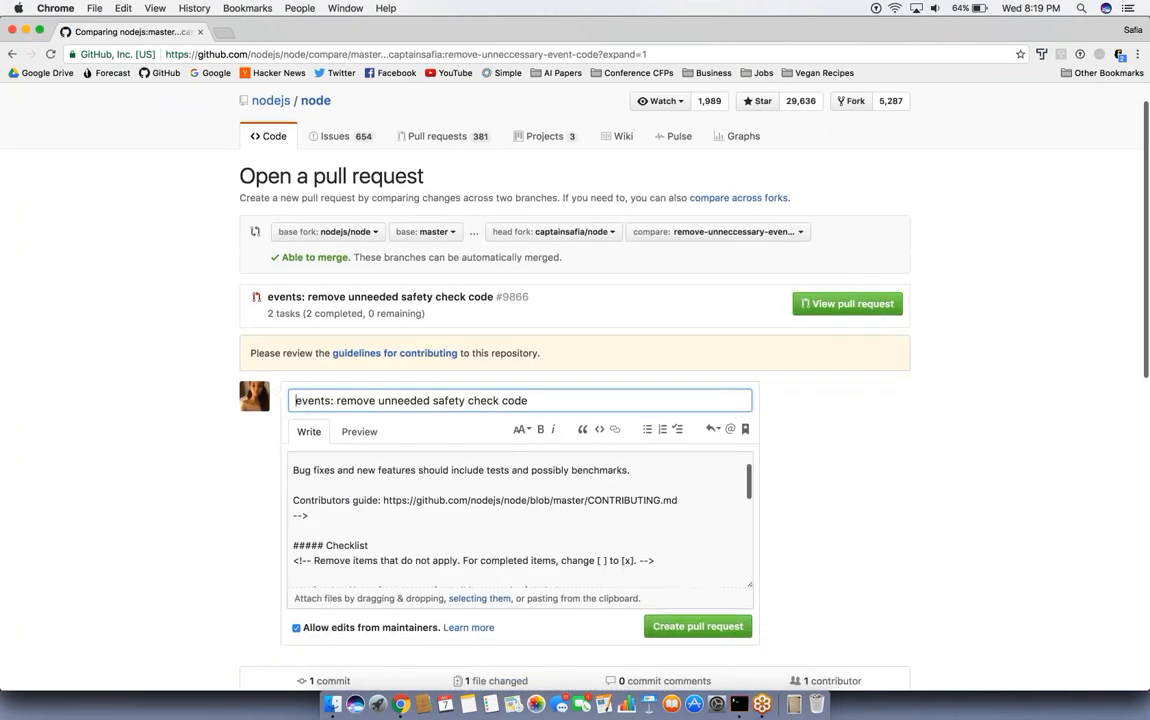
# Step: Scroll through the pull request checklist down to the Description of change
pyautogui.scroll(-3)
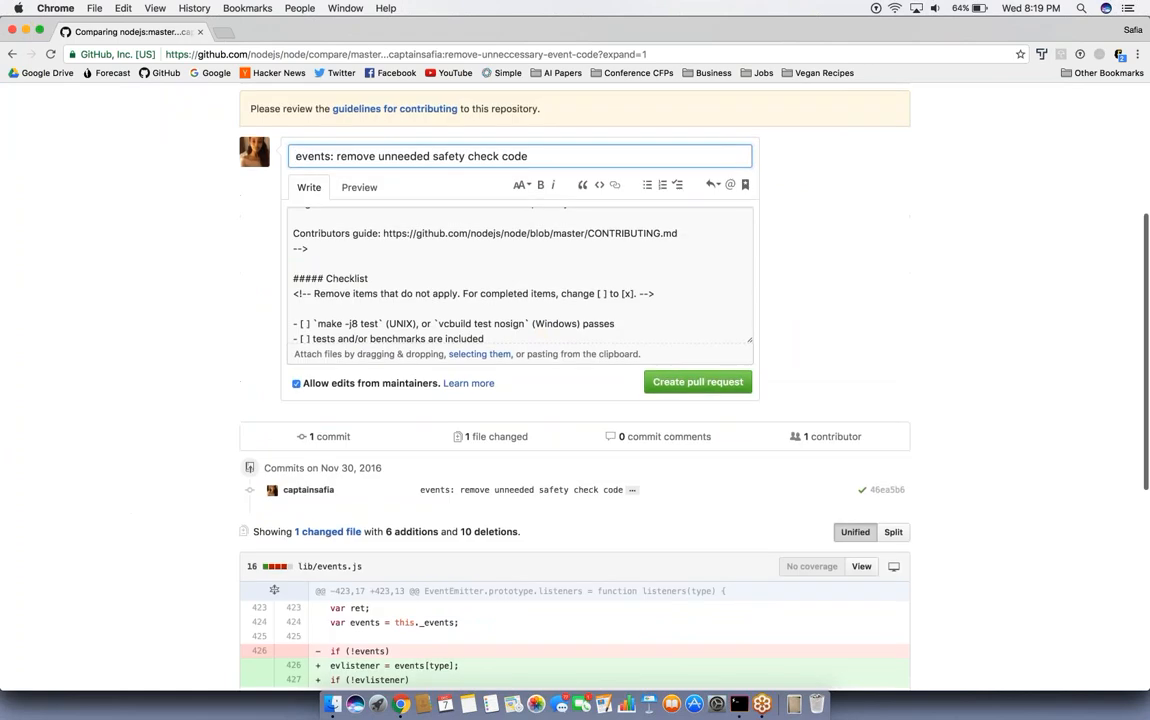
pyautogui.scroll(3)
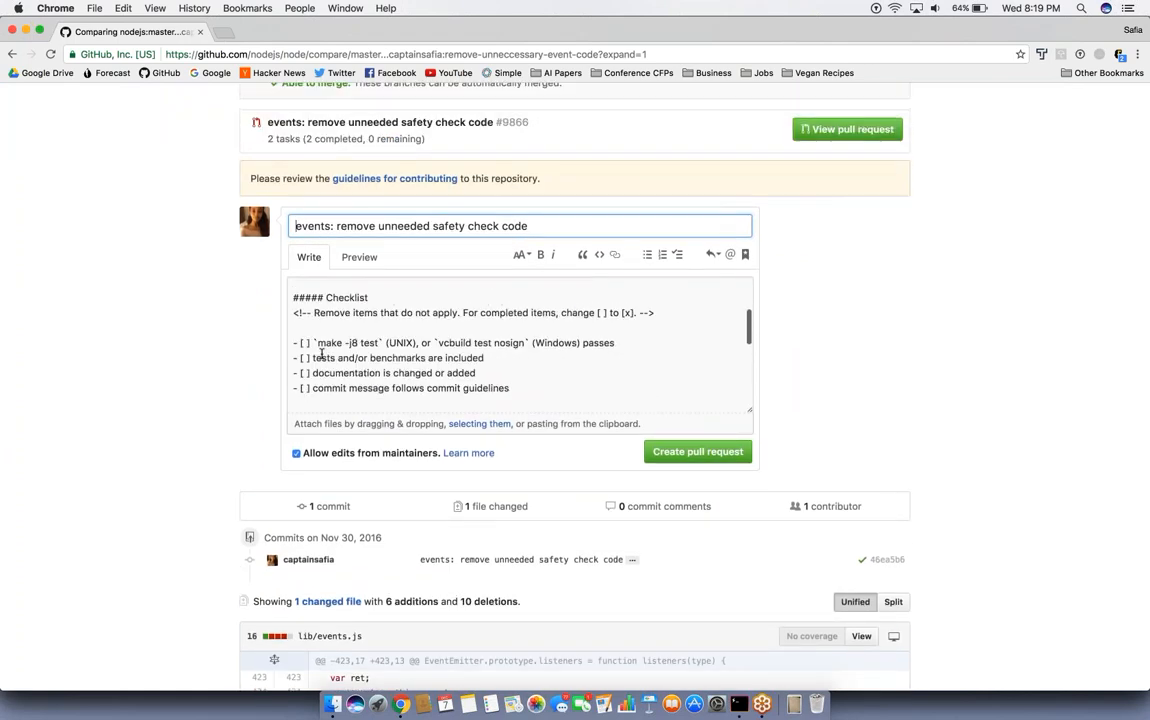
pyautogui.scroll(-3)
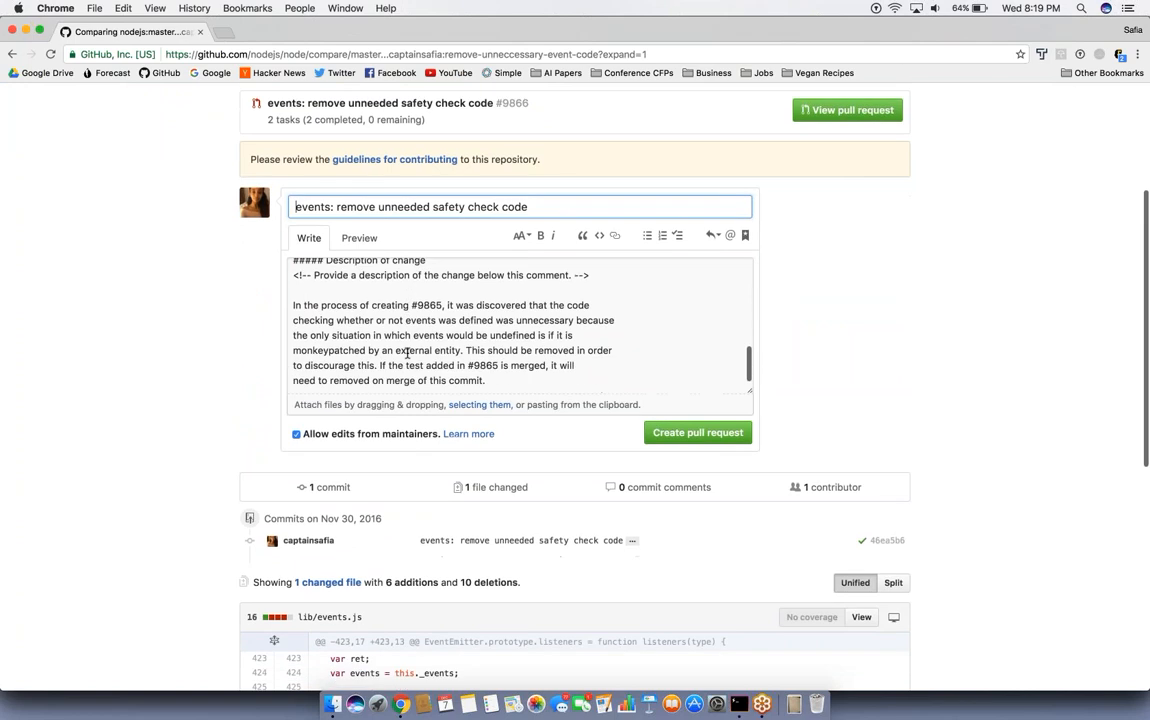
pyautogui.scroll(-3)
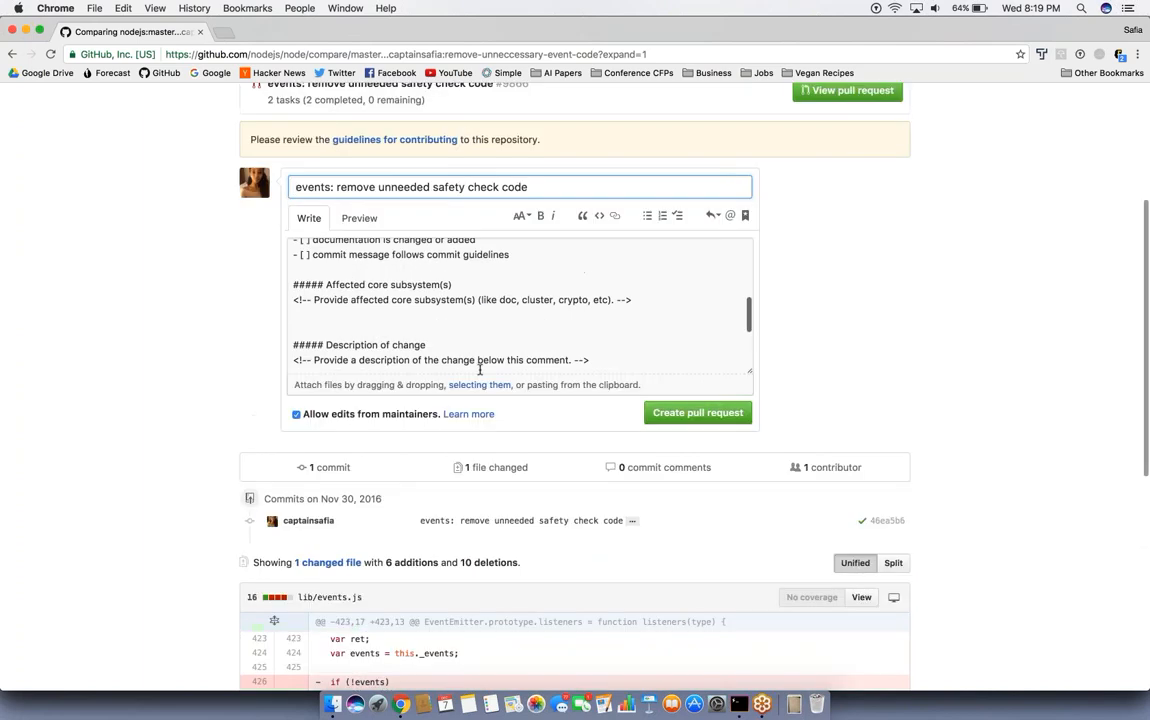
pyautogui.moveTo(788, 420)
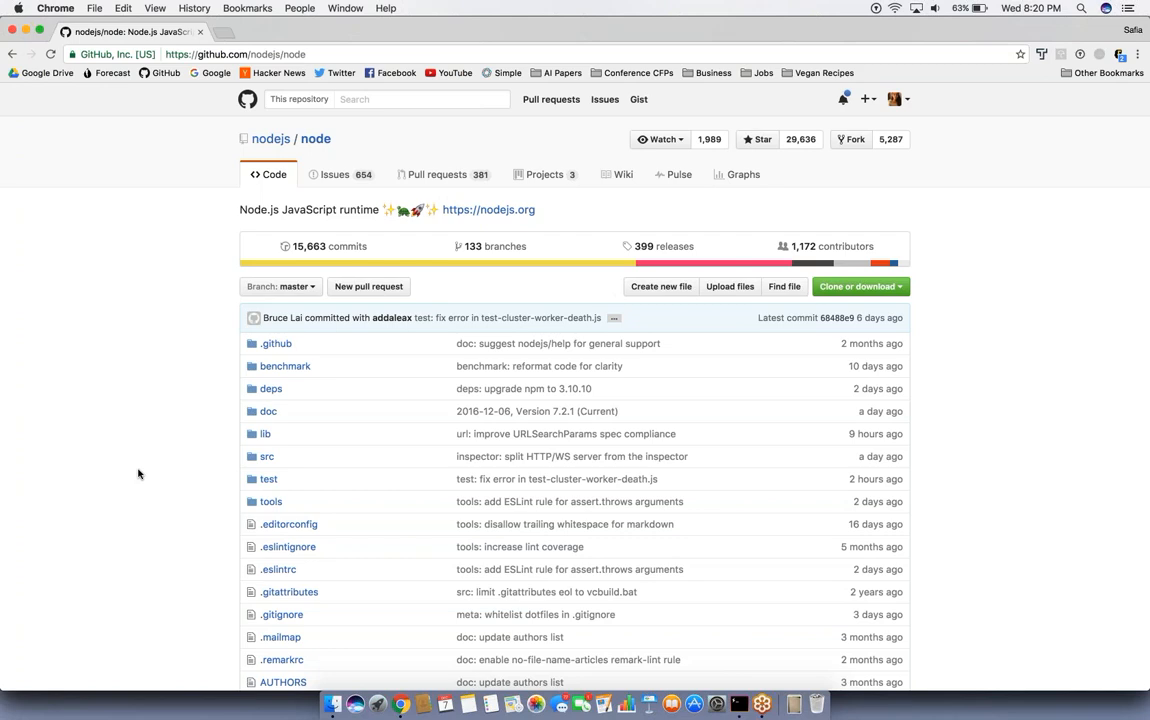
pyautogui.moveTo(228, 488)
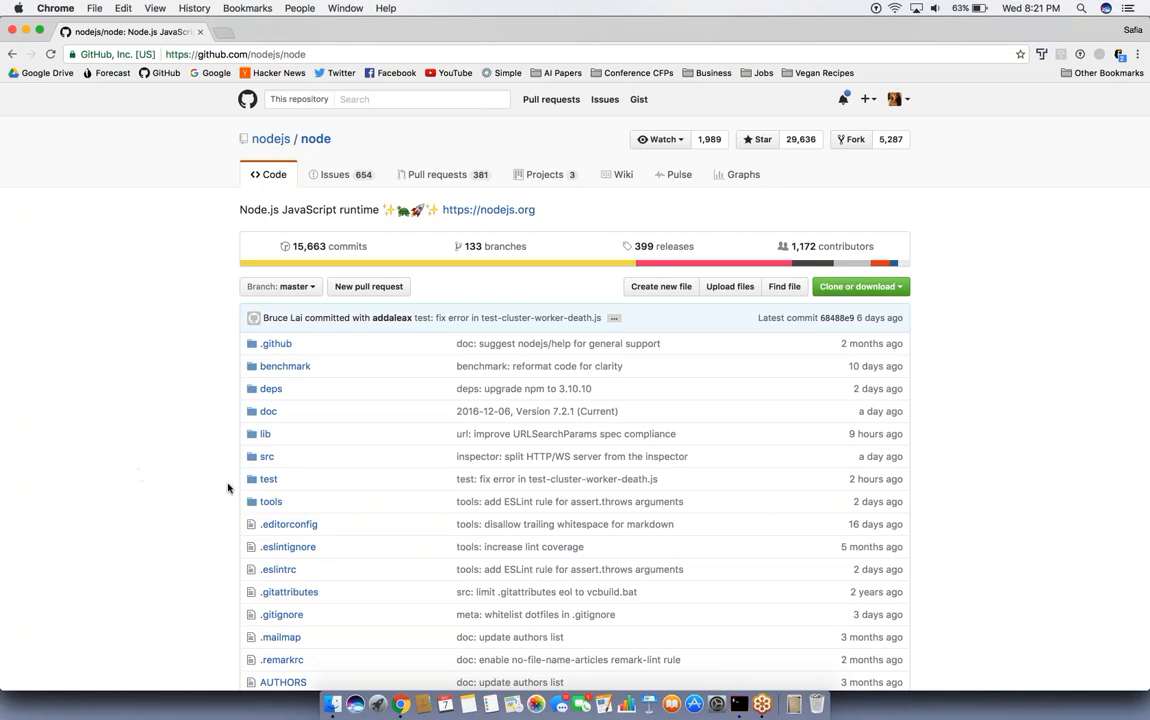
pyautogui.moveTo(338, 184)
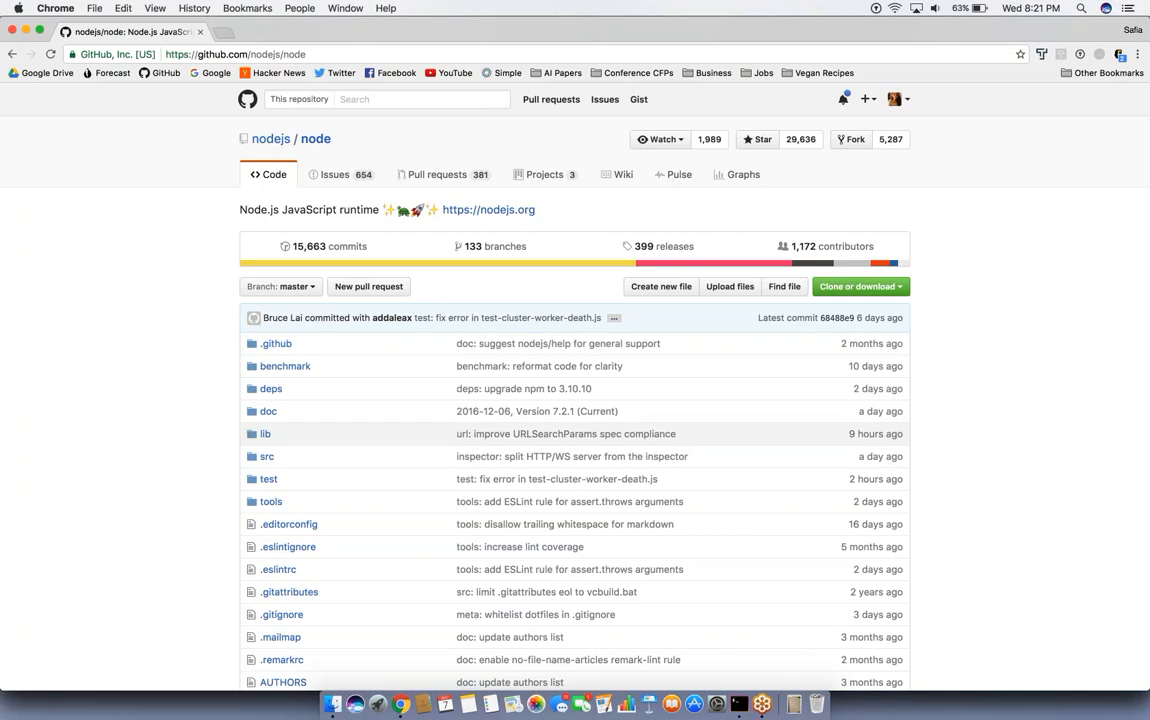
pyautogui.moveTo(388, 504)
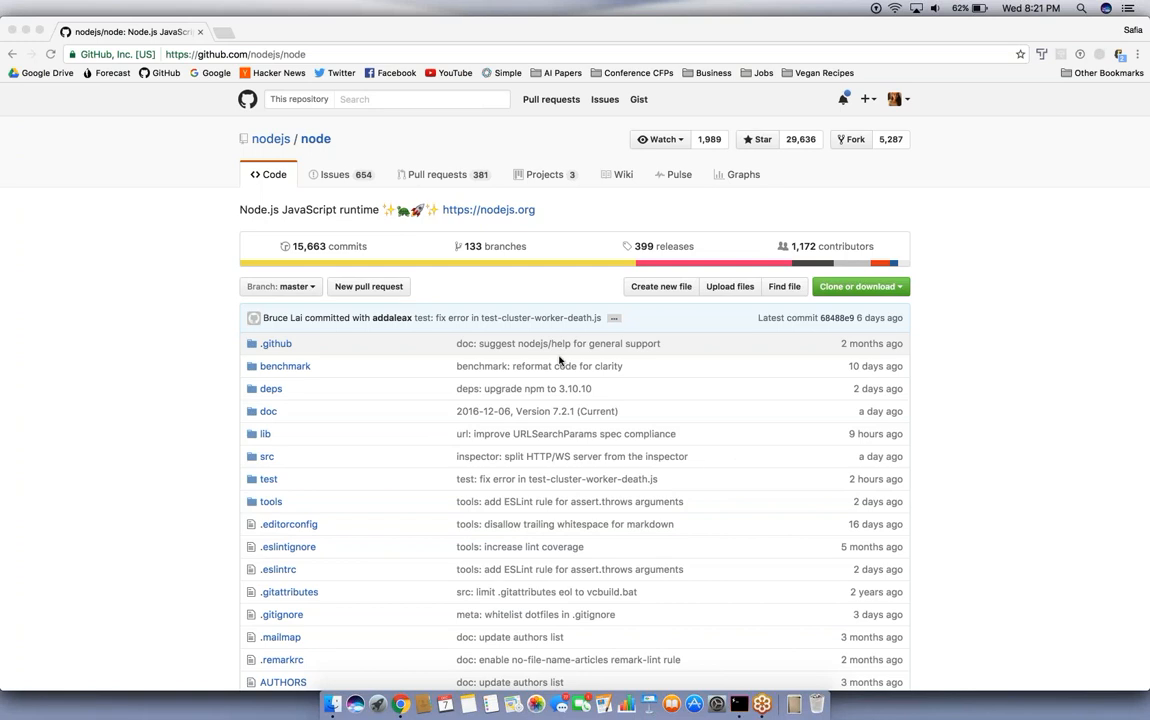
pyautogui.scroll(-3)
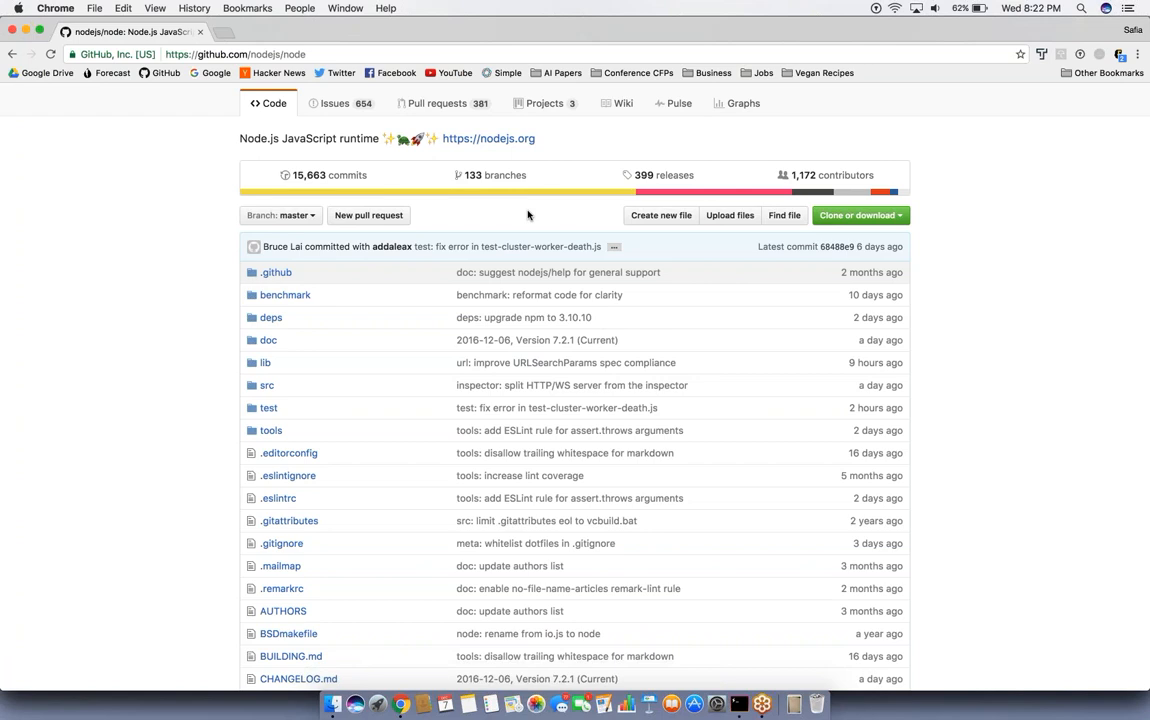
pyautogui.moveTo(736, 710)
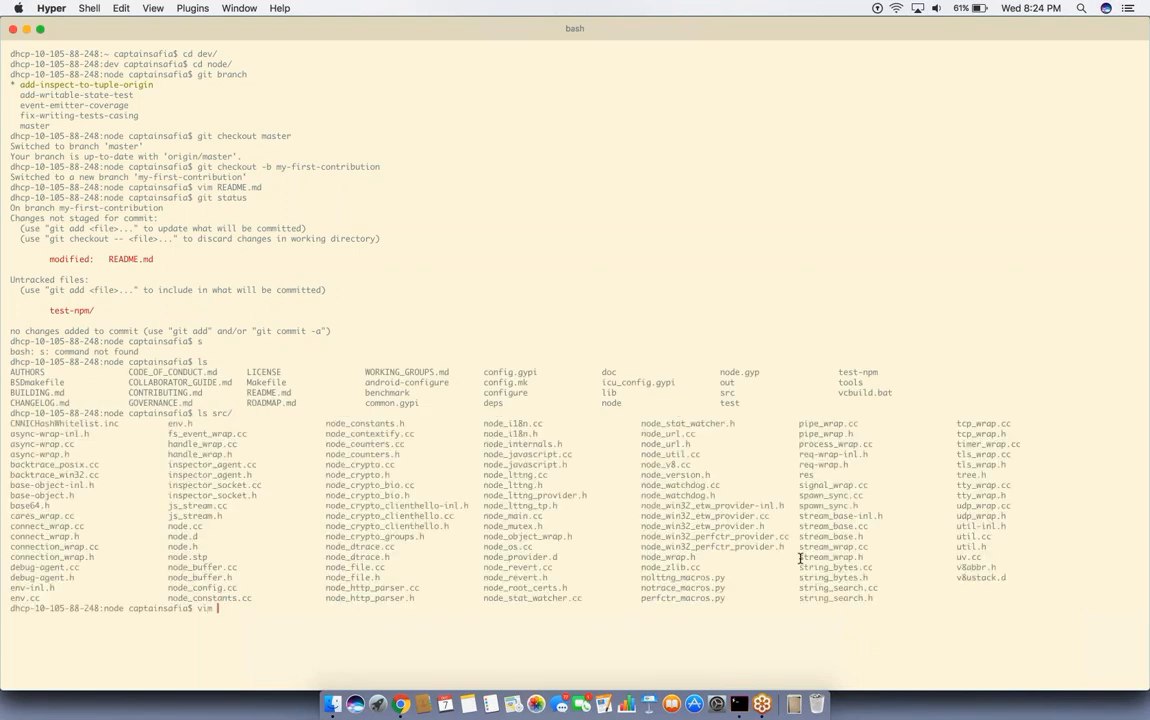
# Step: Enter vim src/async-wrap.cc at the prompt after listing the src folder
pyautogui.write('src/async-wrap.cc')
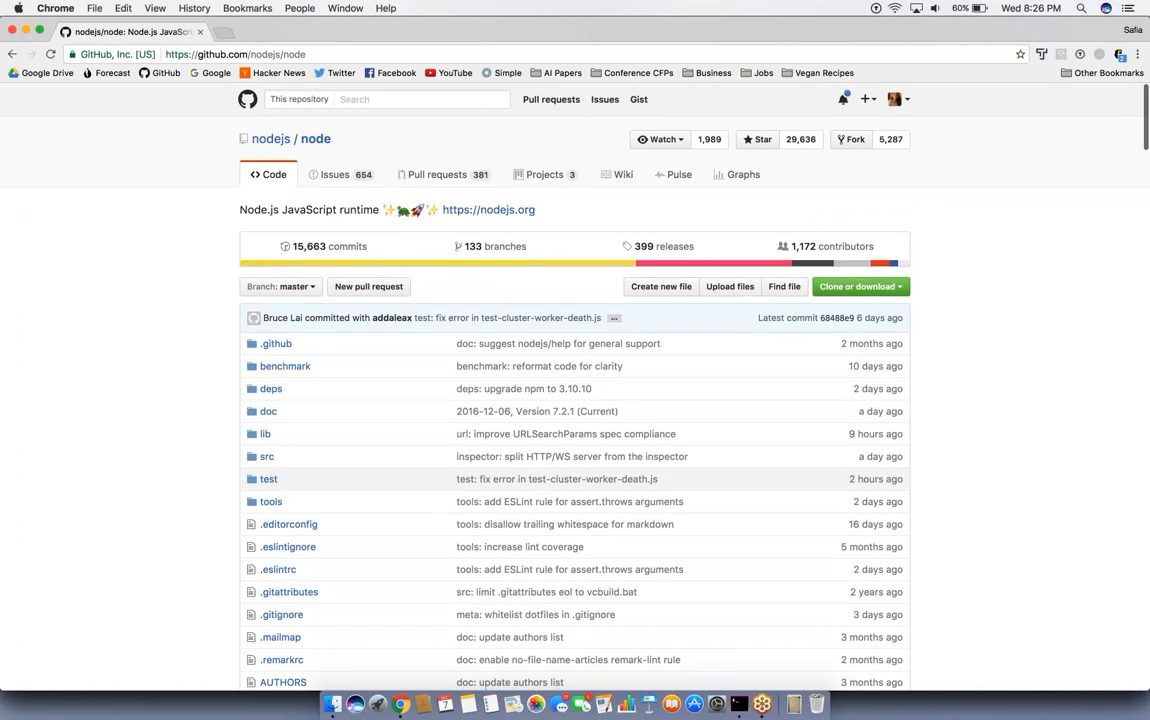
pyautogui.moveTo(264, 434)
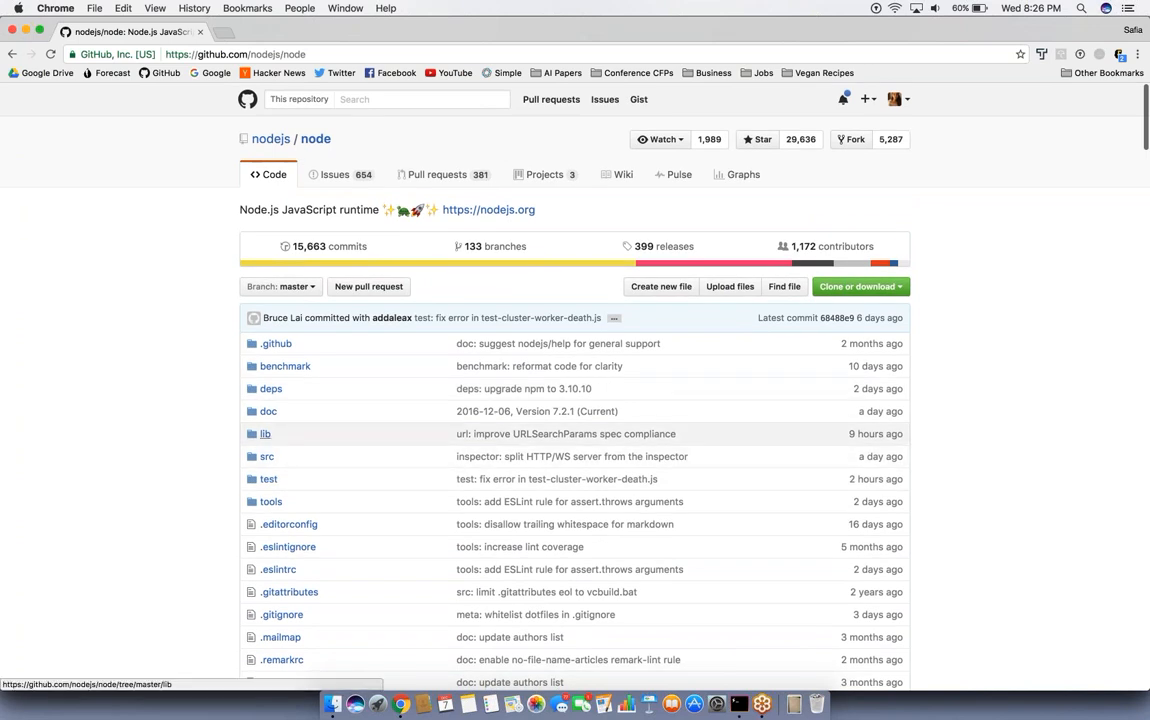
pyautogui.moveTo(270, 510)
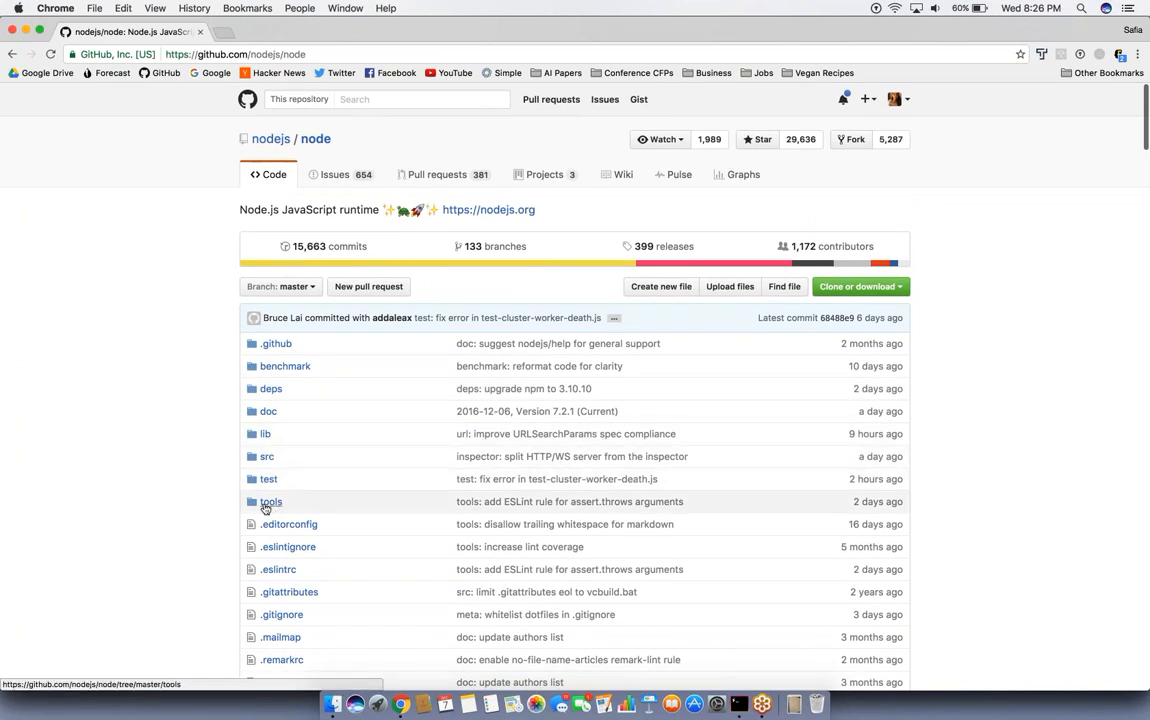
pyautogui.moveTo(228, 348)
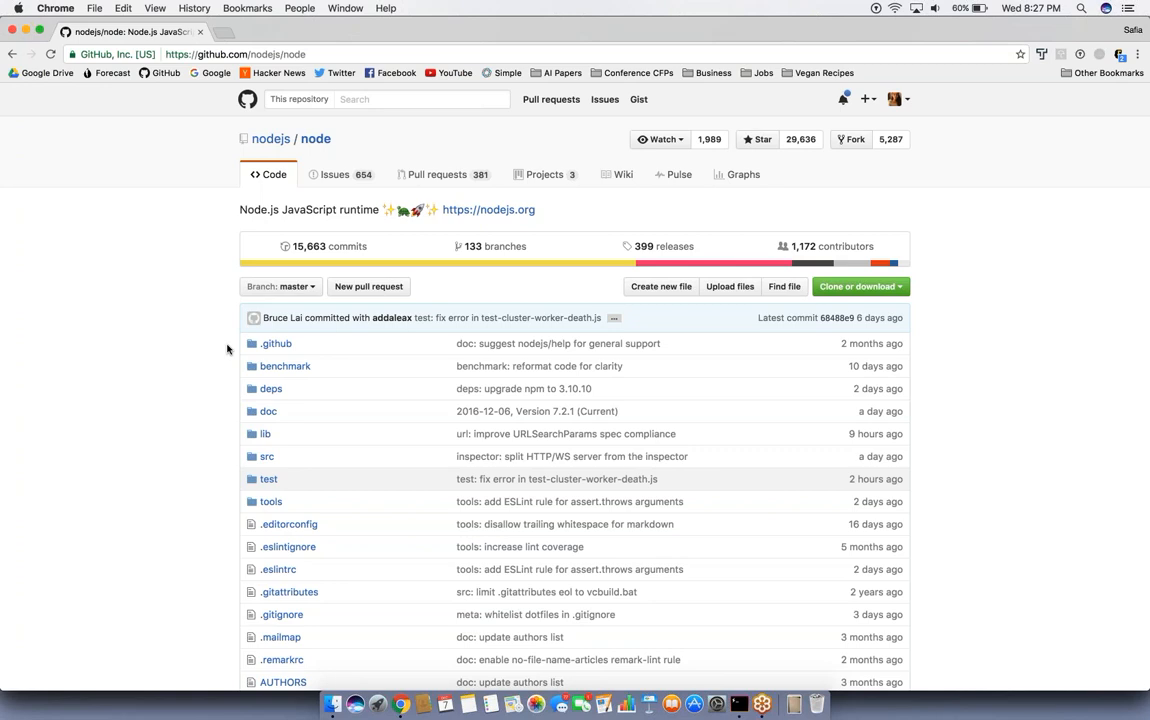
pyautogui.write('myfirst')
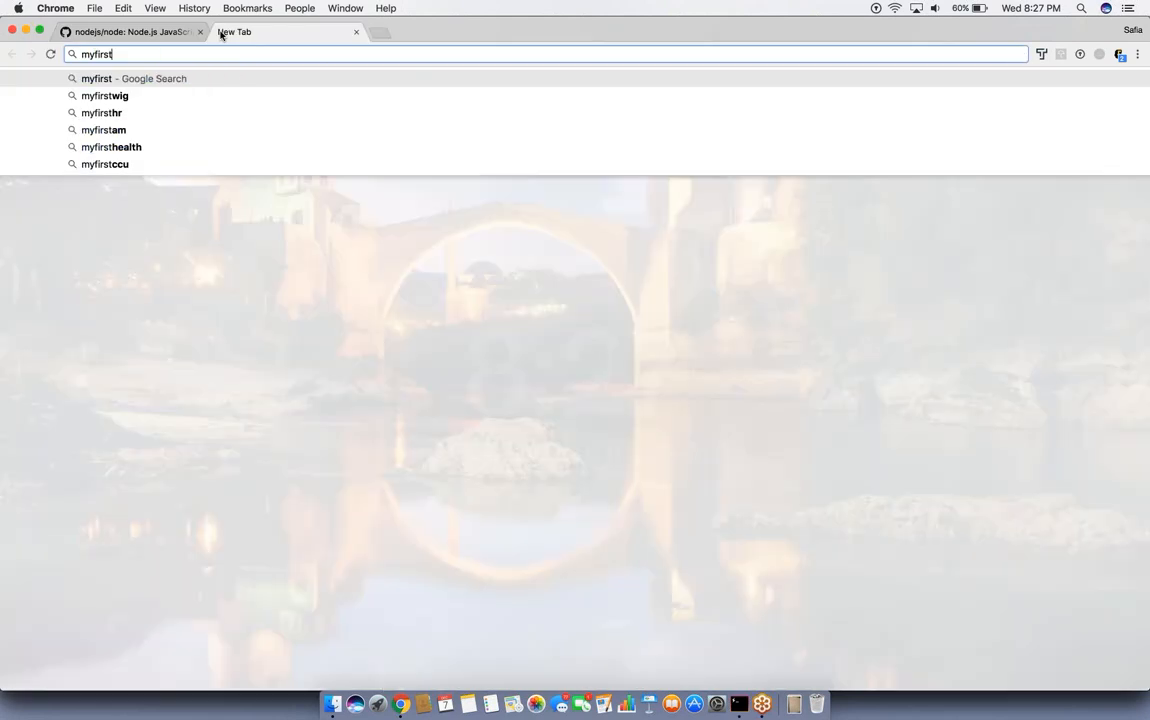
pyautogui.press('Enter')
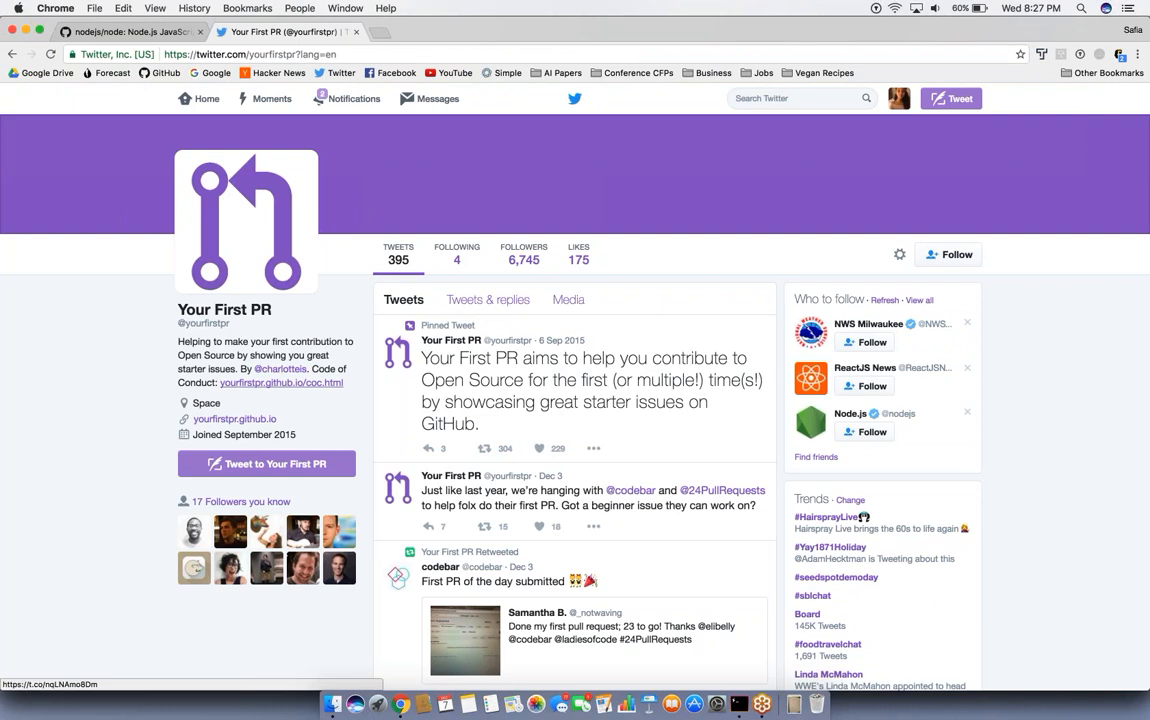
# Step: Follow the yourfirstpr.github.io bio link and go to the site's Home page
pyautogui.click(282, 384)
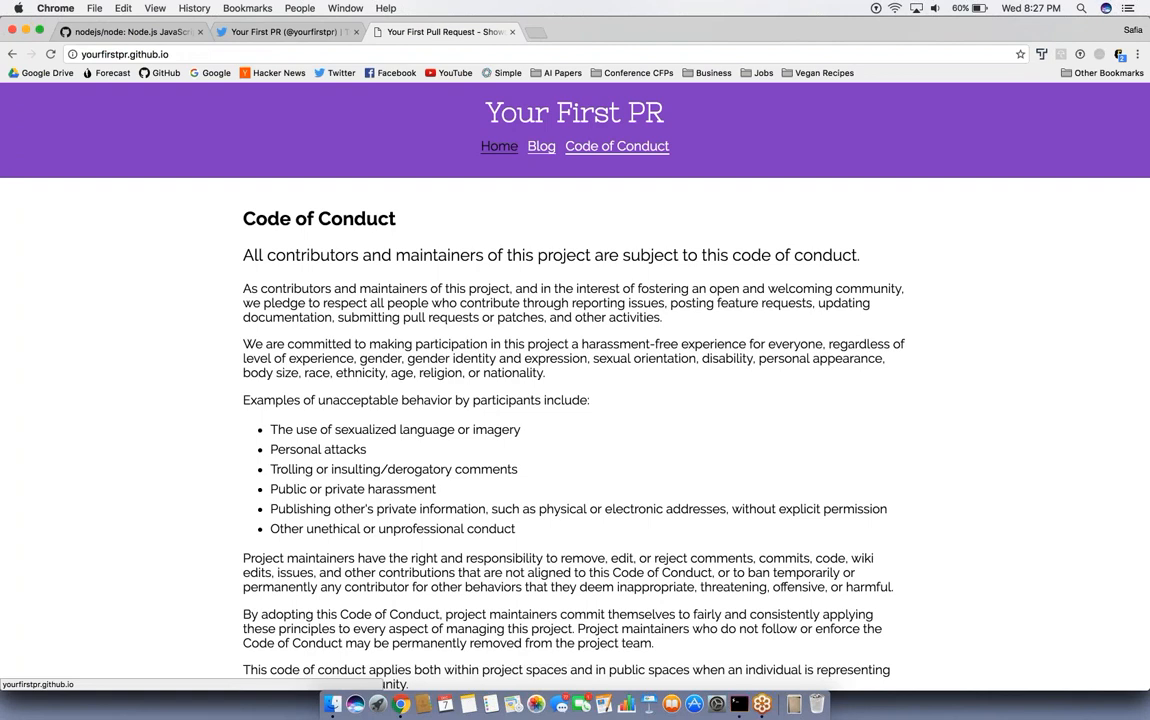
pyautogui.click(498, 146)
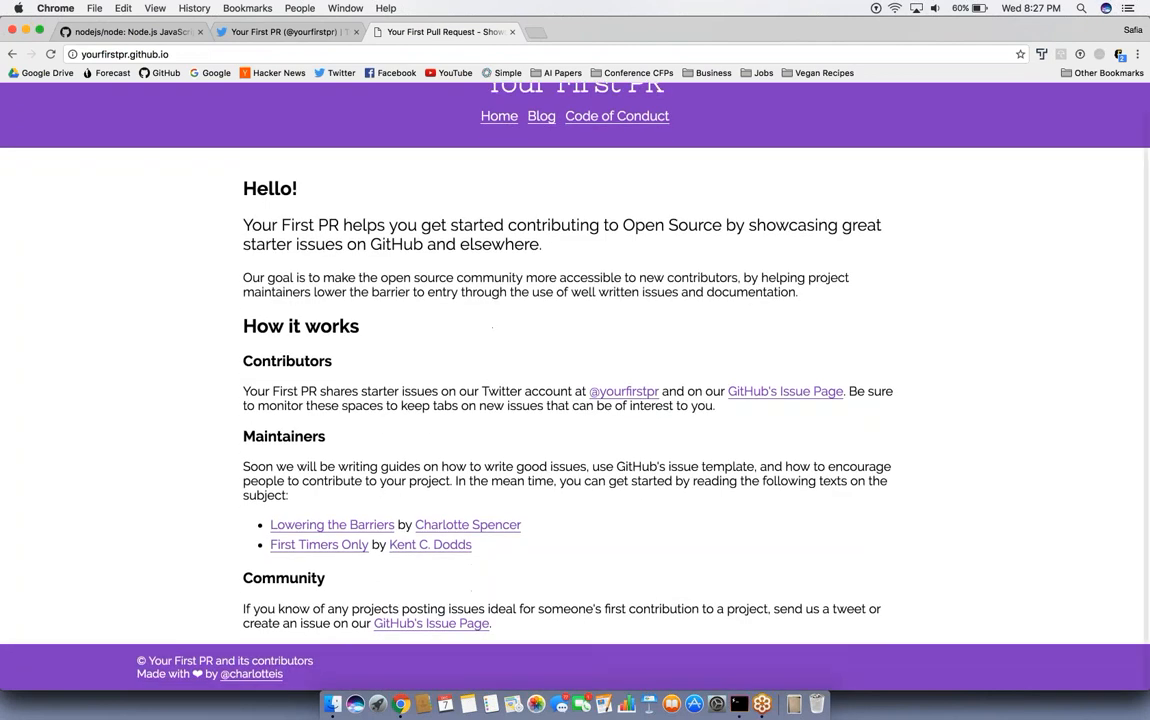
pyautogui.moveTo(784, 406)
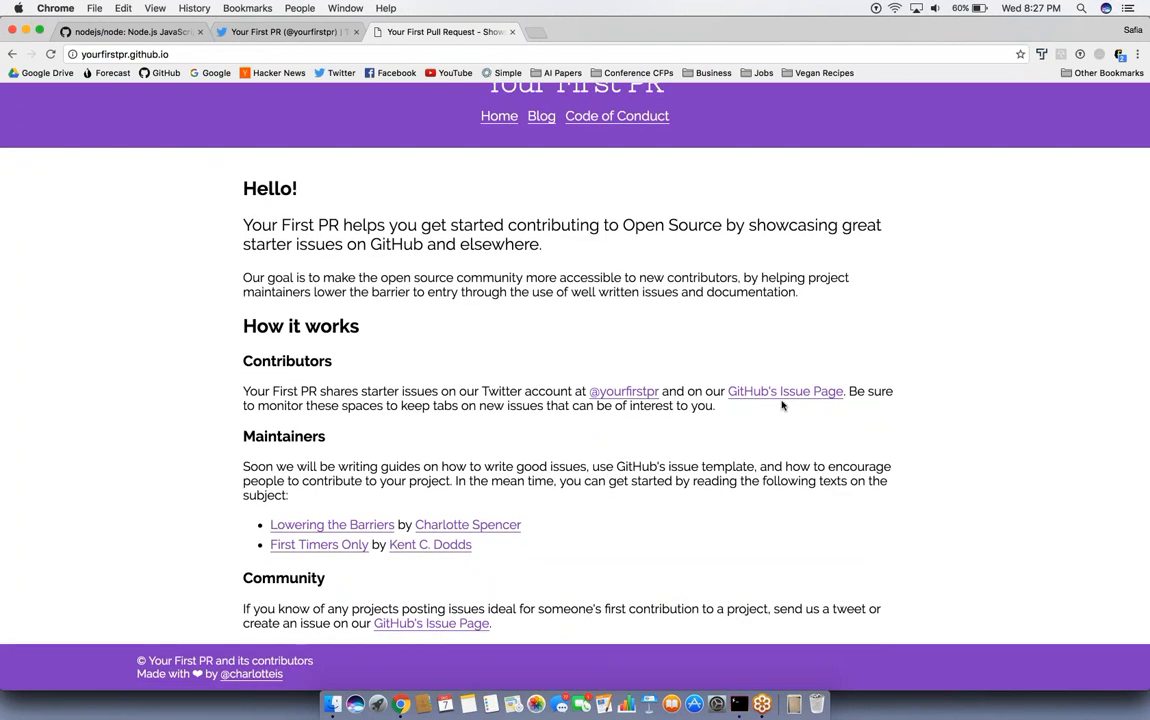
# Step: Browse the yourfirstpr.github.io Issues list of submitted projects
pyautogui.click(784, 390)
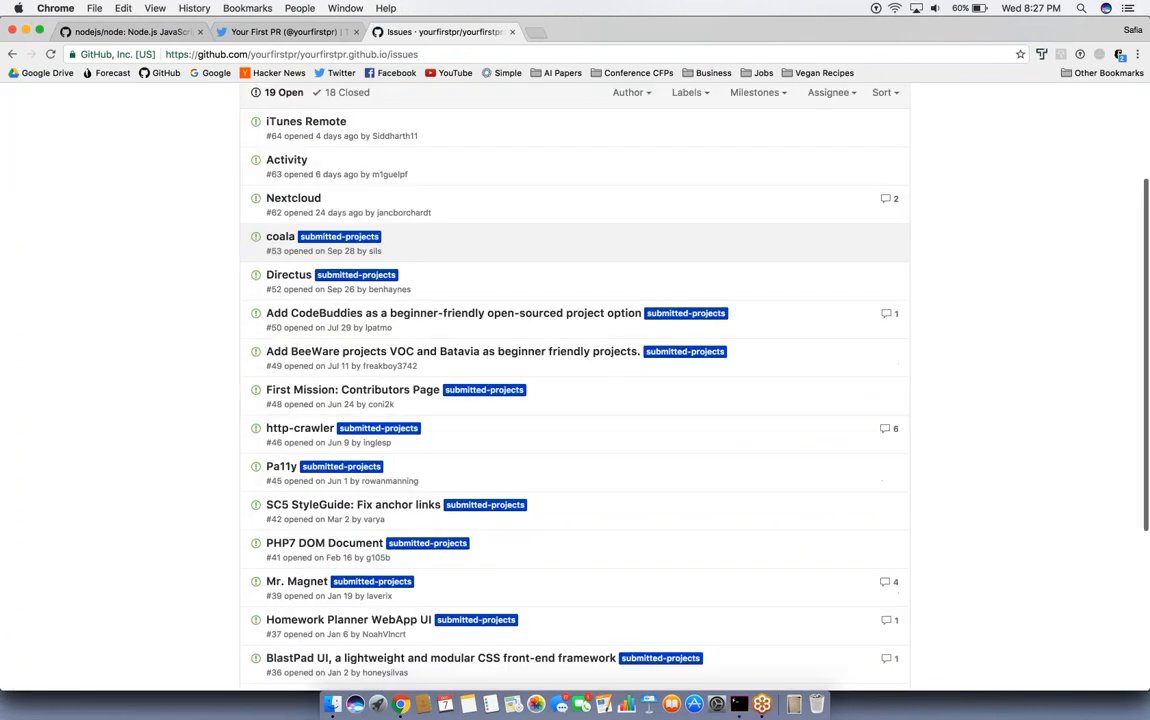
pyautogui.scroll(-3)
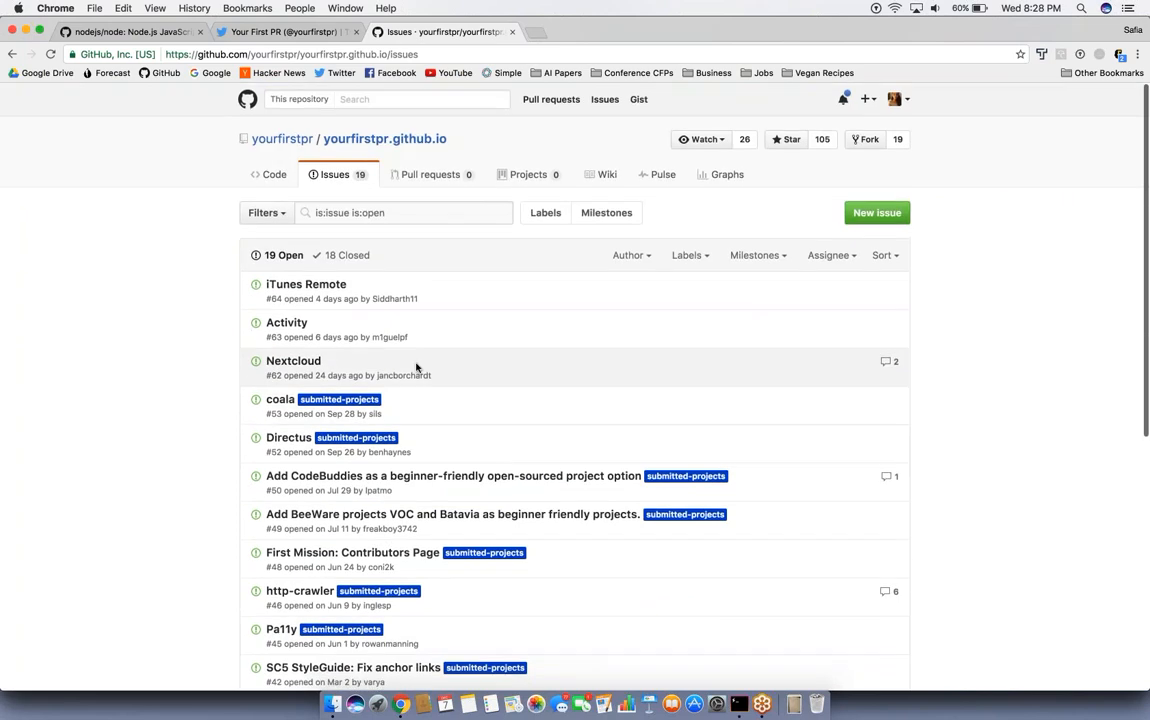
pyautogui.moveTo(462, 436)
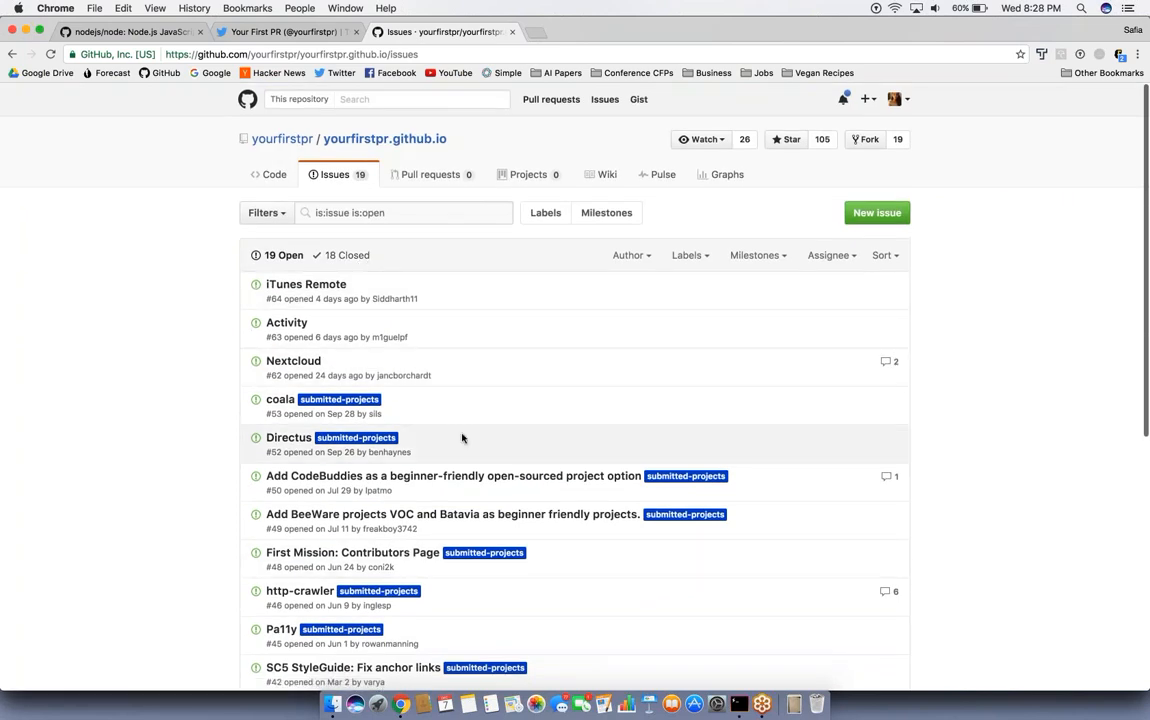
pyautogui.scroll(-3)
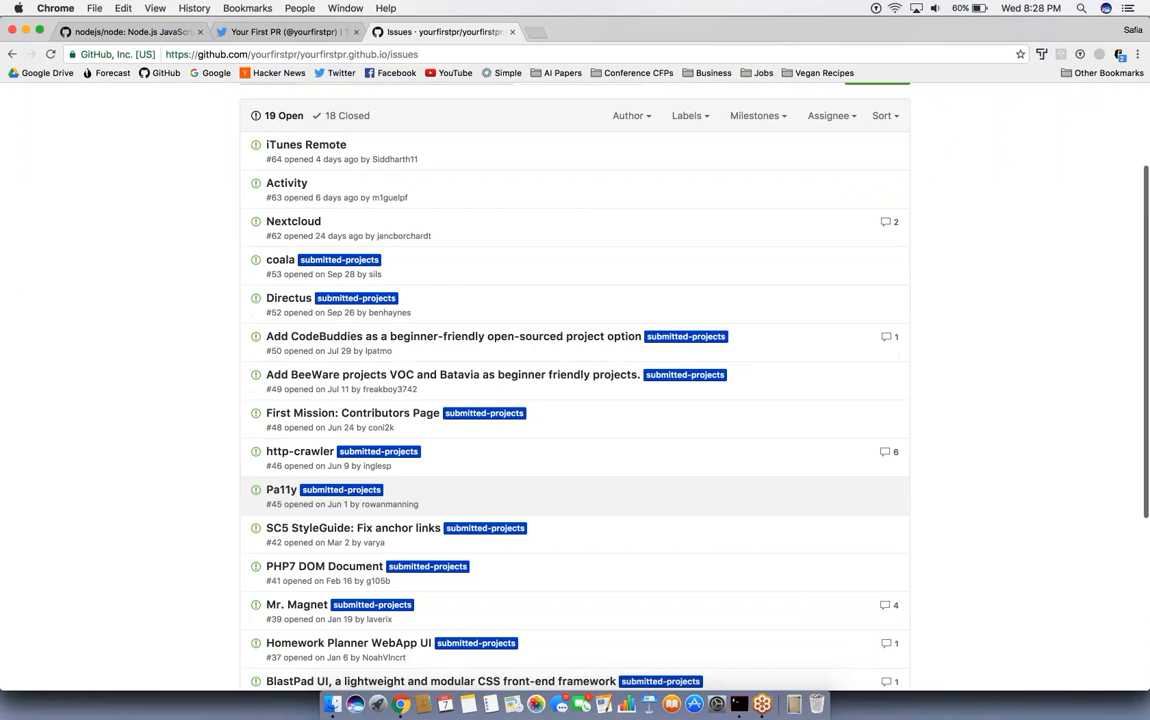
pyautogui.scroll(-3)
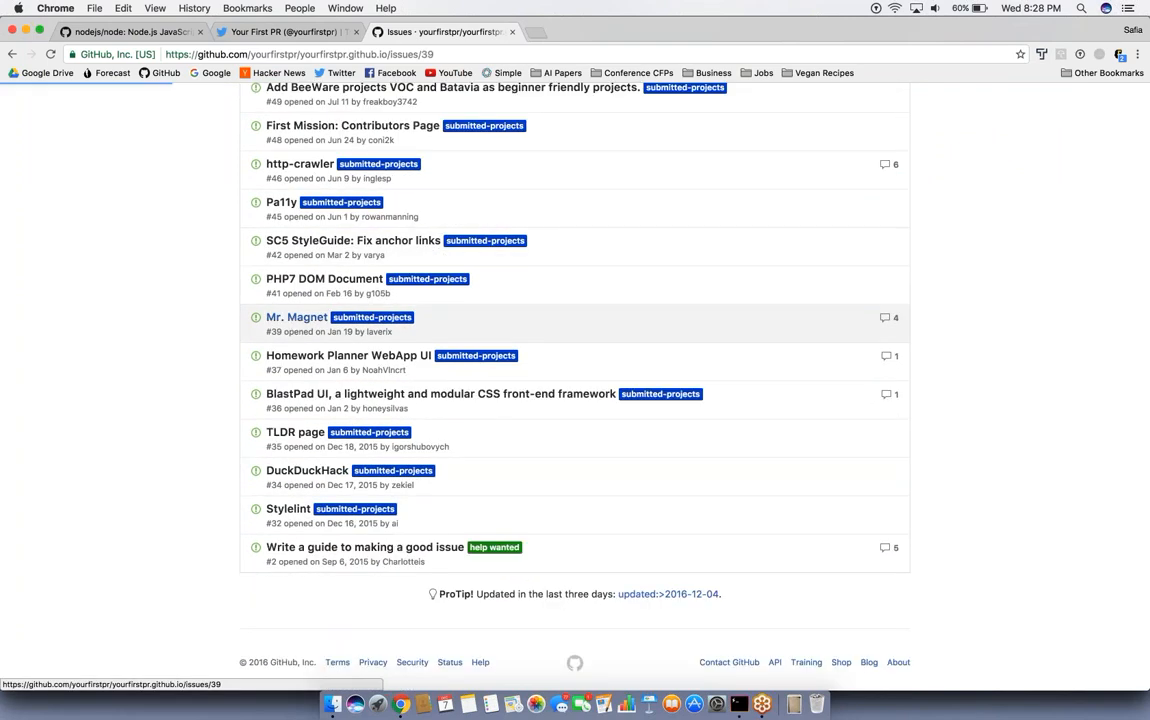
# Step: Read Mr. Magnet issue #39's description and contributing steps
pyautogui.click(296, 316)
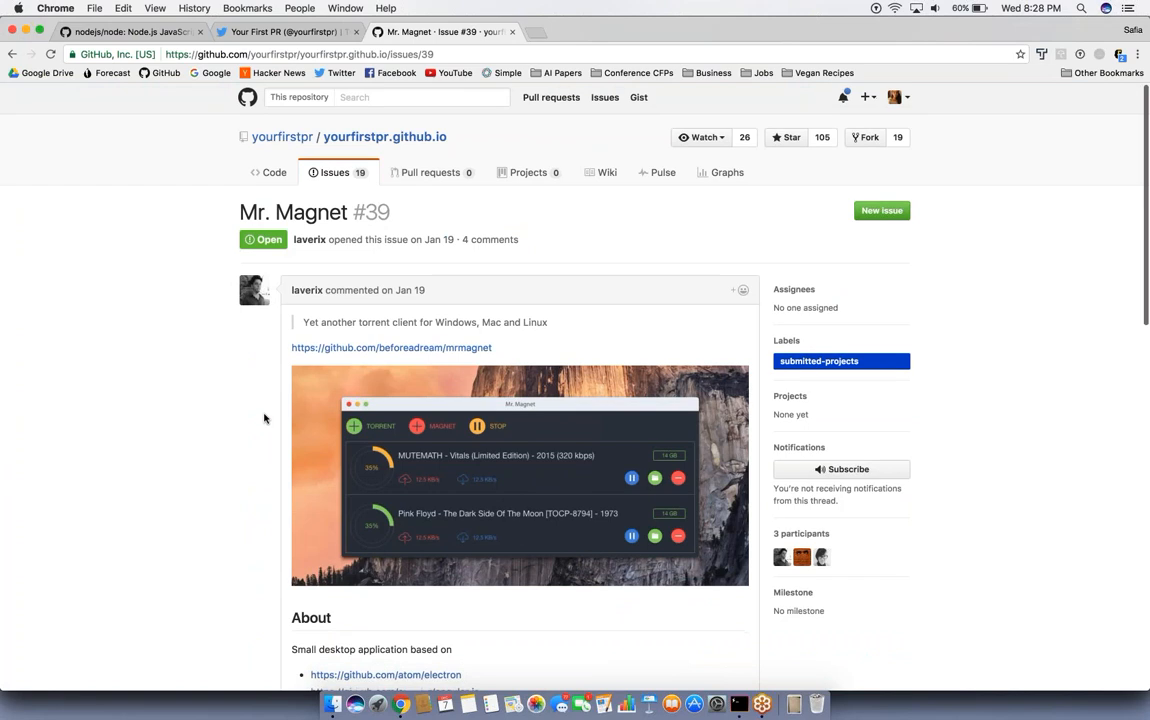
pyautogui.scroll(-3)
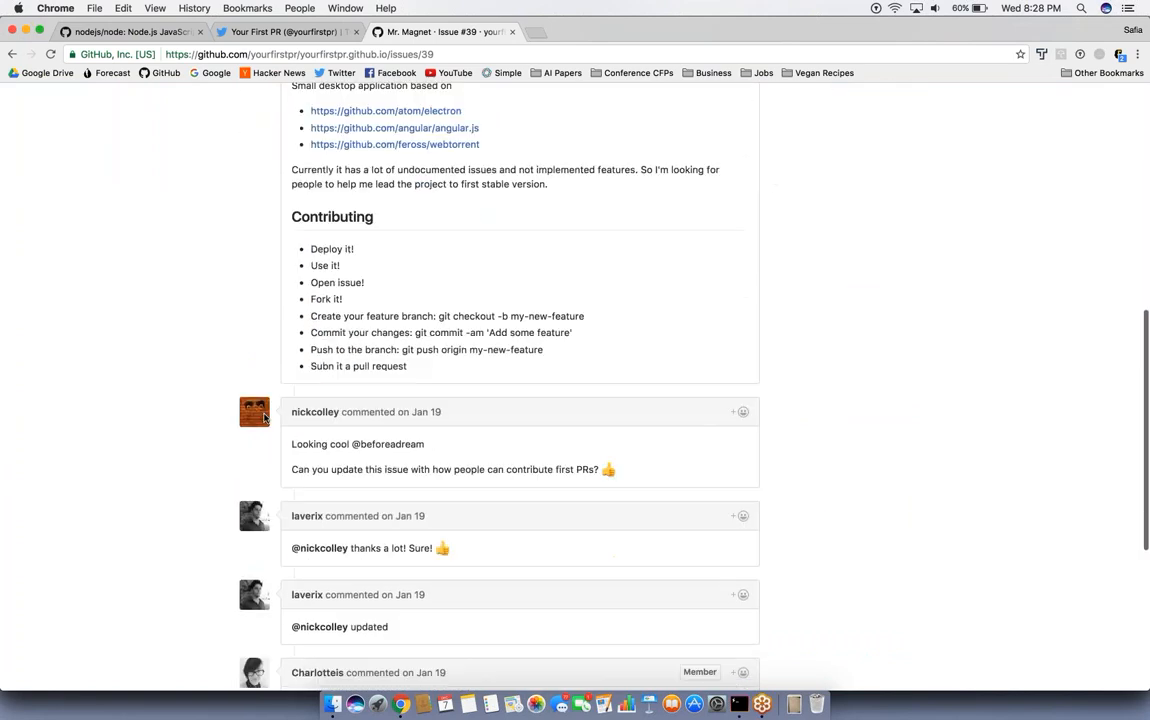
pyautogui.scroll(-3)
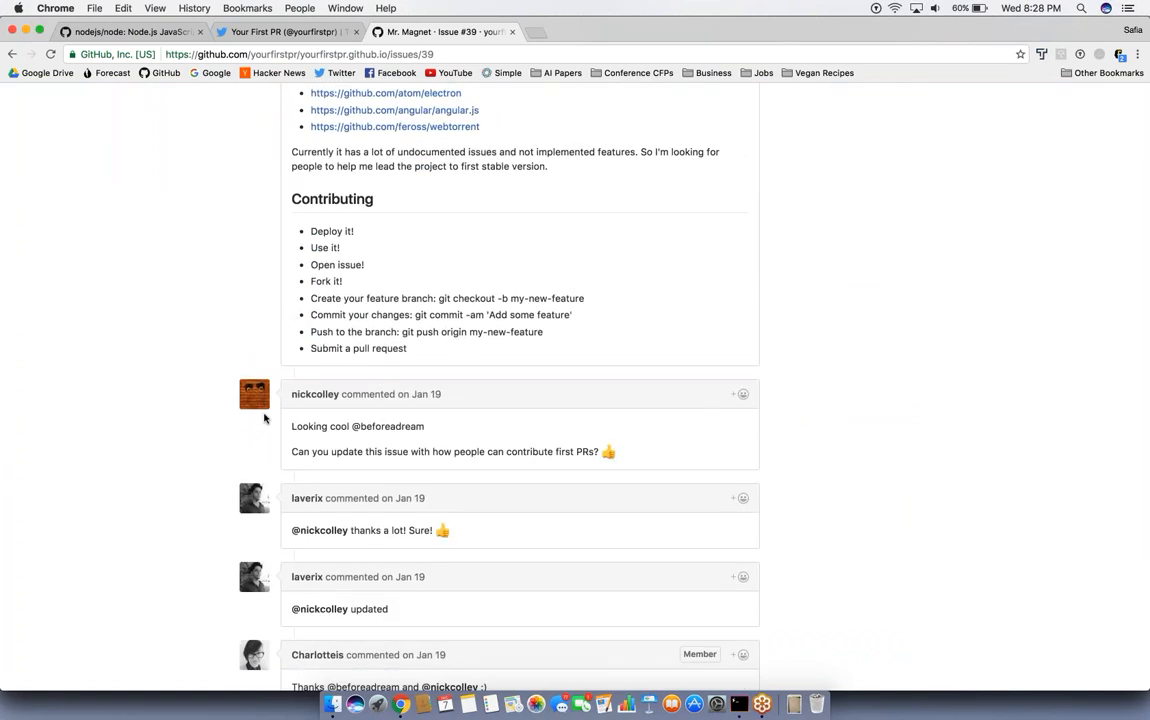
pyautogui.scroll(-3)
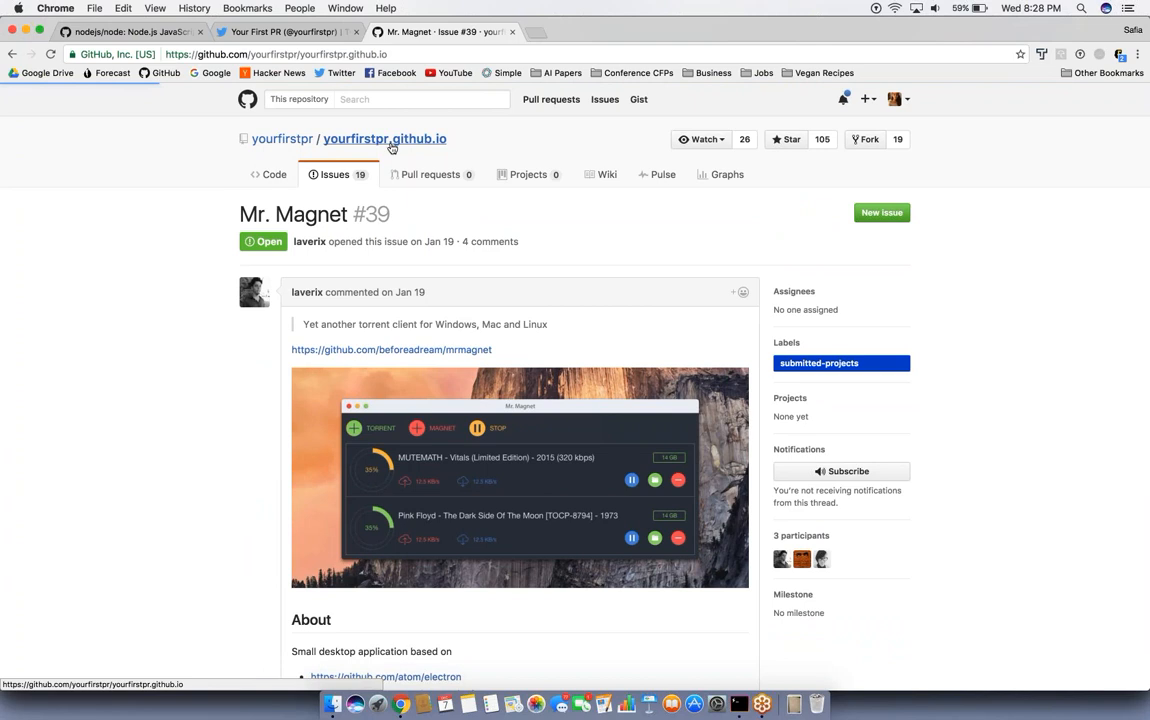
# Step: Reach the OpenHatch site via a Google search for openhatch and its volunteer opportunity finder
pyautogui.click(384, 138)
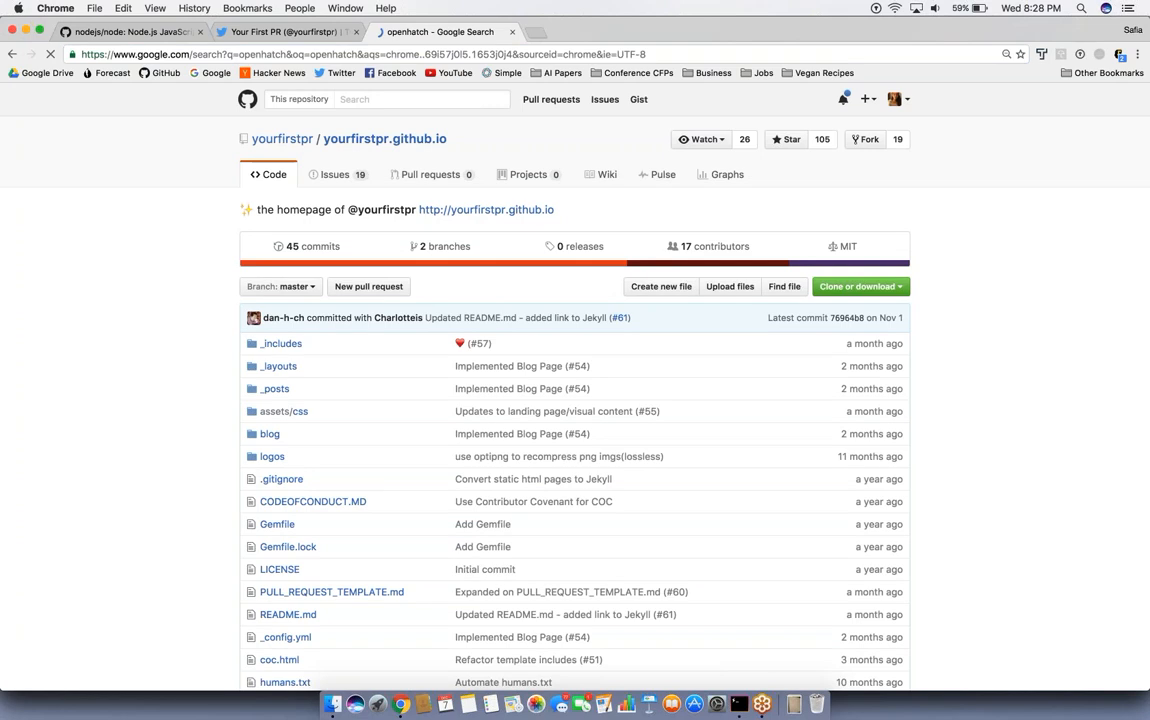
pyautogui.click(430, 32)
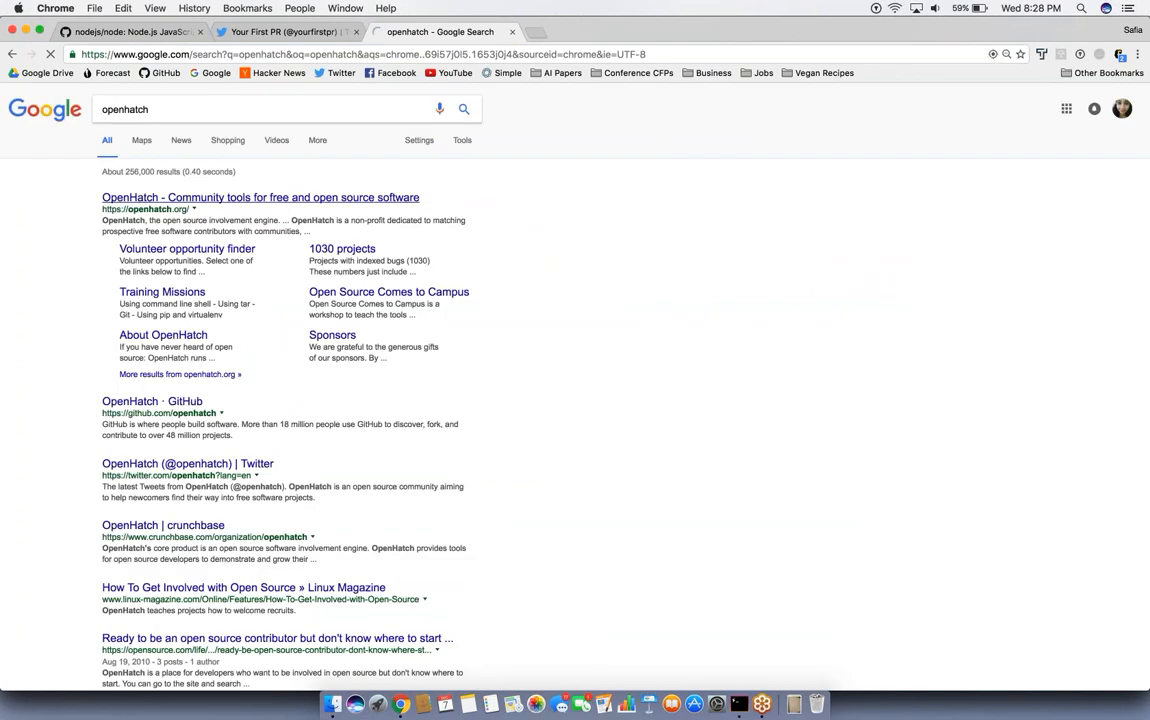
pyautogui.click(256, 198)
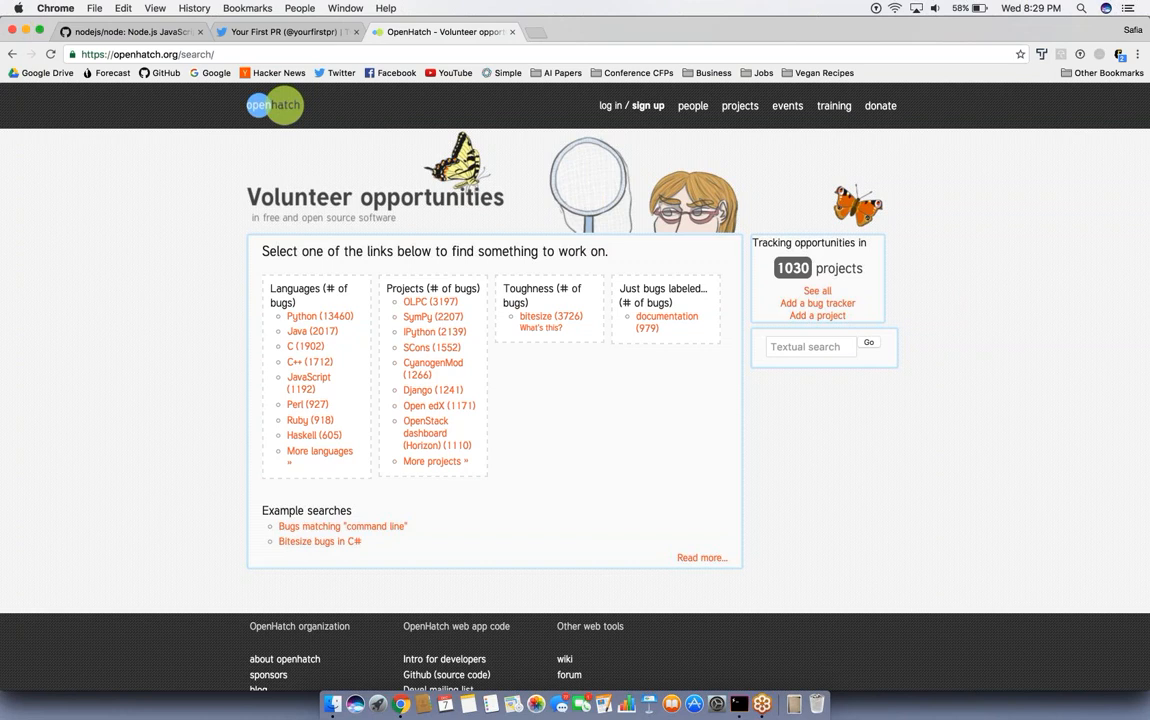
pyautogui.moveTo(484, 390)
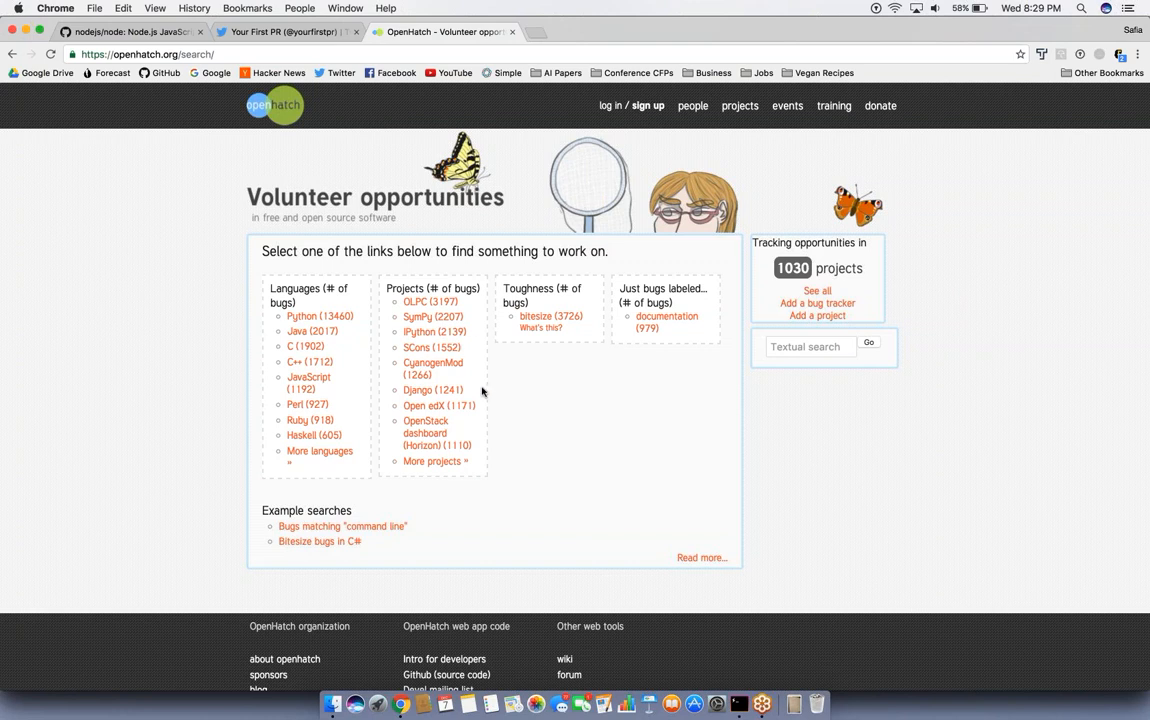
pyautogui.moveTo(488, 408)
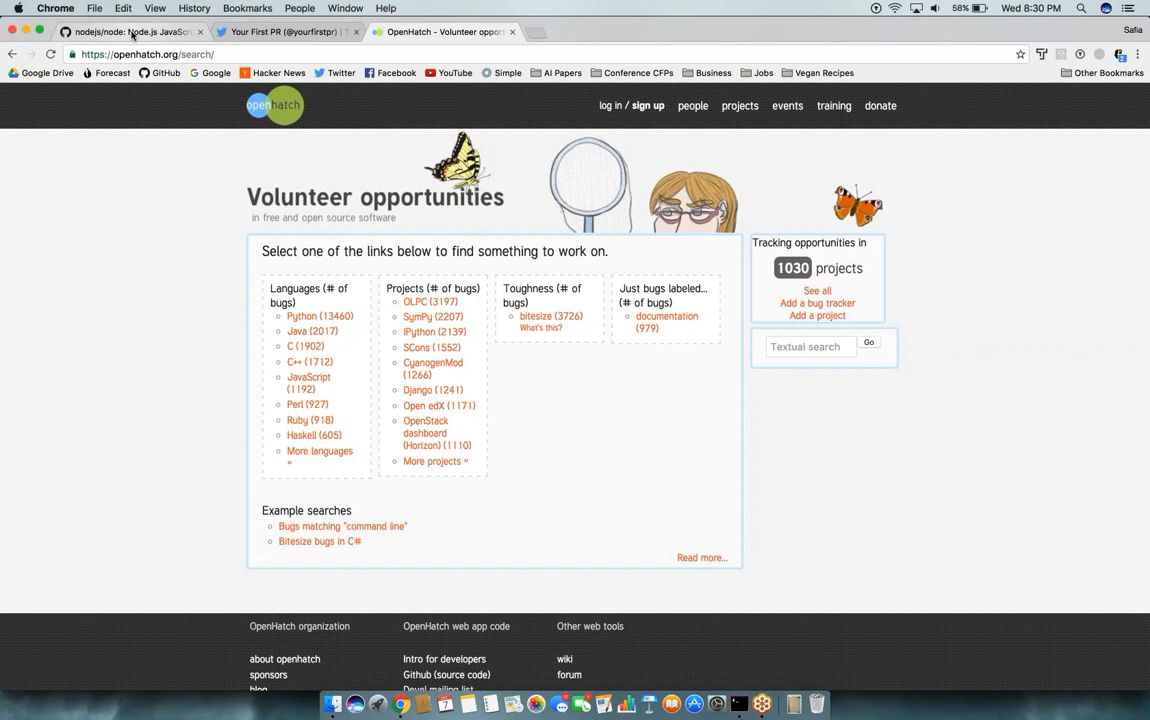
# Step: Switch to the nodejs/node repository and show its Issues list
pyautogui.click(128, 34)
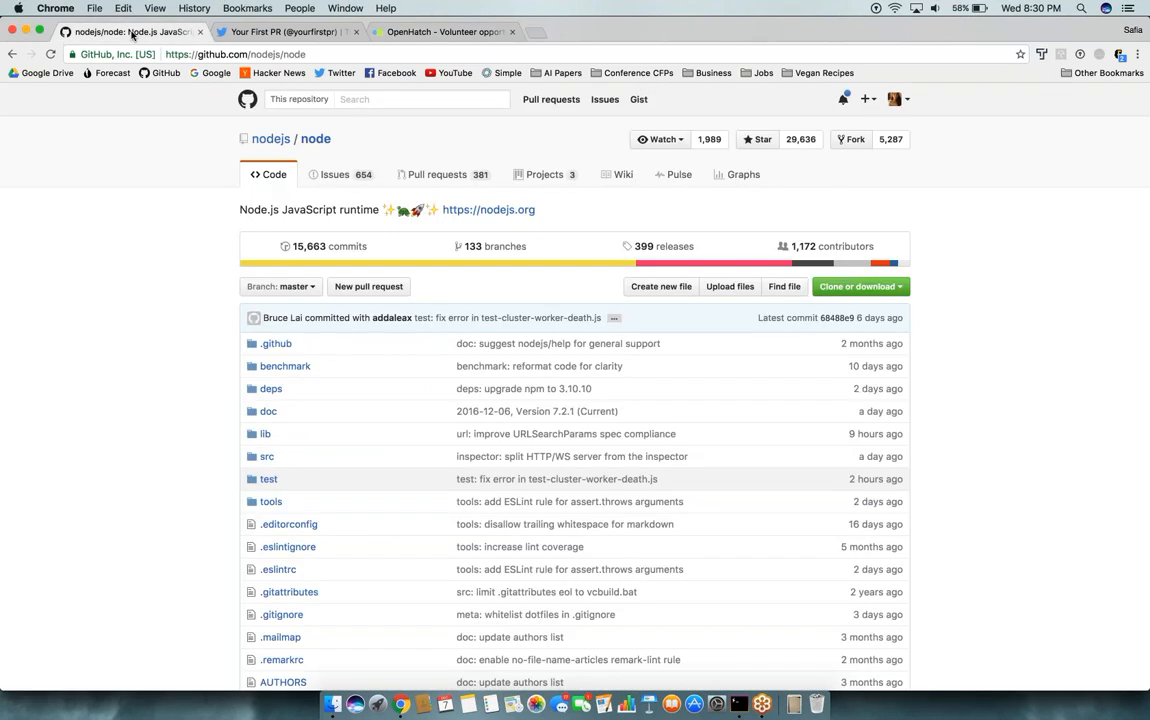
pyautogui.moveTo(336, 180)
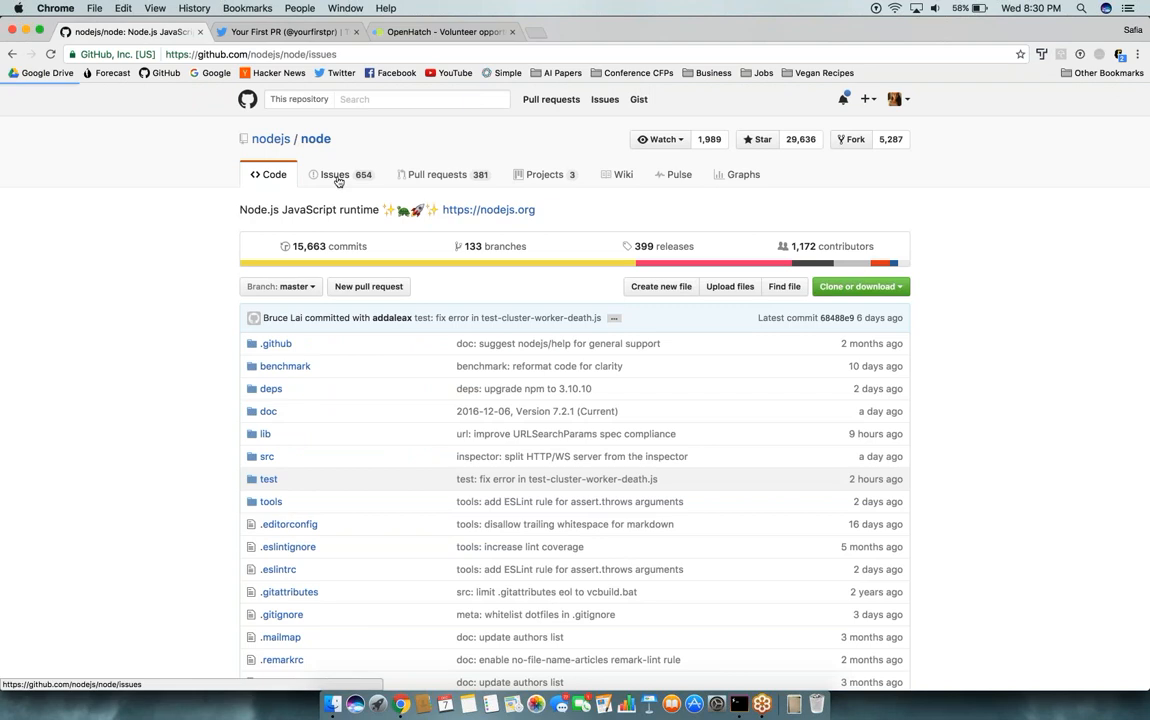
pyautogui.click(334, 174)
pyautogui.write('tw')
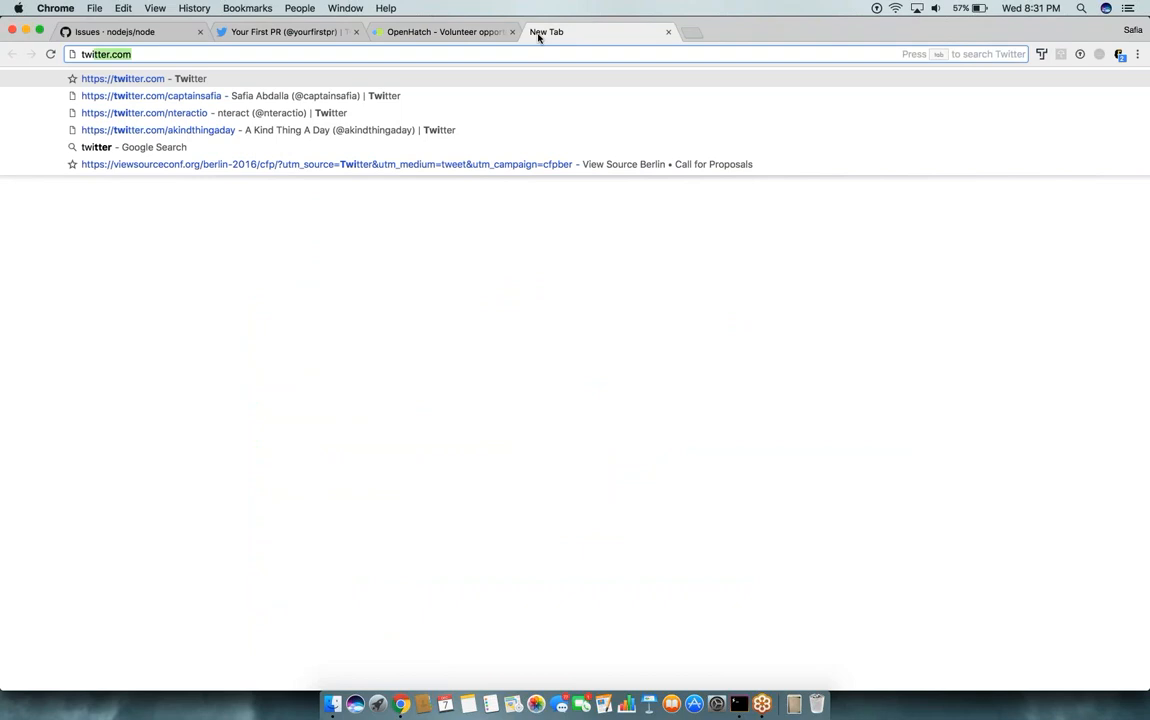
# Step: Visit the presenter's Twitter profile and follow its safia.rocks bio link
pyautogui.click(160, 96)
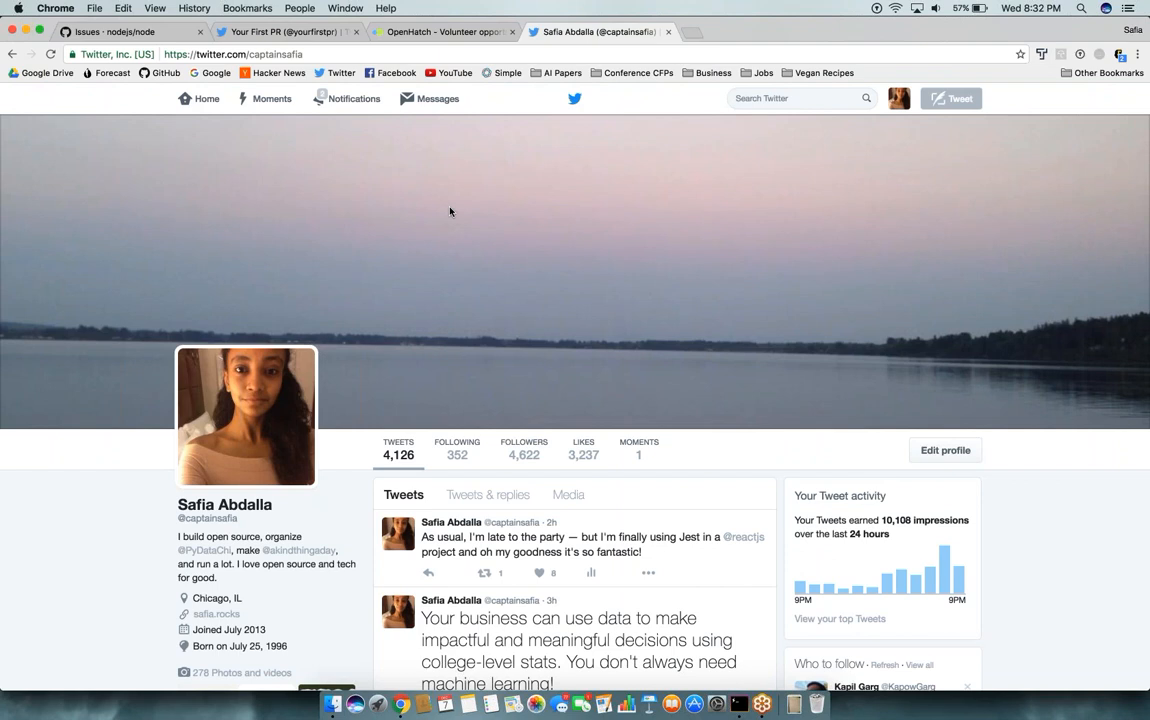
pyautogui.moveTo(208, 616)
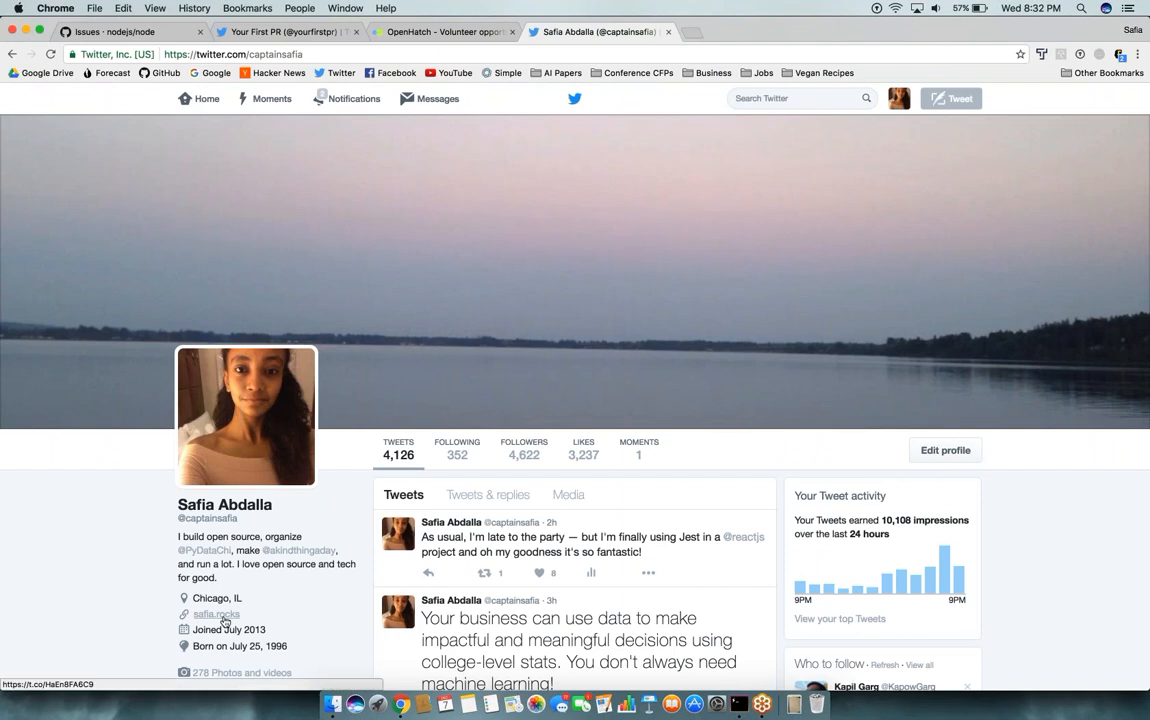
pyautogui.click(204, 612)
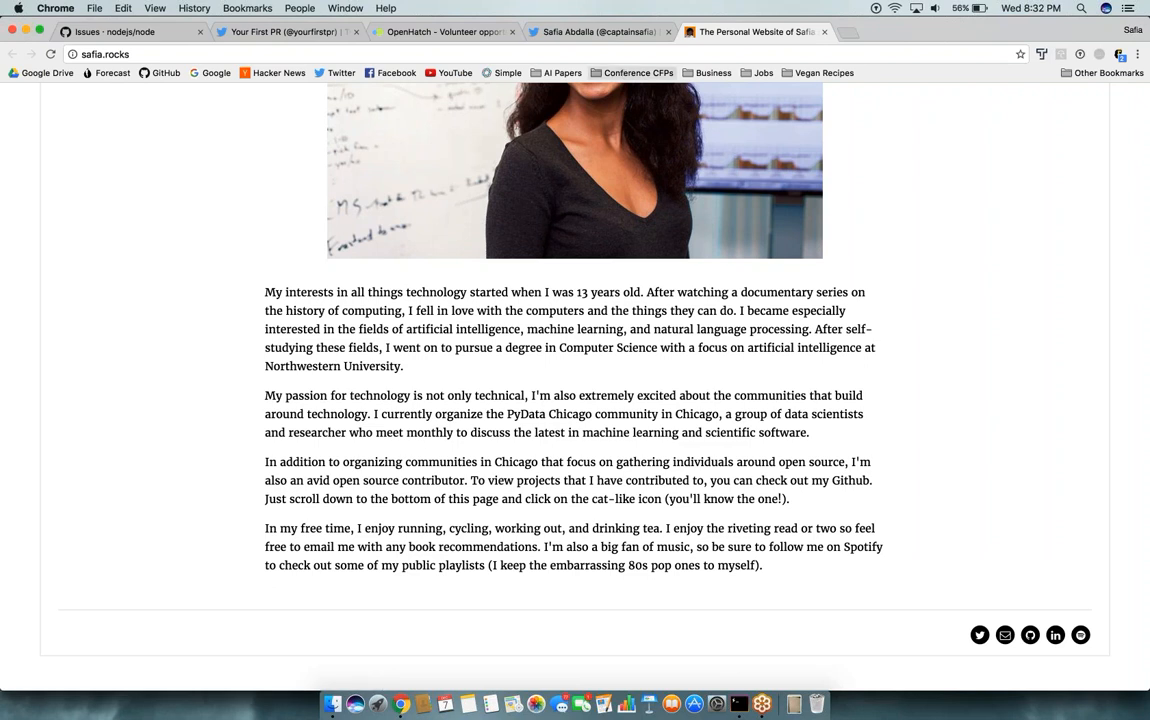
pyautogui.click(596, 32)
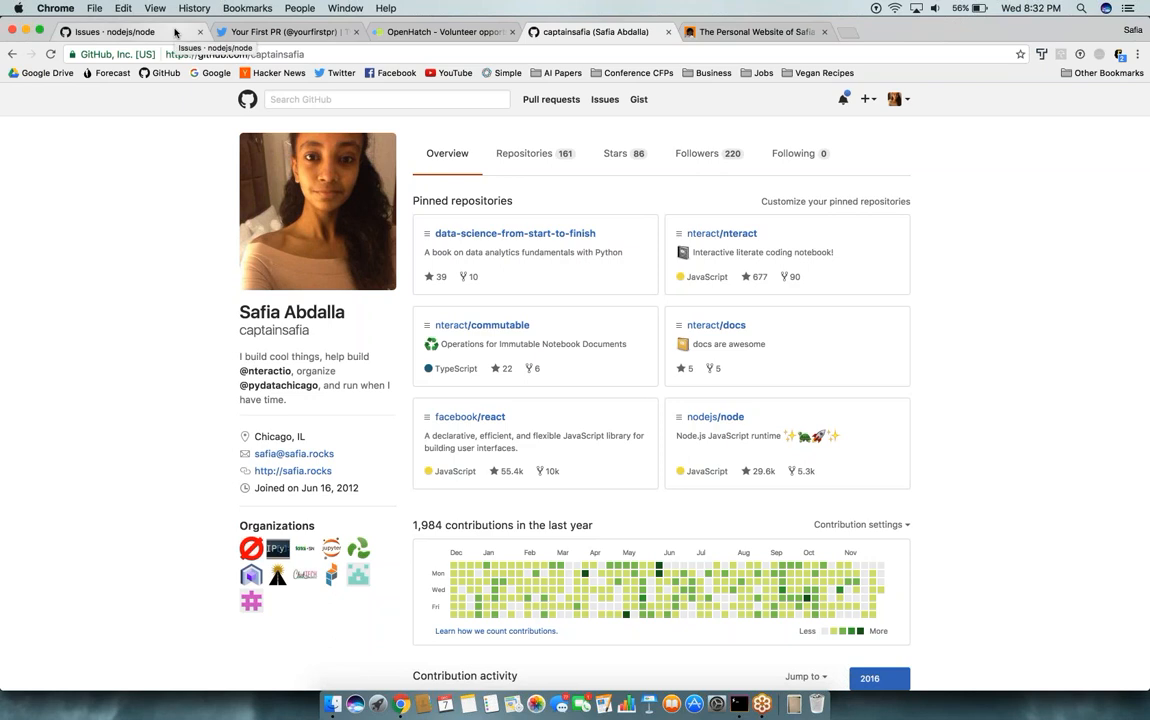
pyautogui.moveTo(144, 100)
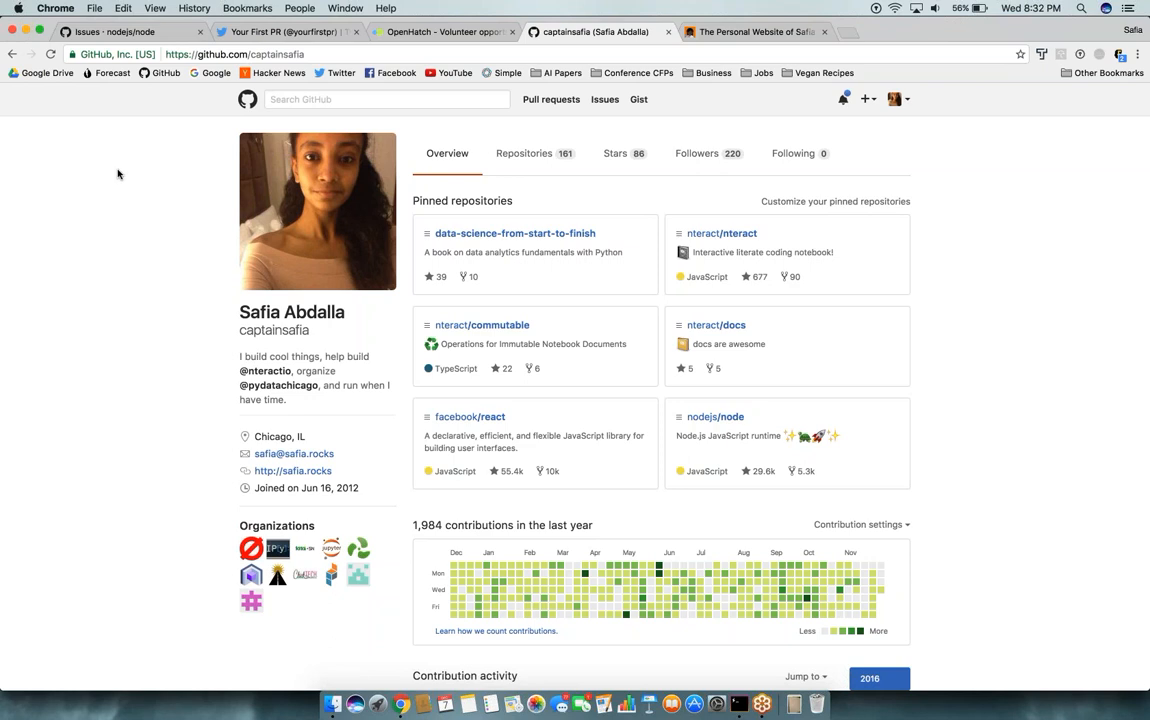
pyautogui.moveTo(840, 38)
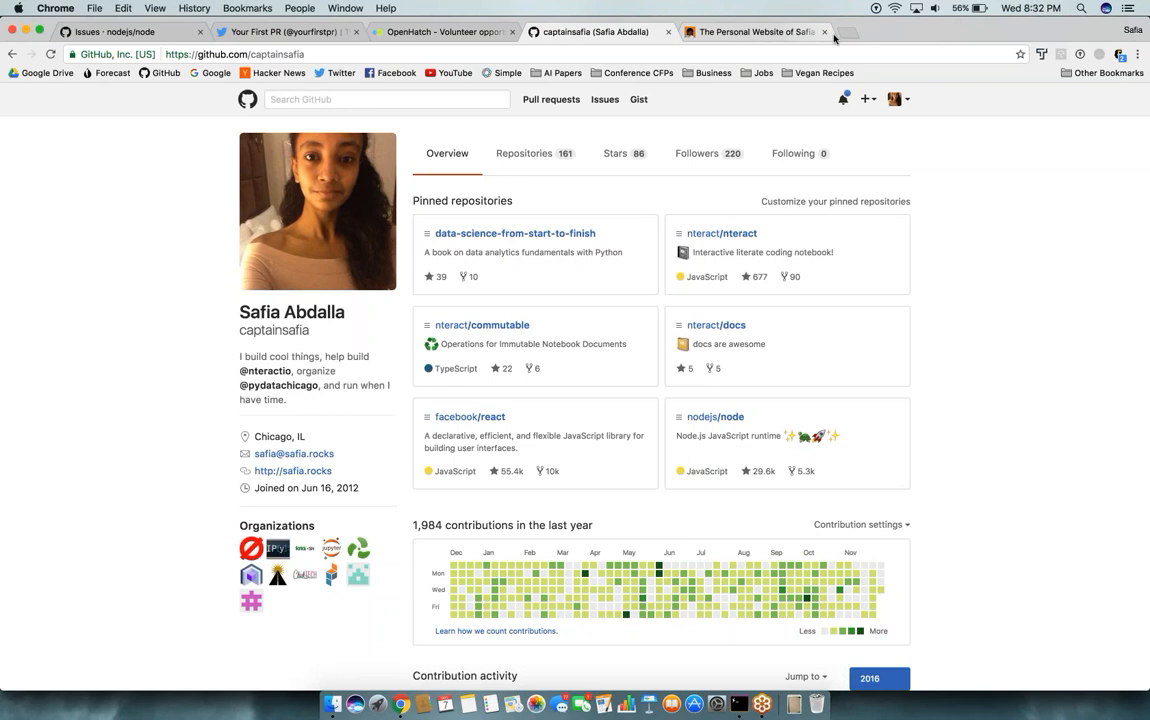